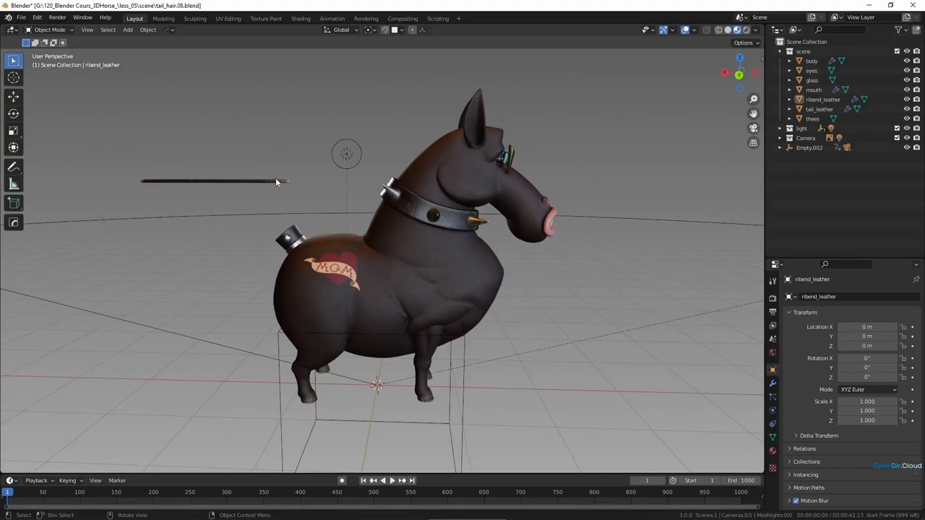
{"action": "mouse_move", "coordinate": [275, 183]}
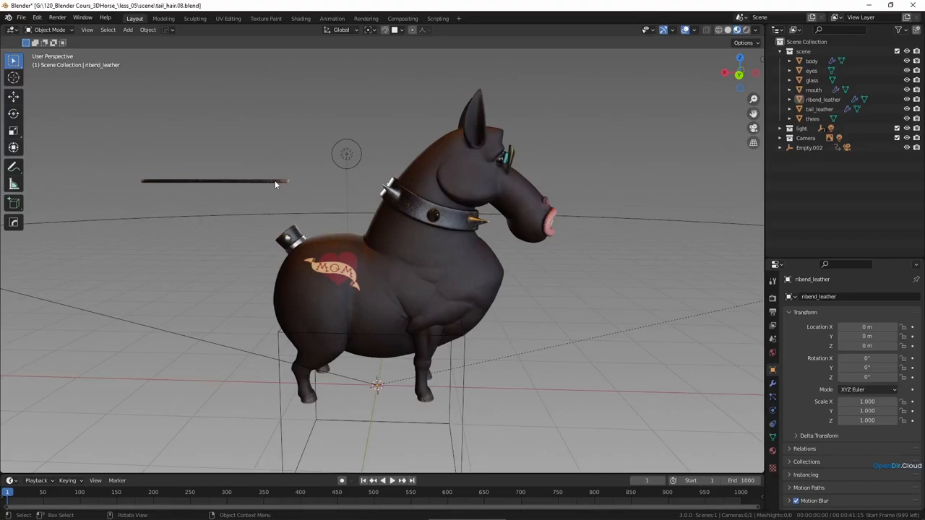
{"action": "mouse_move", "coordinate": [339, 190]}
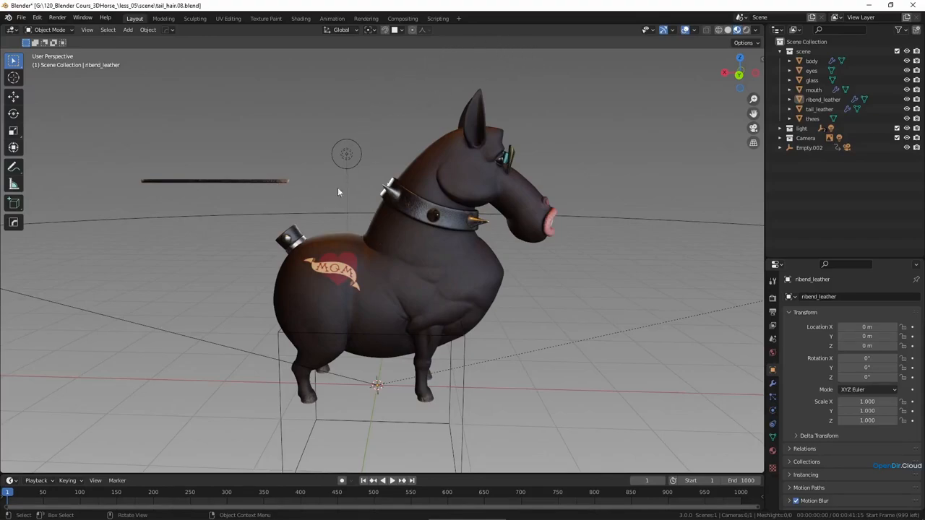
{"action": "mouse_move", "coordinate": [370, 240]}
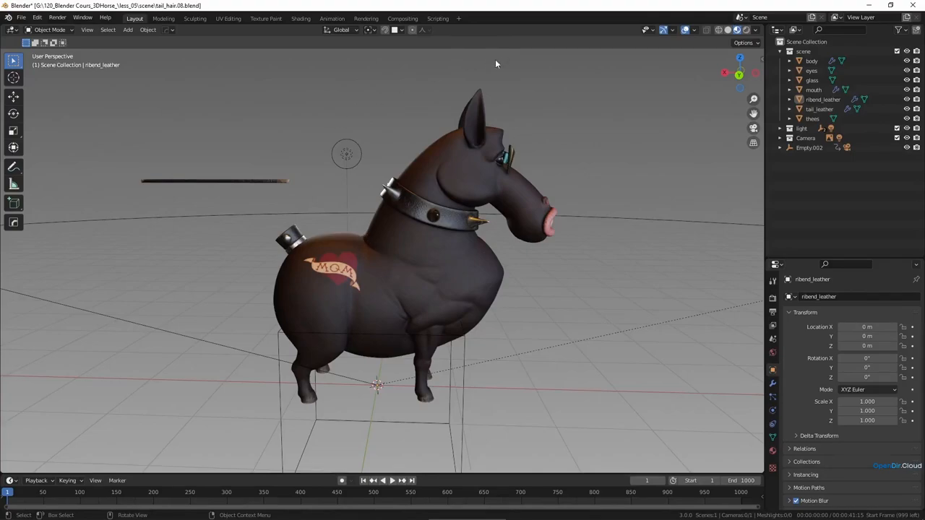
{"action": "mouse_move", "coordinate": [503, 49]}
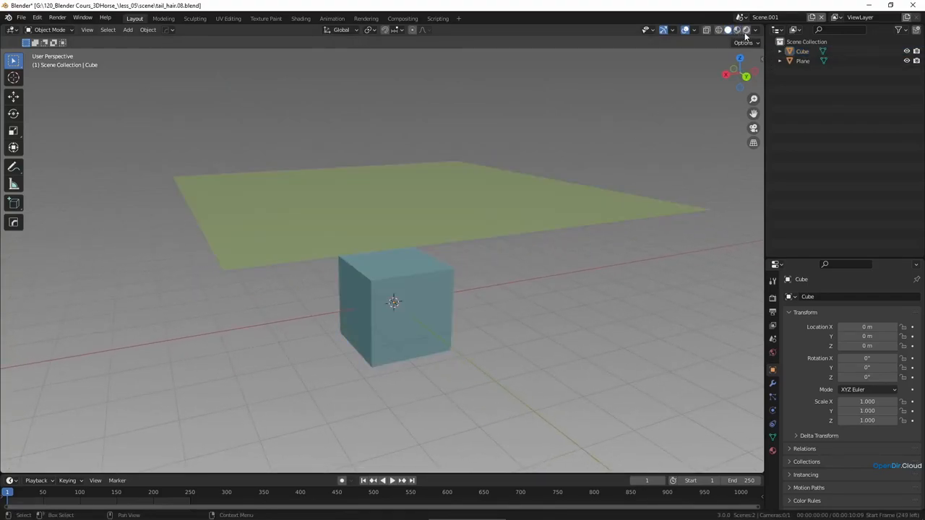
Step: Switch to the cube-and-plane scene and subdivide the selected plane into a grid
{"action": "left_click", "coordinate": [756, 29]}
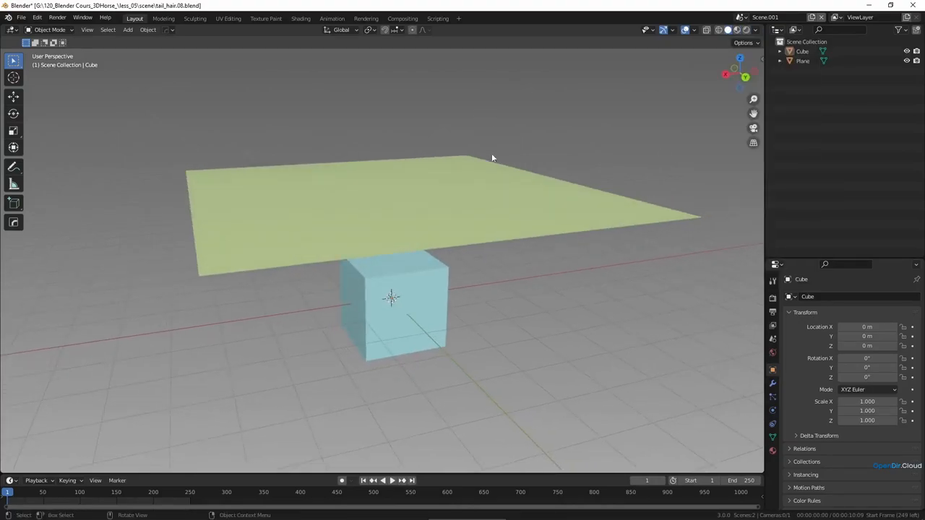
{"action": "left_click", "coordinate": [772, 384]}
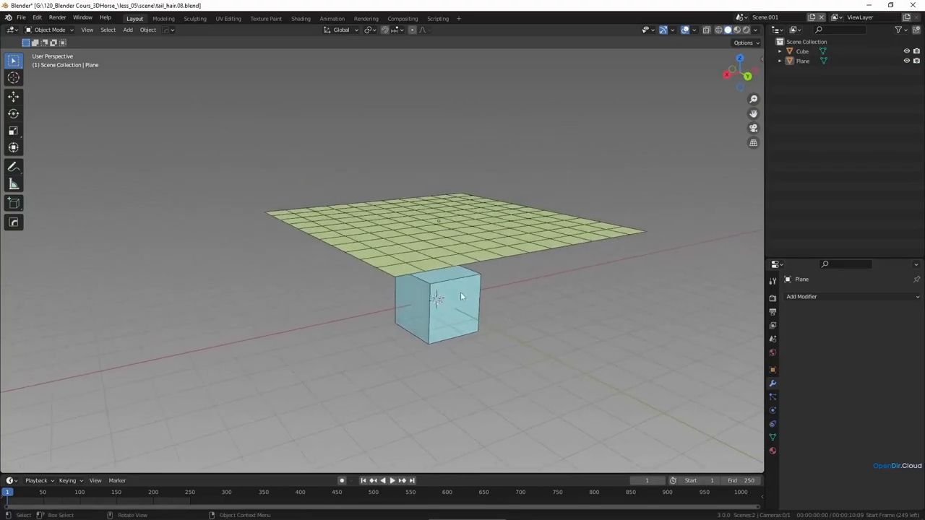
{"action": "left_click", "coordinate": [437, 299]}
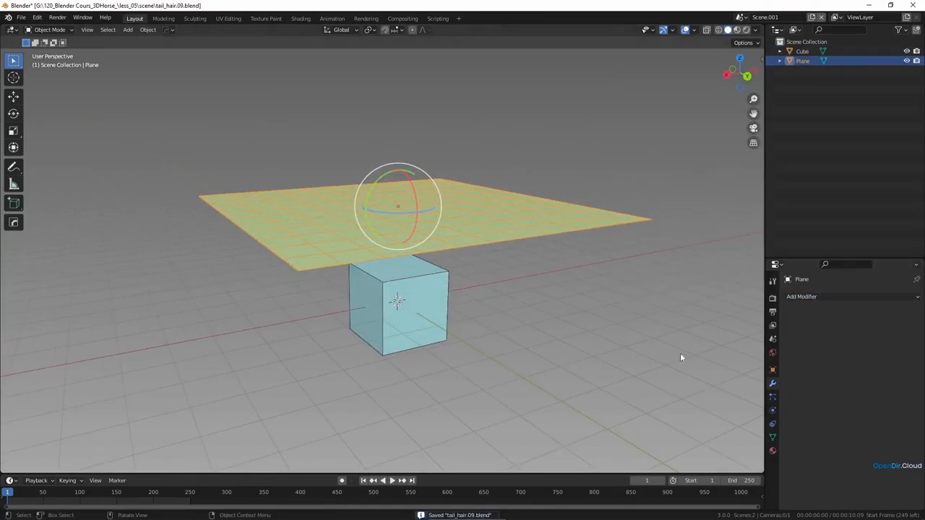
Step: Give the plane Cloth physics and play the timeline to test it falling onto the cube
{"action": "left_click", "coordinate": [772, 411]}
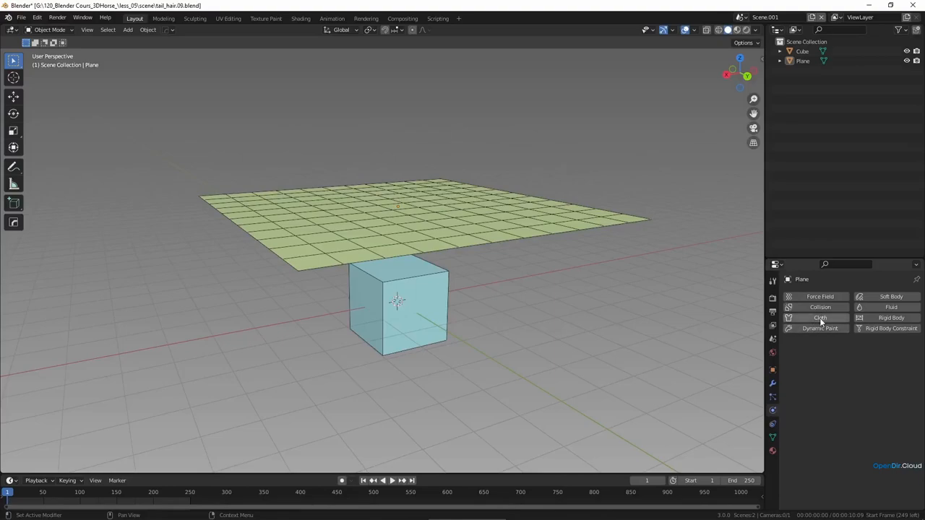
{"action": "left_click", "coordinate": [820, 318]}
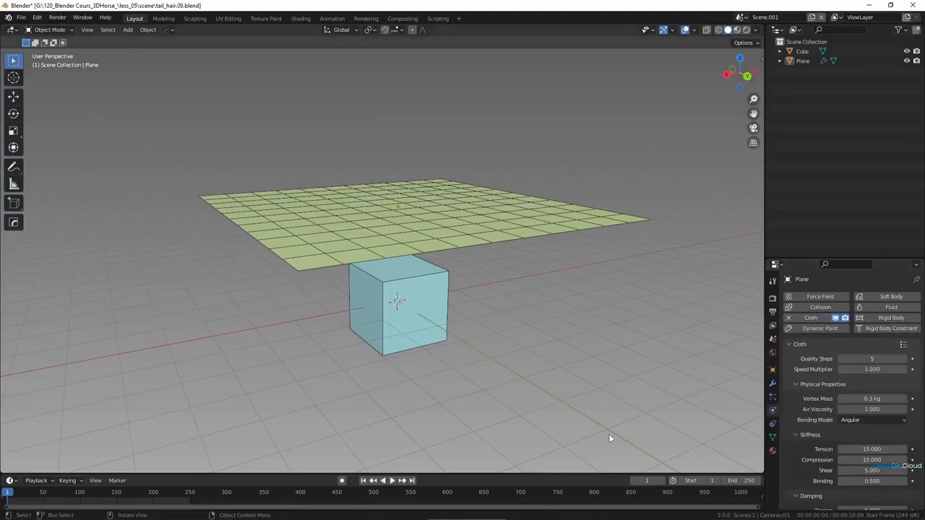
{"action": "left_click", "coordinate": [383, 480]}
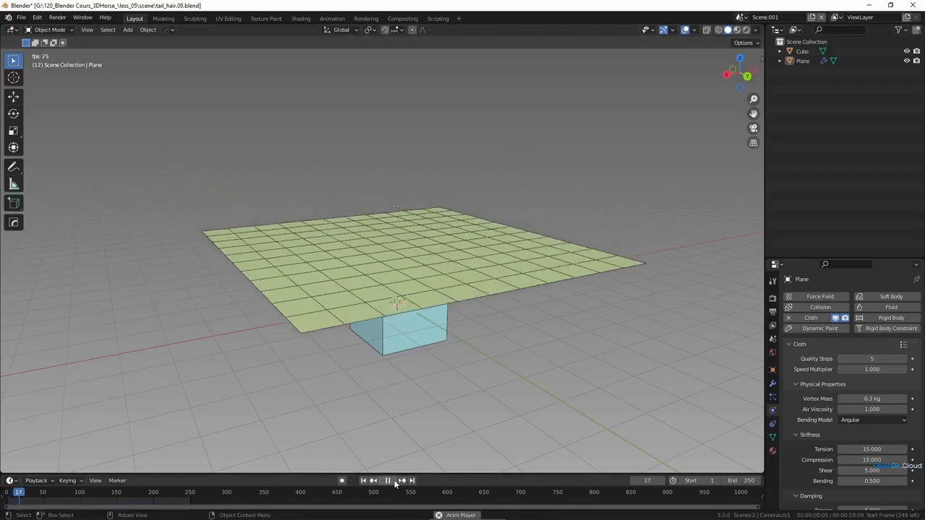
{"action": "left_click", "coordinate": [365, 480]}
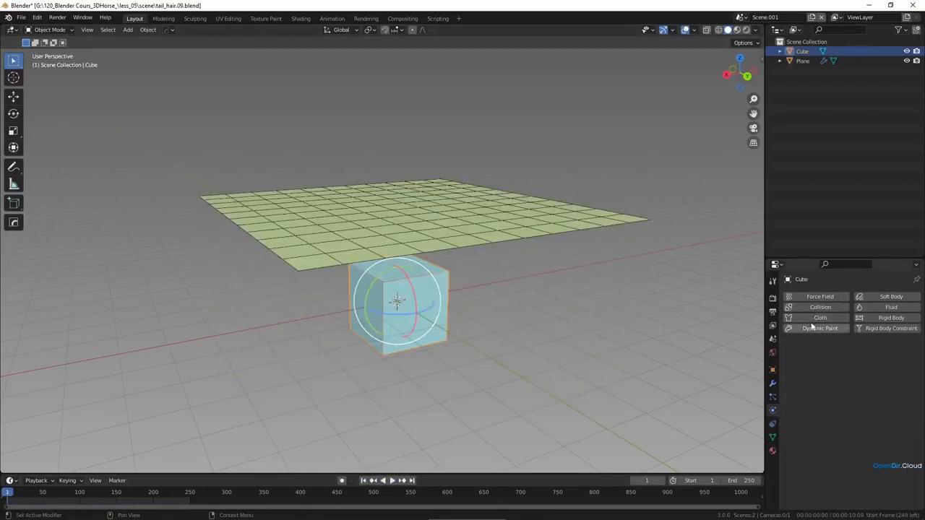
Step: Enable Collision physics on the cube and play to watch the cloth drape over it
{"action": "left_click", "coordinate": [821, 306]}
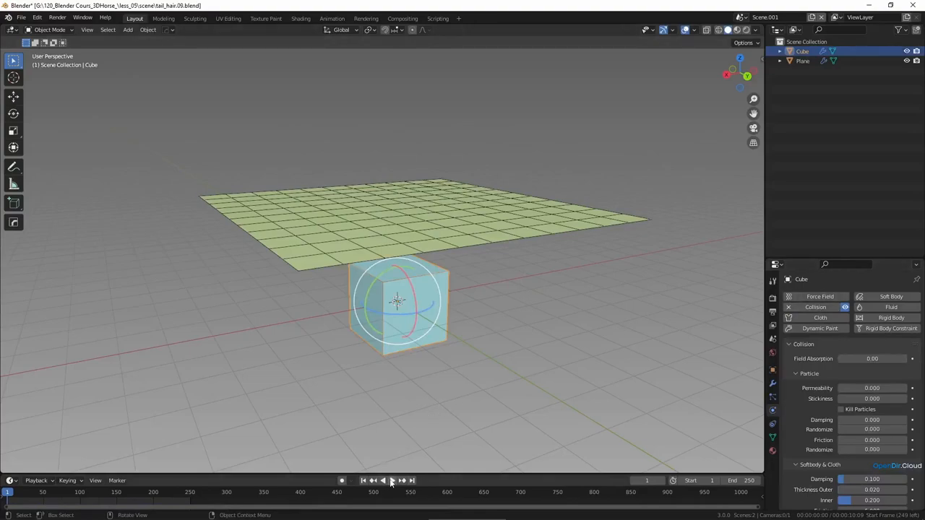
{"action": "left_click", "coordinate": [373, 480]}
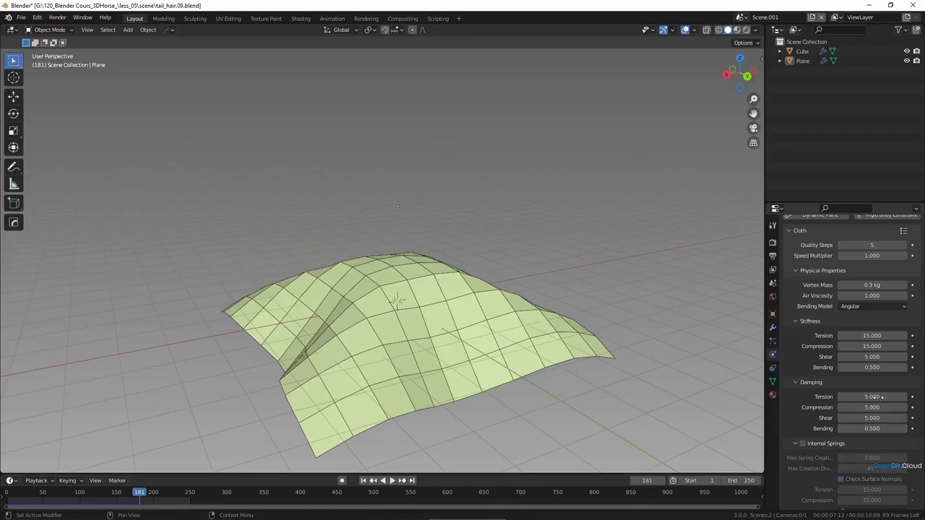
{"action": "scroll", "scroll_direction": "down", "scroll_amount": 3}
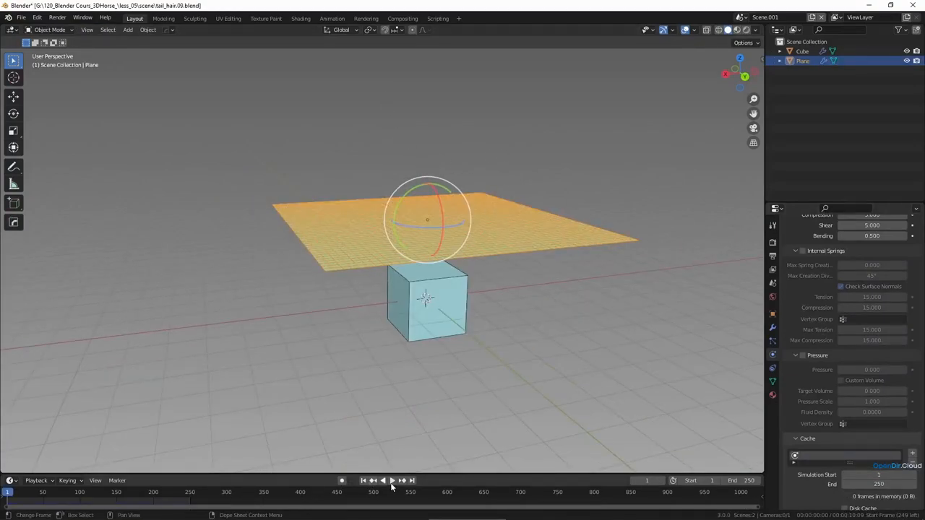
Step: Play the finer-grid cloth simulation draping over the cube, then stop and rewind
{"action": "left_click", "coordinate": [383, 480]}
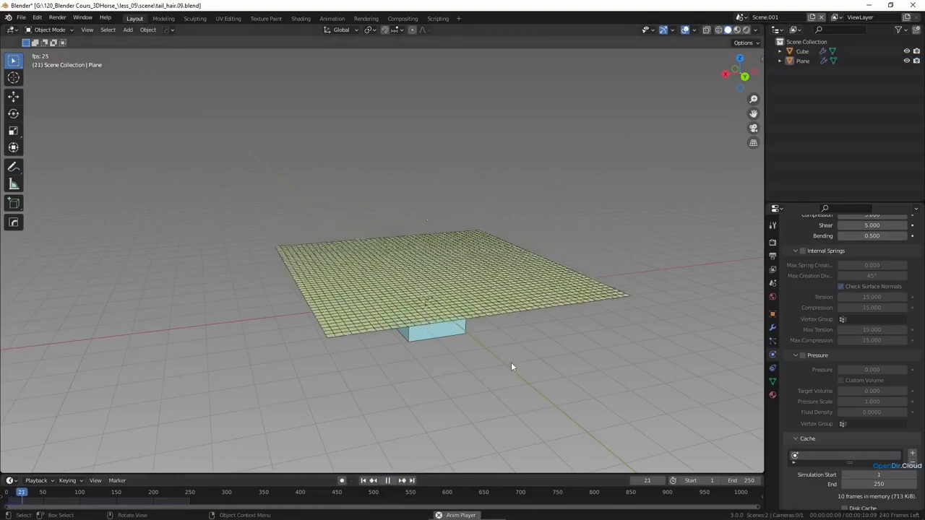
{"action": "left_click", "coordinate": [387, 480]}
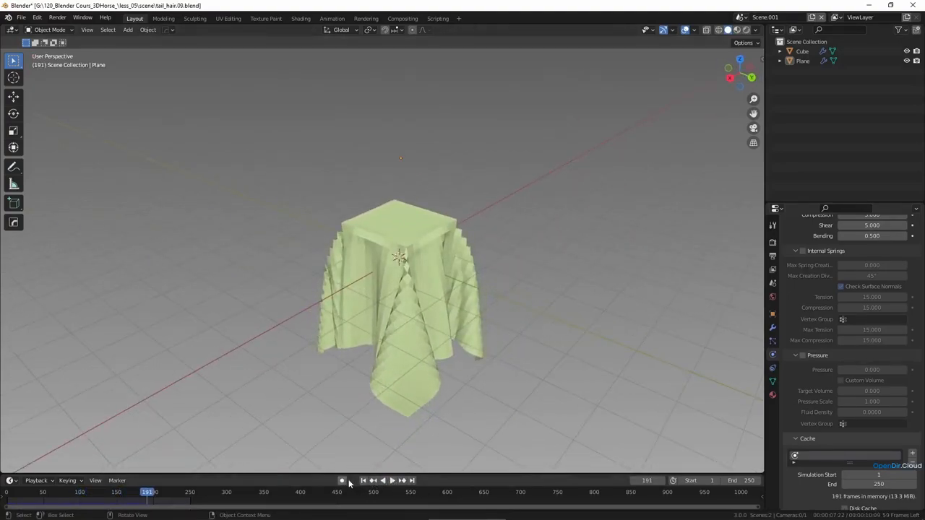
{"action": "left_click", "coordinate": [363, 480]}
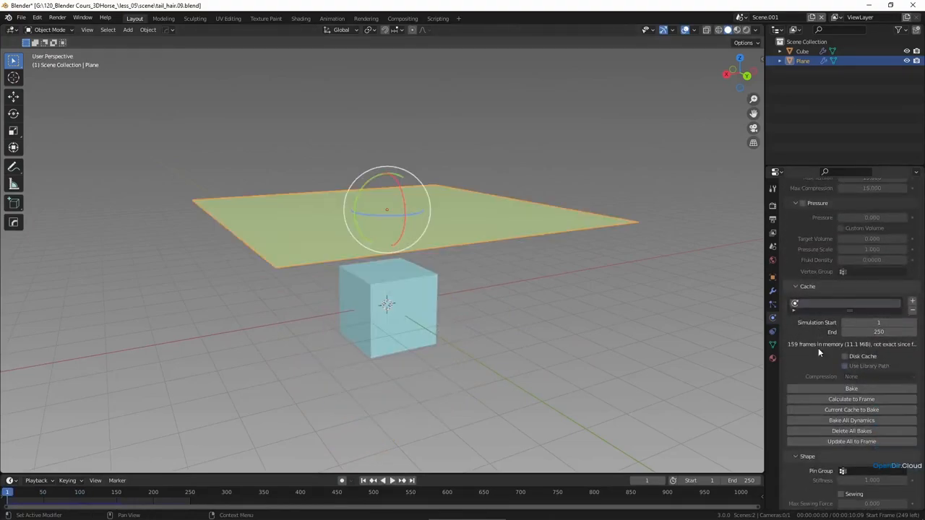
Step: Tick Self Collisions in the cloth's Collisions panel and replay the folded drape, rewinding to frame 1
{"action": "scroll", "scroll_direction": "down", "scroll_amount": 3}
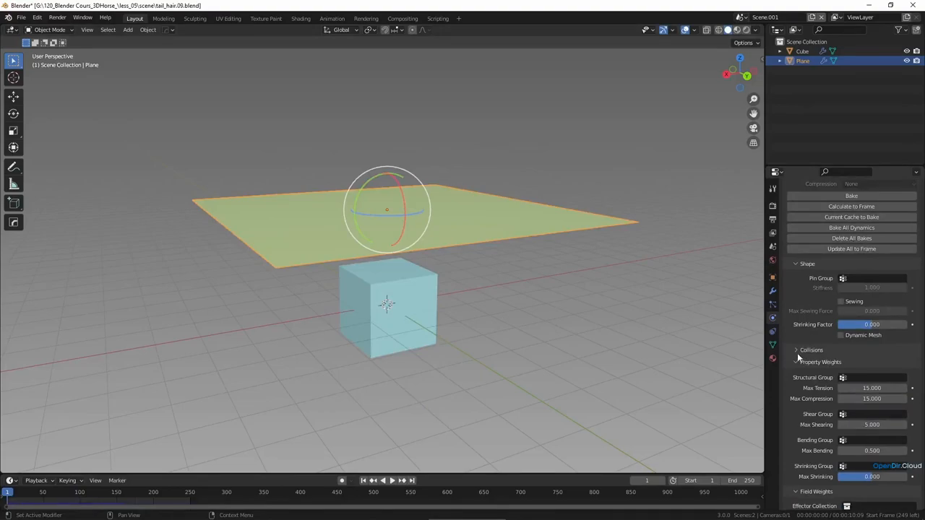
{"action": "left_click", "coordinate": [796, 350]}
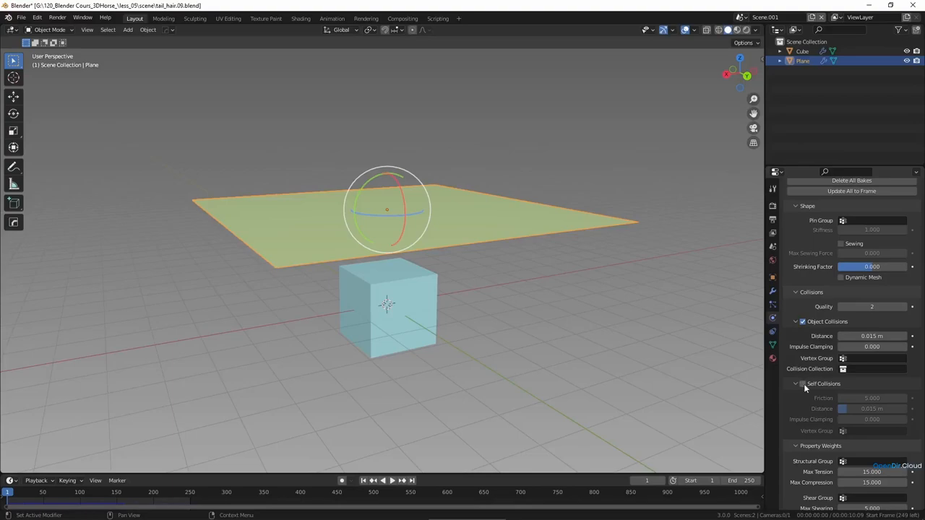
{"action": "left_click", "coordinate": [802, 385]}
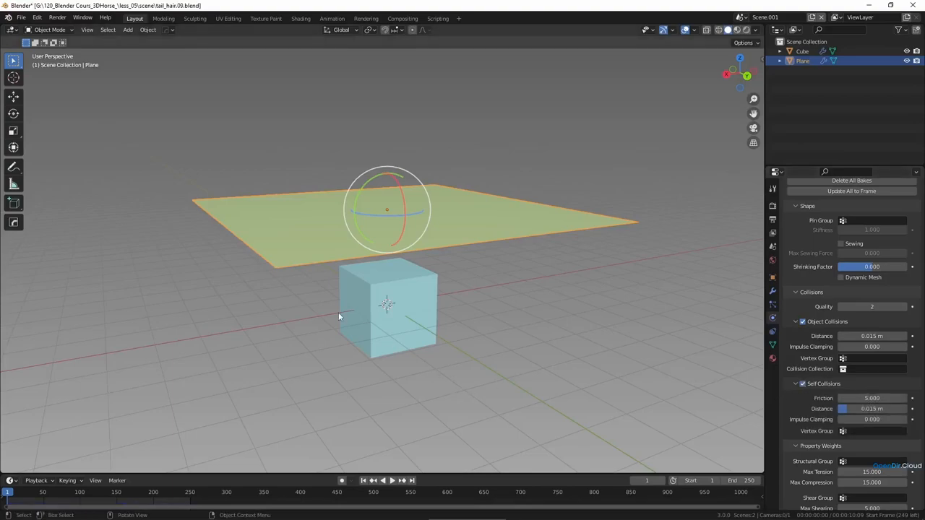
{"action": "mouse_move", "coordinate": [385, 320]}
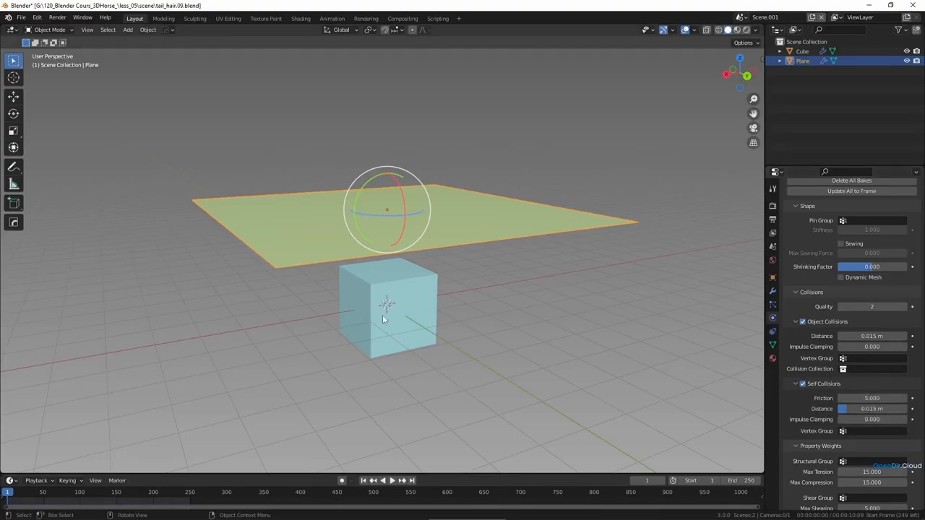
{"action": "mouse_move", "coordinate": [374, 437]}
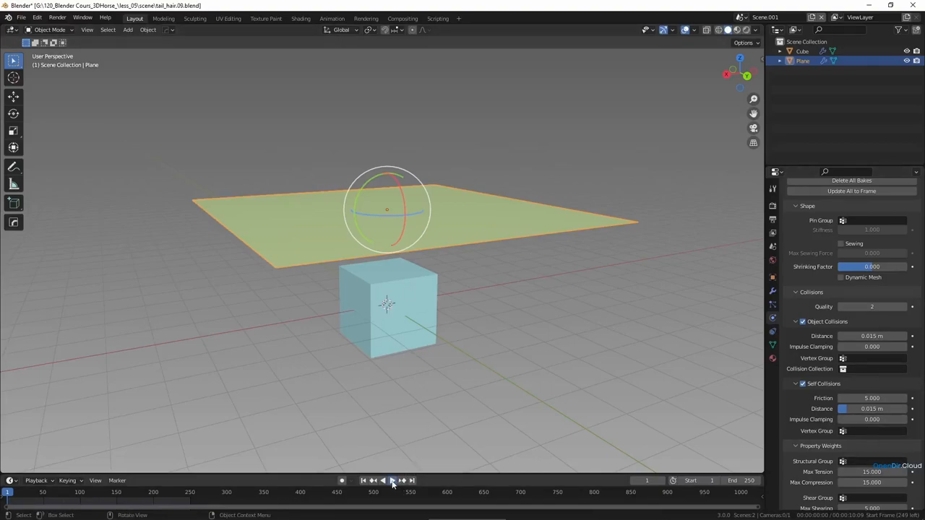
{"action": "left_click", "coordinate": [393, 480]}
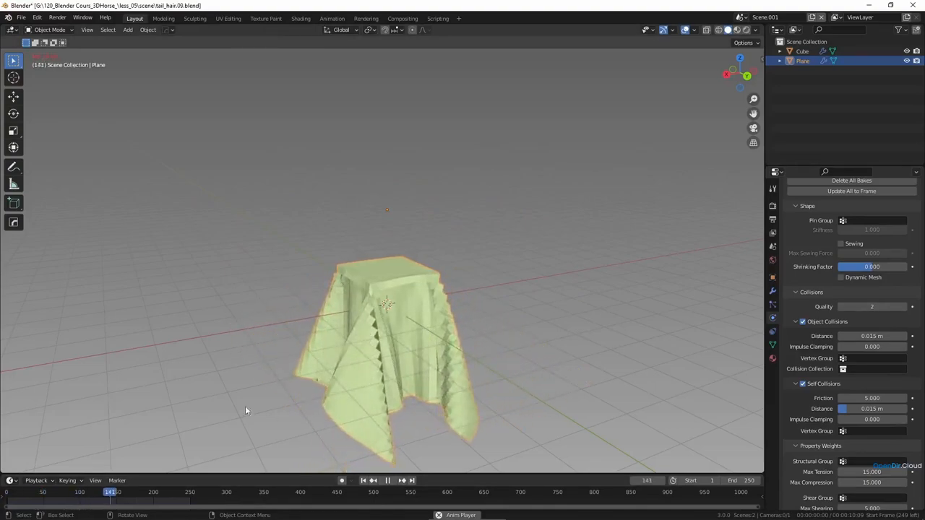
{"action": "left_click", "coordinate": [387, 480]}
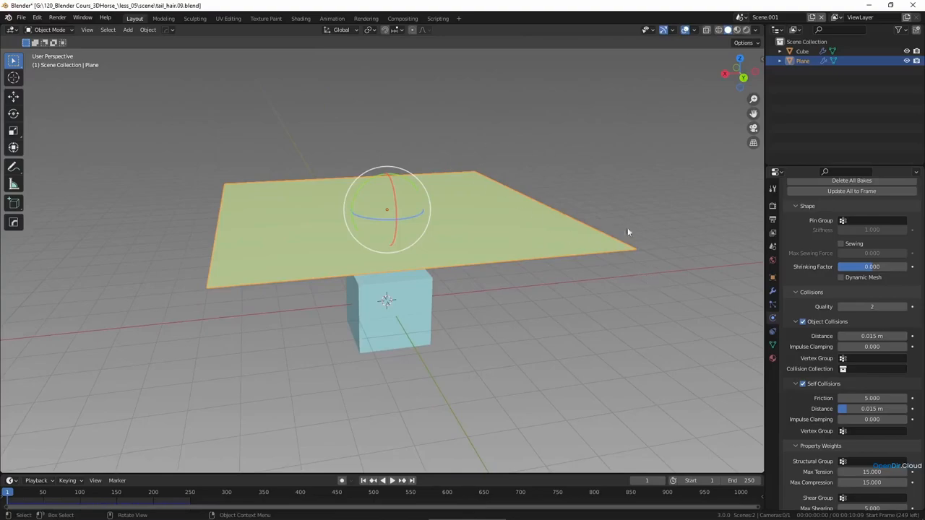
{"action": "mouse_move", "coordinate": [647, 222]}
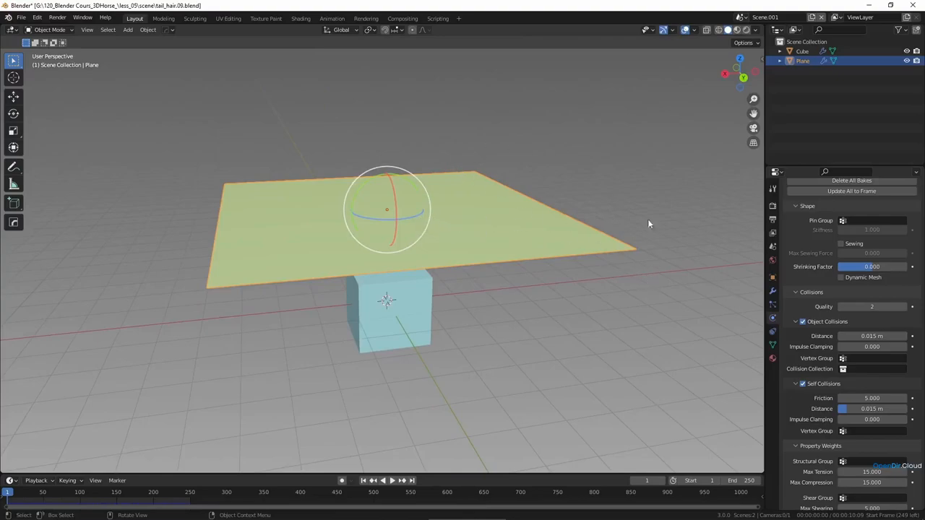
Step: In Edit Mode assign one edge row of the plane's vertices to a new vertex group
{"action": "key", "text": "Tab"}
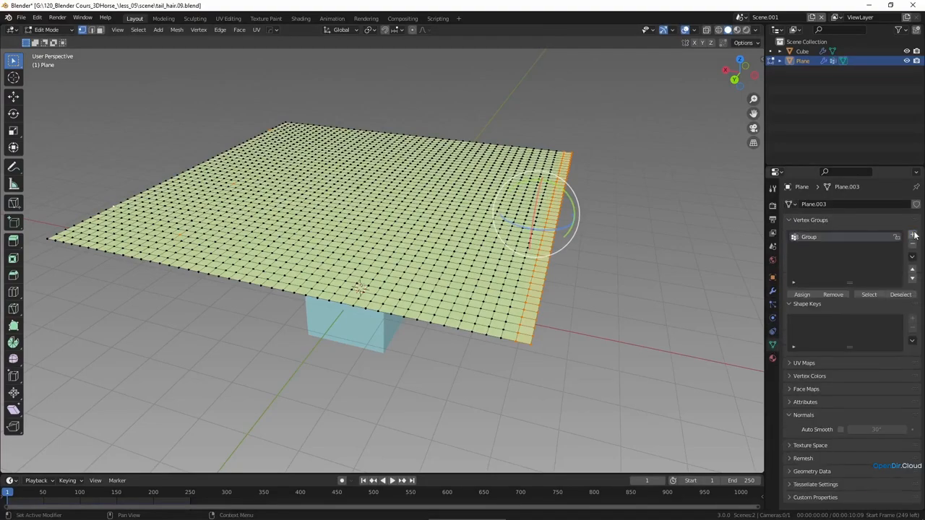
{"action": "left_click", "coordinate": [801, 295]}
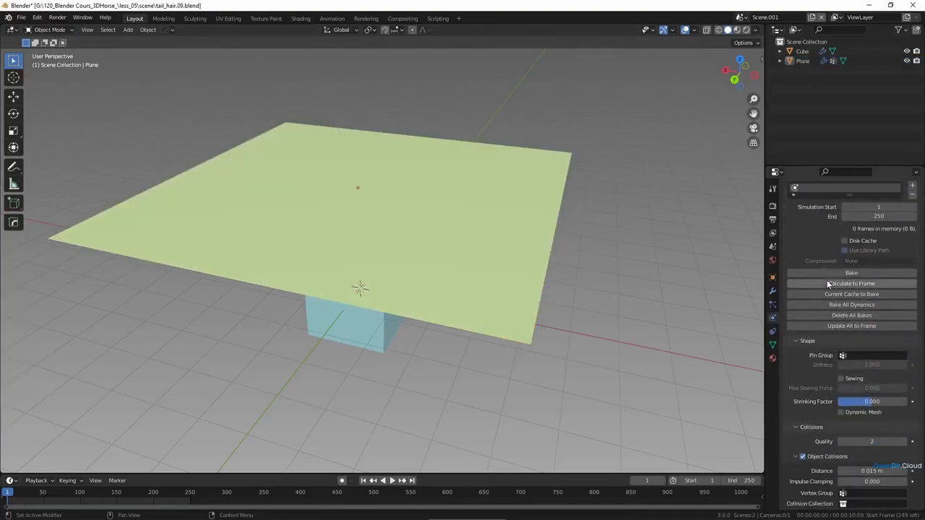
Step: Set the vertex group as the cloth's pin group and play so the cloth hangs from that edge
{"action": "scroll", "scroll_direction": "down", "scroll_amount": 3}
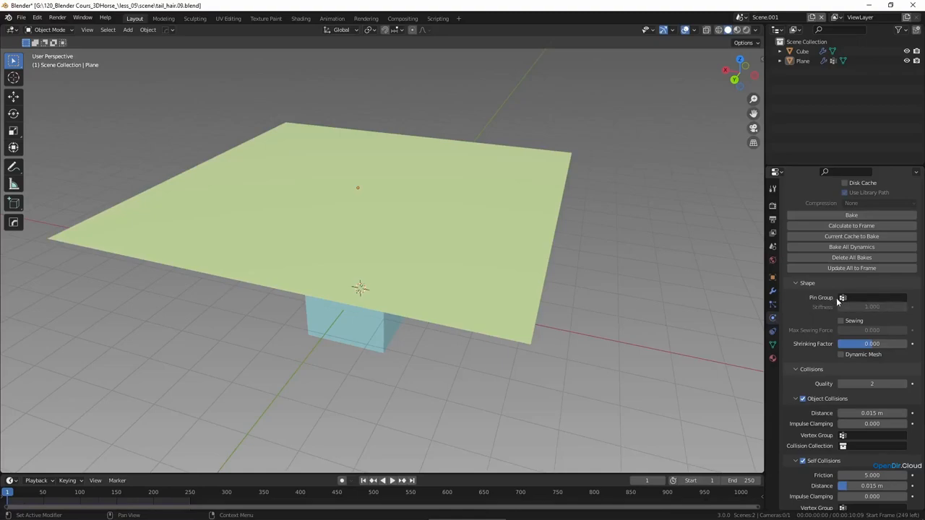
{"action": "left_click", "coordinate": [843, 297]}
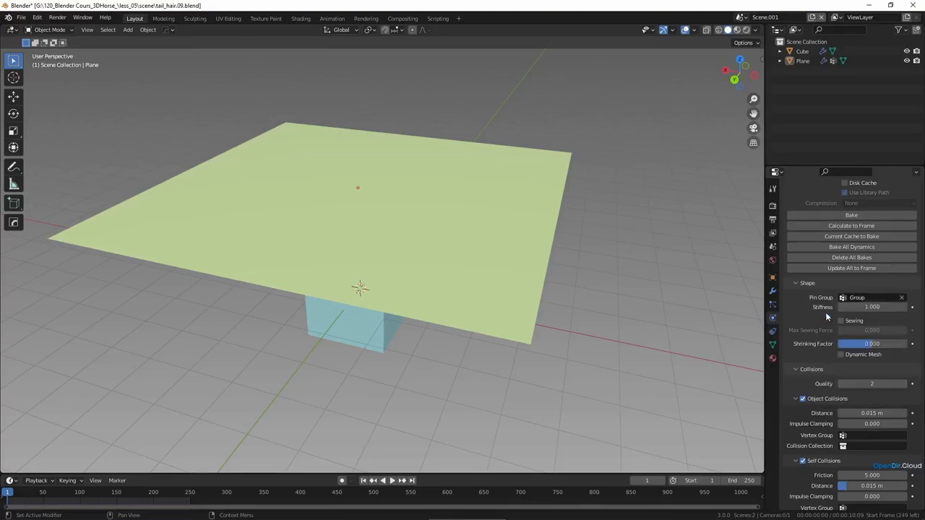
{"action": "left_click", "coordinate": [373, 480]}
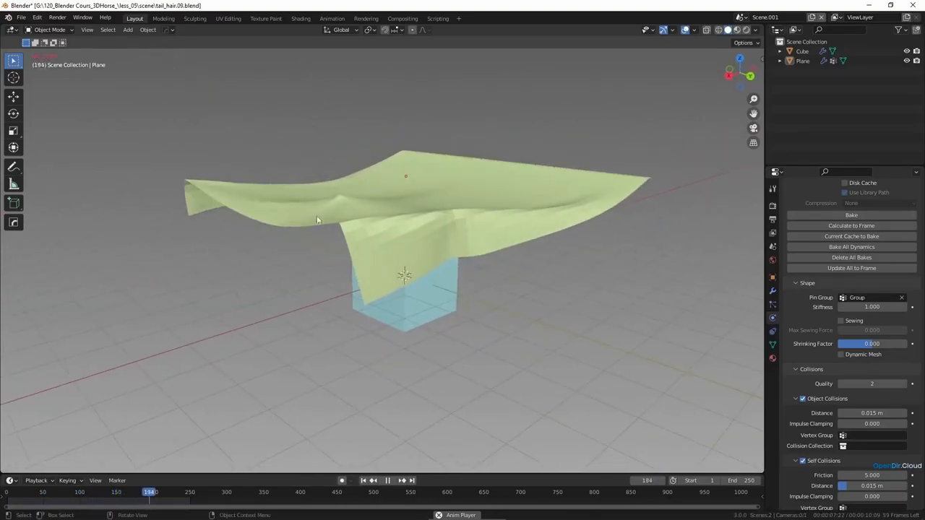
{"action": "left_click", "coordinate": [363, 480]}
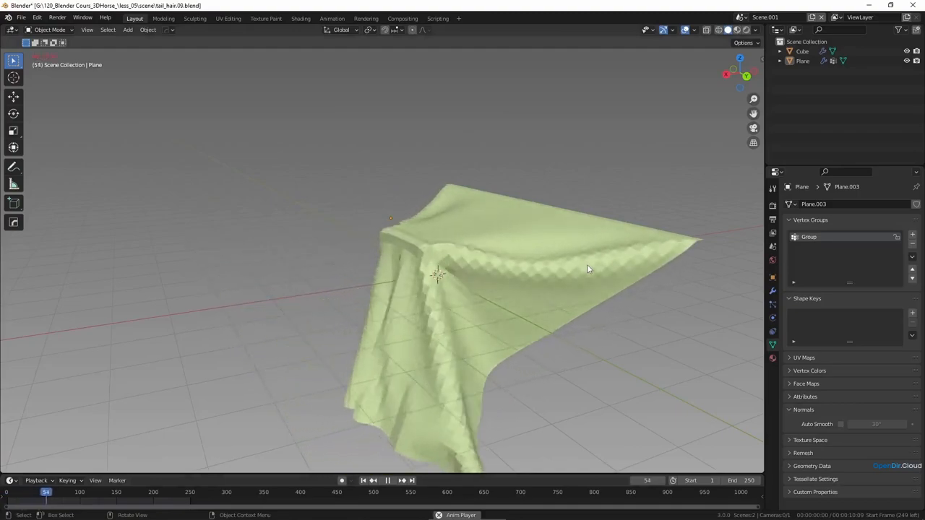
{"action": "left_click", "coordinate": [388, 480]}
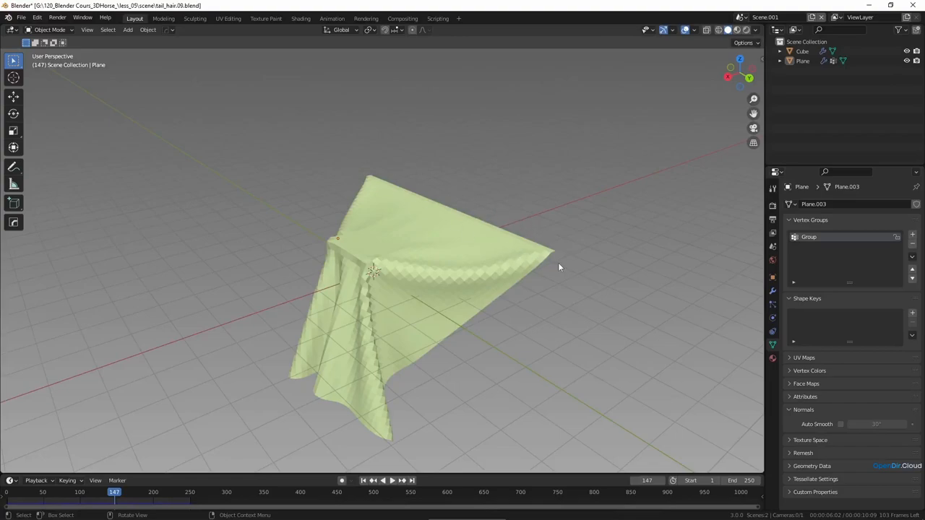
{"action": "mouse_move", "coordinate": [445, 216]}
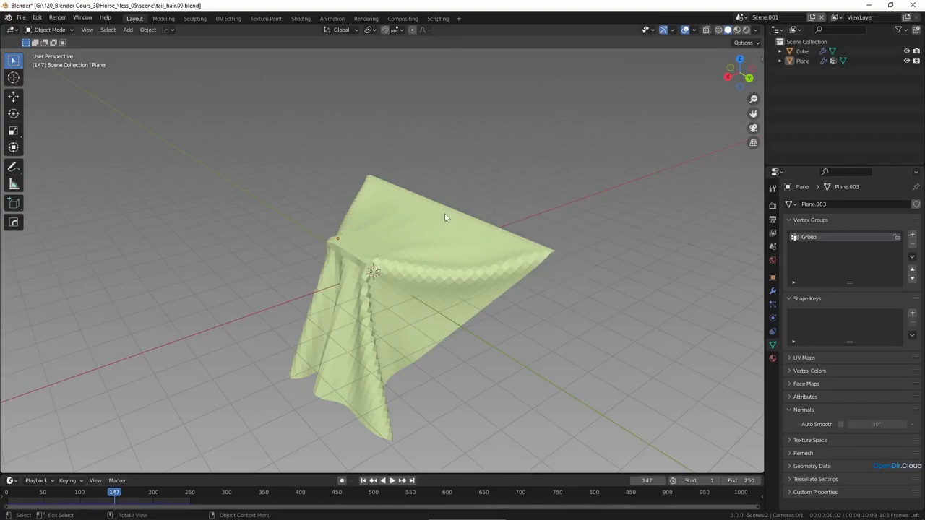
{"action": "mouse_move", "coordinate": [440, 220]}
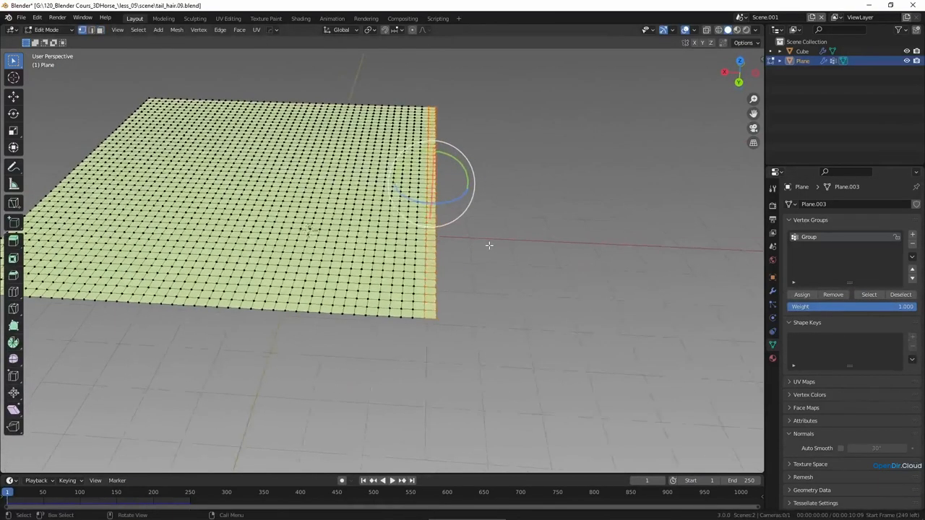
Step: Use Vertex > Hooks > Hook to New Object to hook the edge vertices to a new empty
{"action": "left_click", "coordinate": [199, 29]}
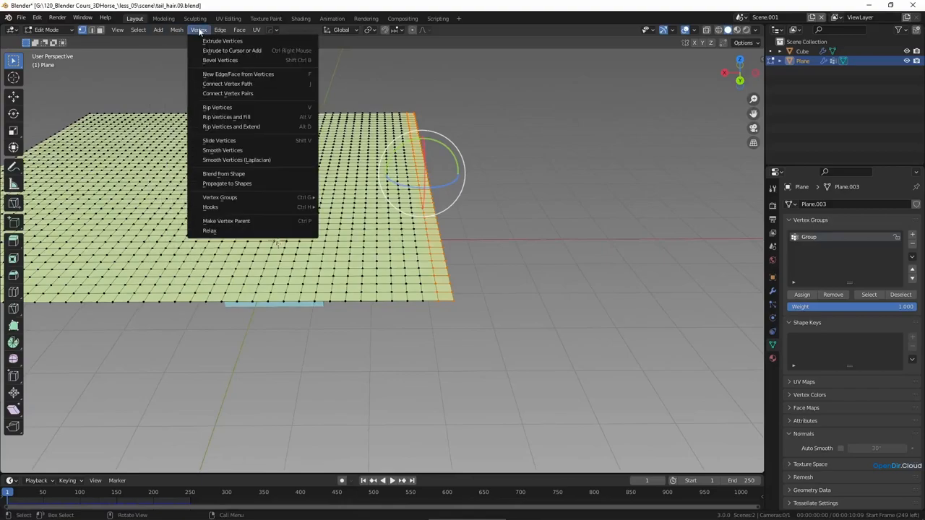
{"action": "mouse_move", "coordinate": [248, 208]}
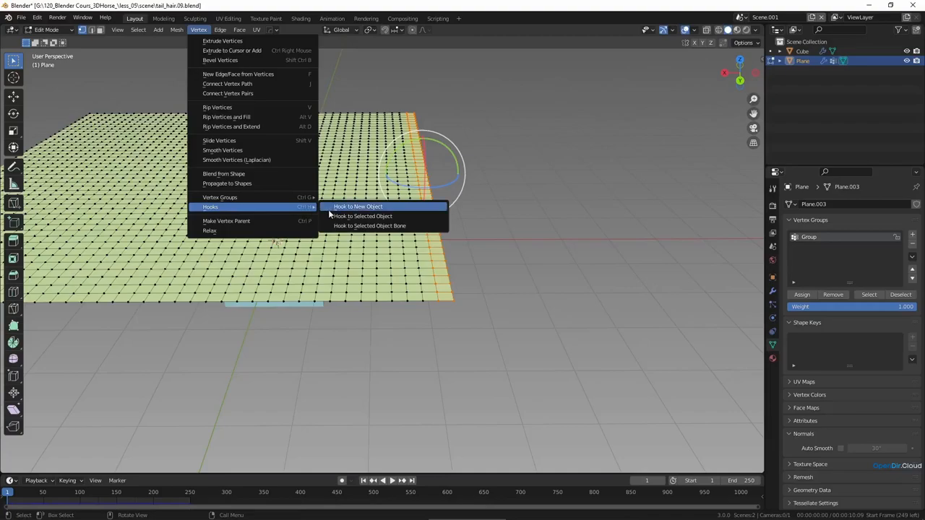
{"action": "left_click", "coordinate": [359, 207]}
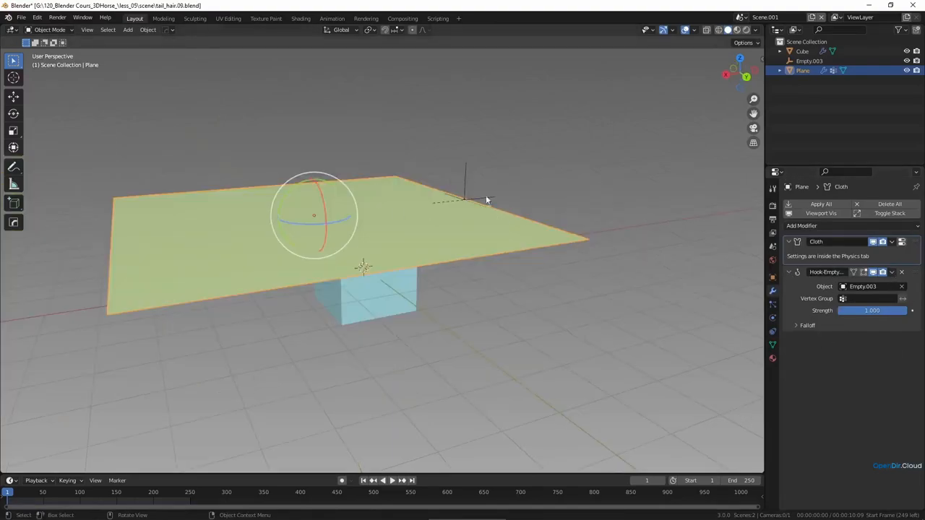
Step: Point the Hook modifier at the pinned vertex group ahead of Cloth and play so the moved empty drags the cloth
{"action": "left_click", "coordinate": [382, 480]}
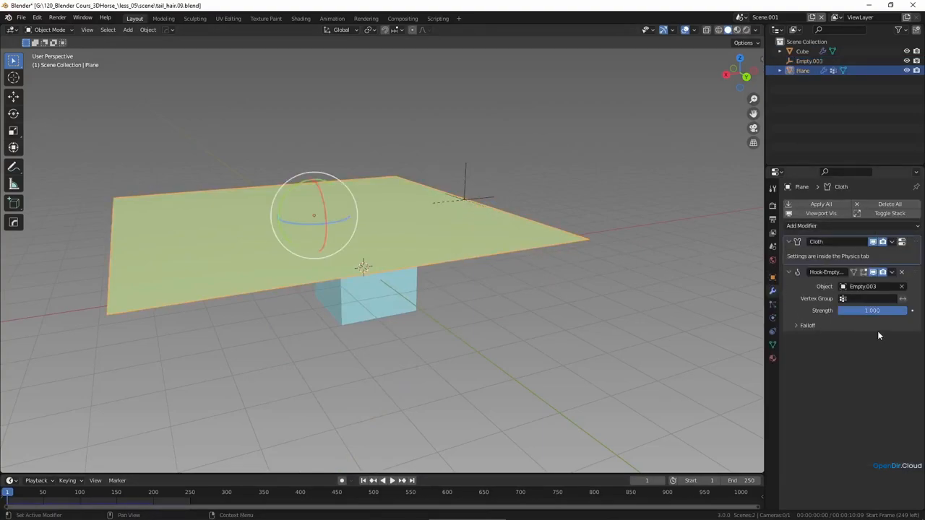
{"action": "mouse_move", "coordinate": [792, 240]}
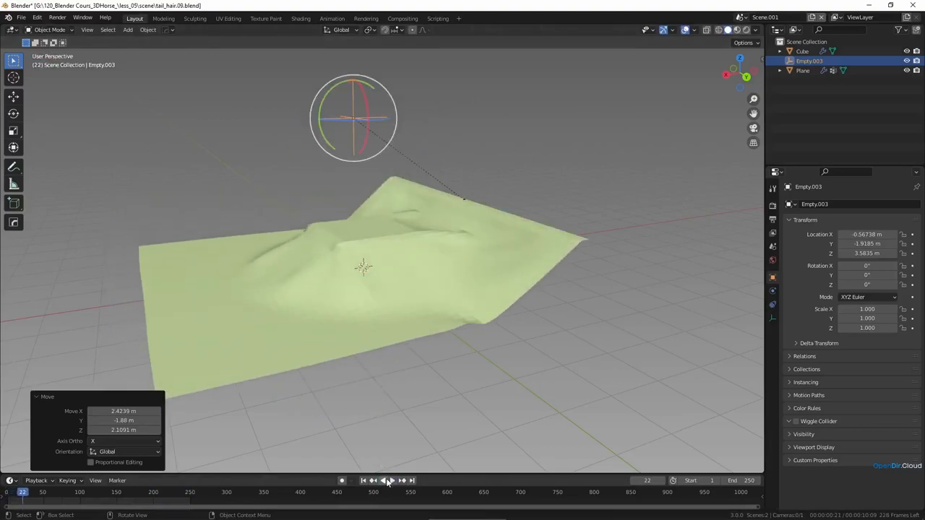
{"action": "left_click", "coordinate": [365, 480]}
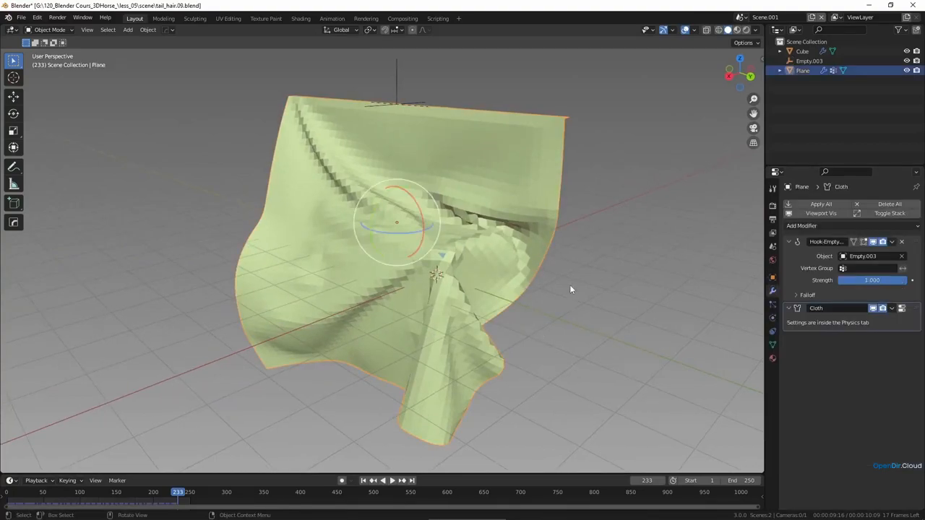
{"action": "mouse_move", "coordinate": [506, 303]}
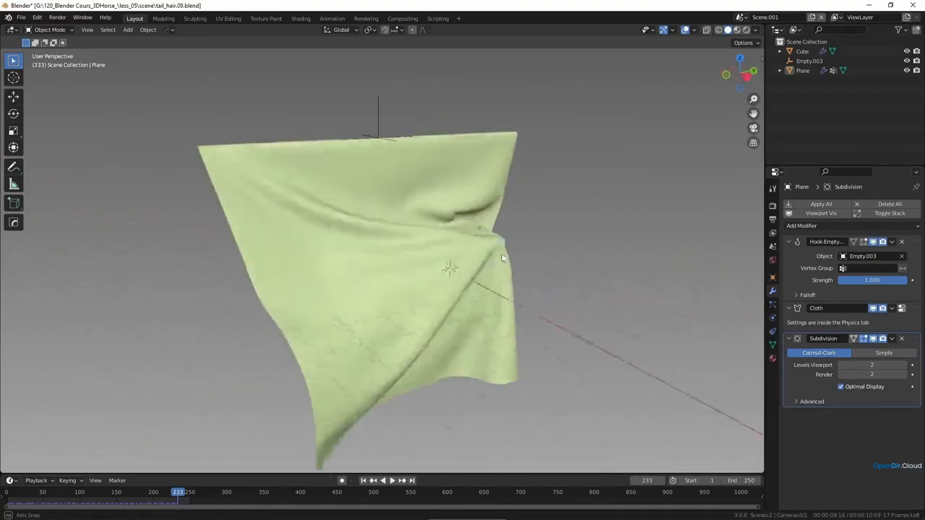
Step: Orbit around the cloth smoothed by the Subdivision Surface modifier
{"action": "left_click_drag", "start_coordinate": [506, 253], "coordinate": [454, 183]}
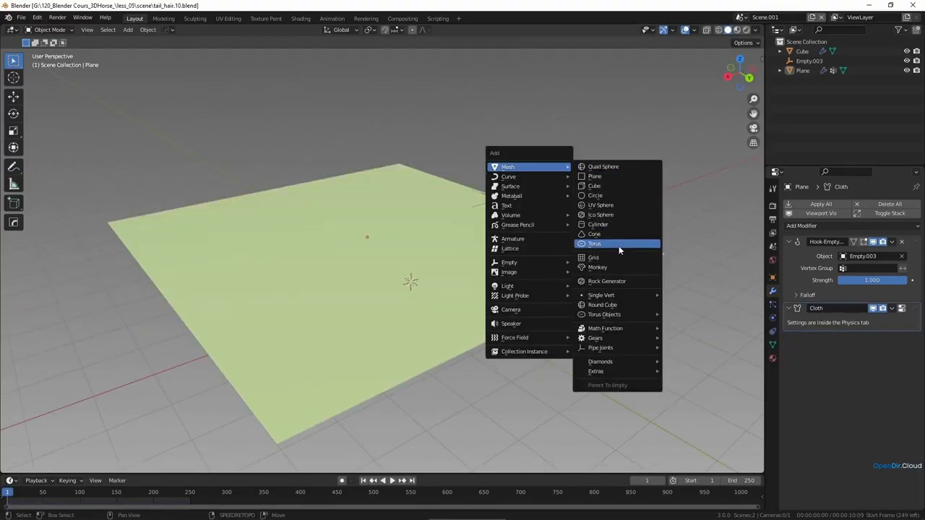
{"action": "mouse_move", "coordinate": [619, 249]}
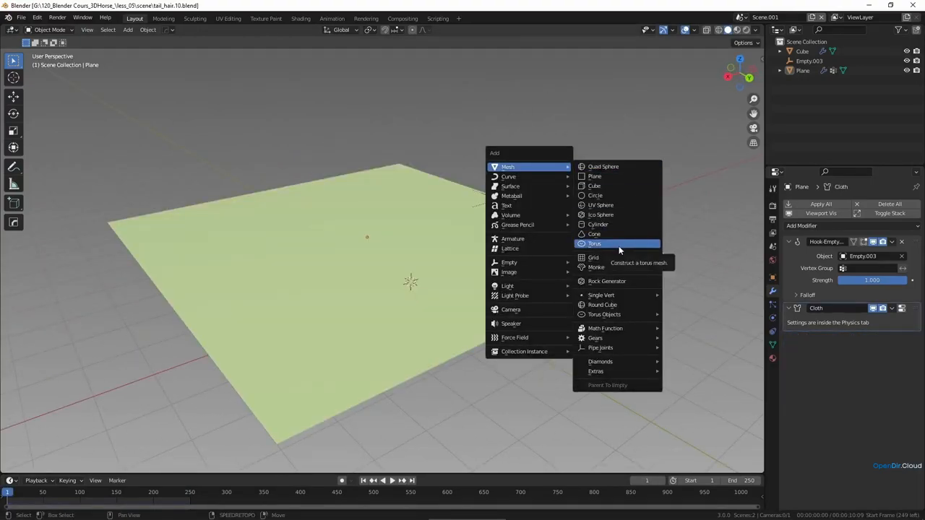
Step: Add a torus with a Surface Deform modifier targeting the Plane, bind it, and return to frame 1
{"action": "left_click", "coordinate": [594, 242]}
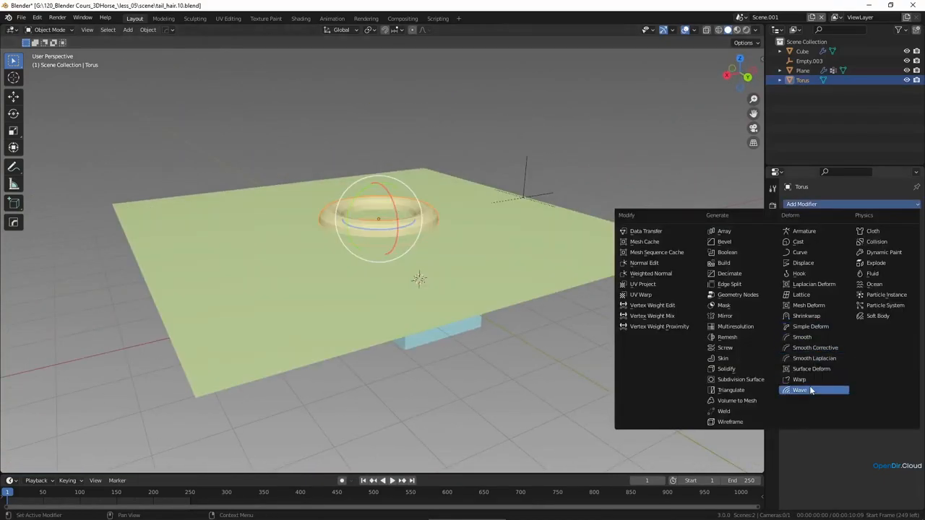
{"action": "left_click", "coordinate": [811, 369]}
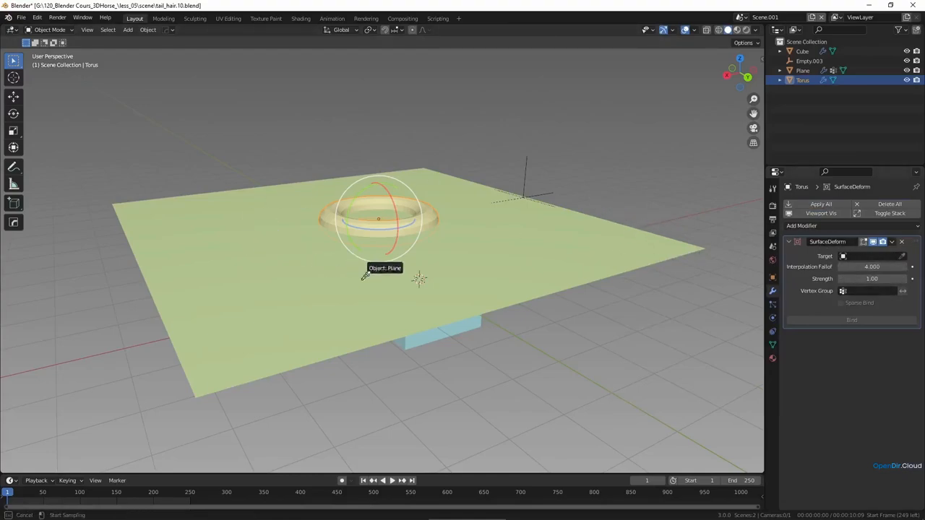
{"action": "left_click", "coordinate": [364, 275]}
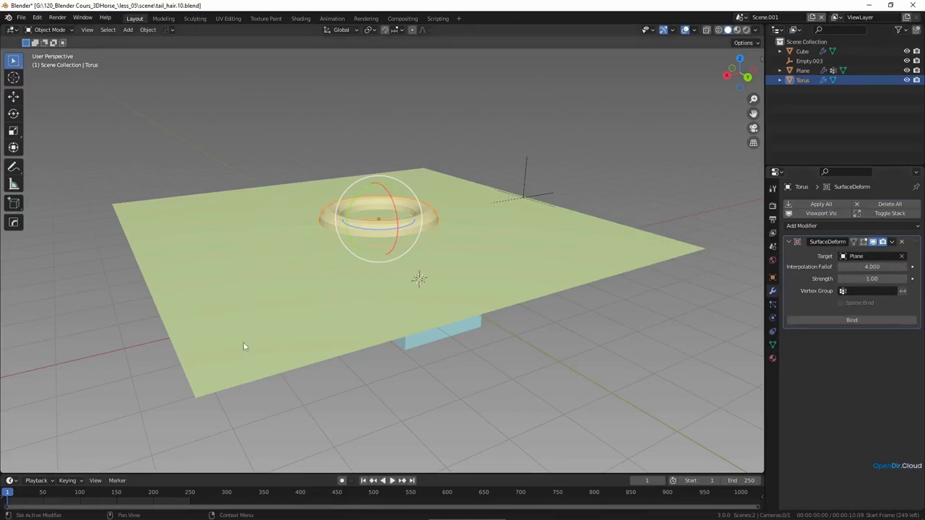
{"action": "left_click", "coordinate": [852, 320]}
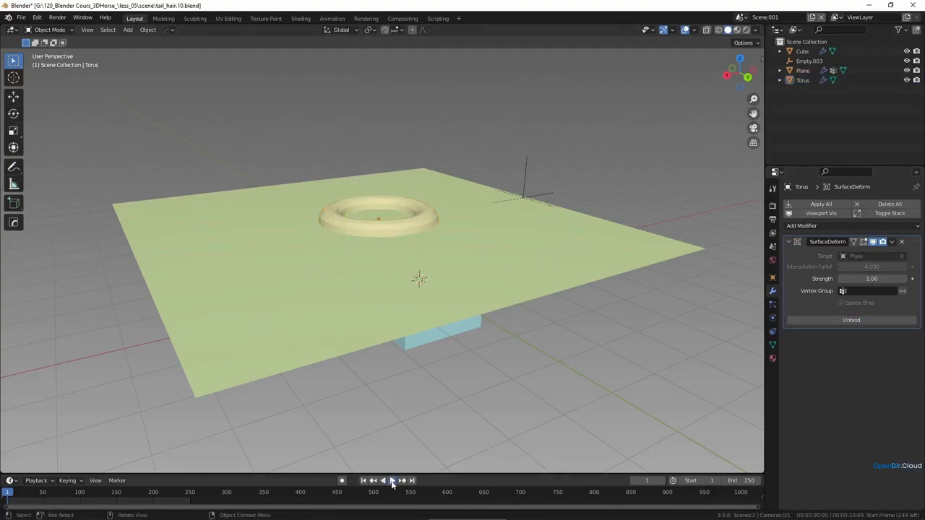
{"action": "left_click", "coordinate": [393, 480]}
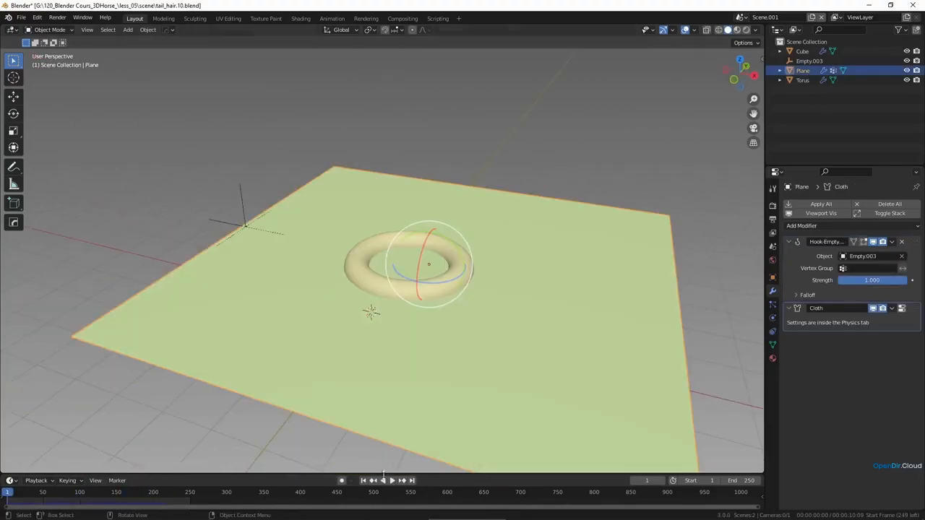
Step: Select the cloth's hook empty and play the simulation to watch the torus ride along
{"action": "left_click", "coordinate": [381, 480]}
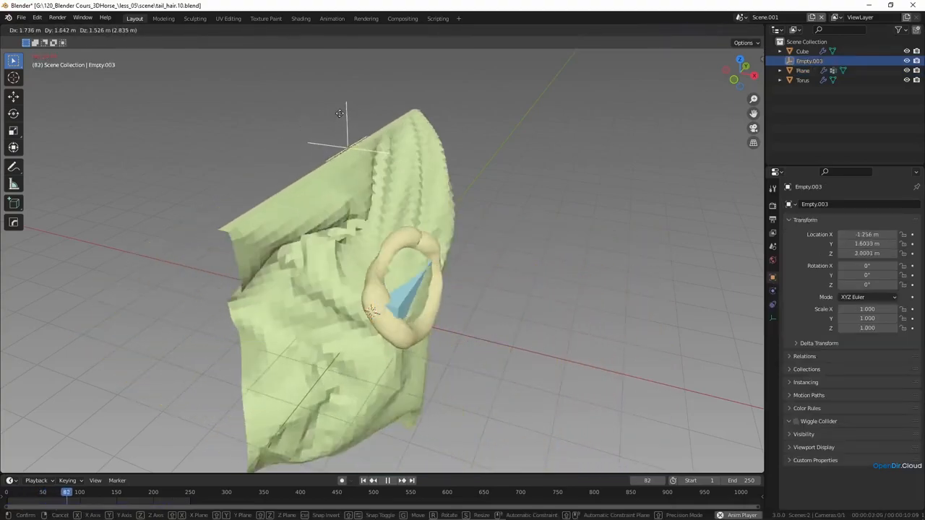
{"action": "left_click", "coordinate": [402, 480]}
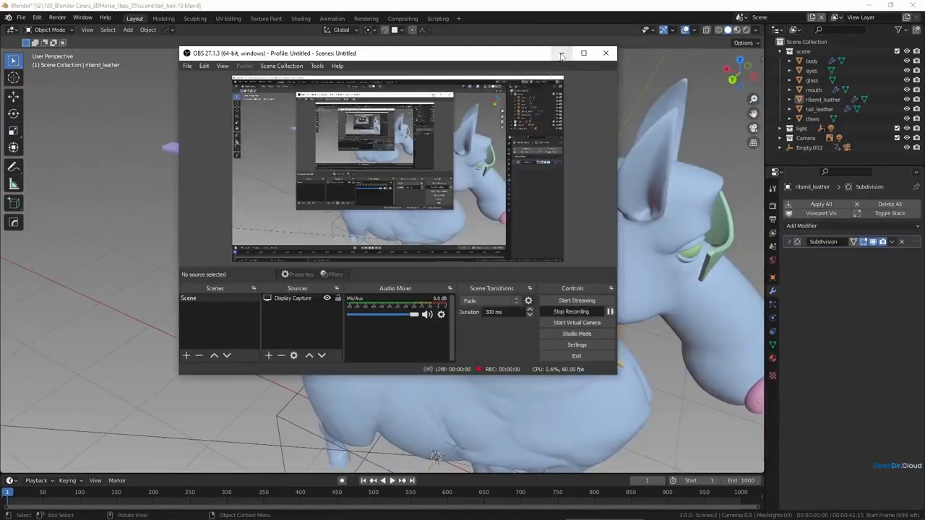
Step: Edit the tail band and set its origin to the 3D cursor at its base
{"action": "left_click", "coordinate": [584, 52]}
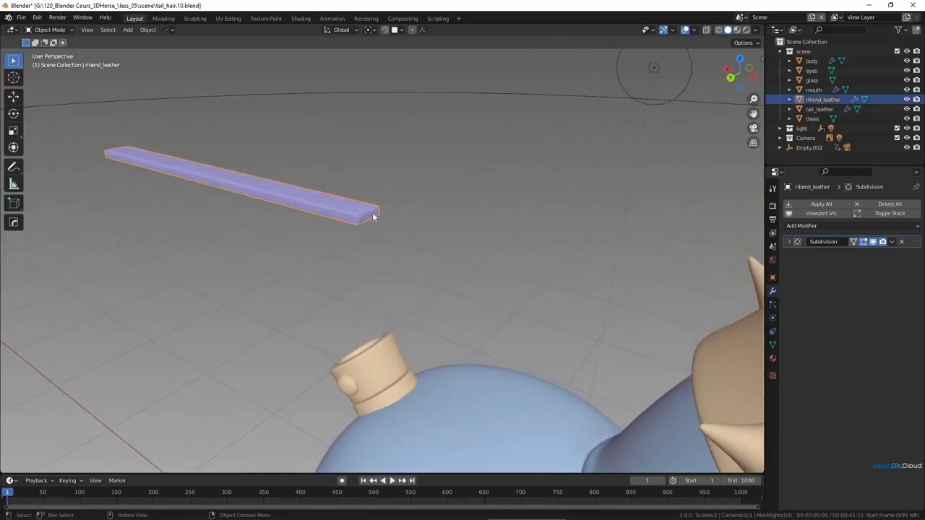
{"action": "key", "text": "Tab"}
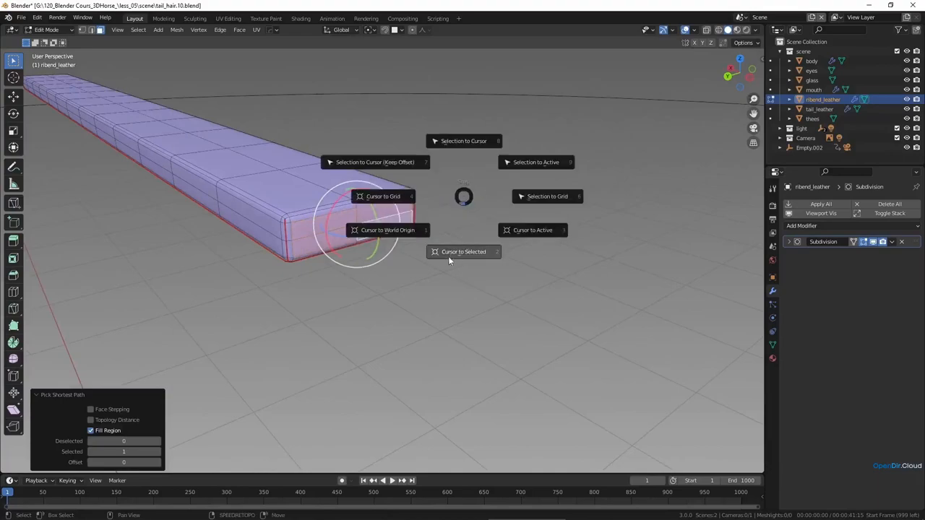
{"action": "mouse_move", "coordinate": [462, 252]}
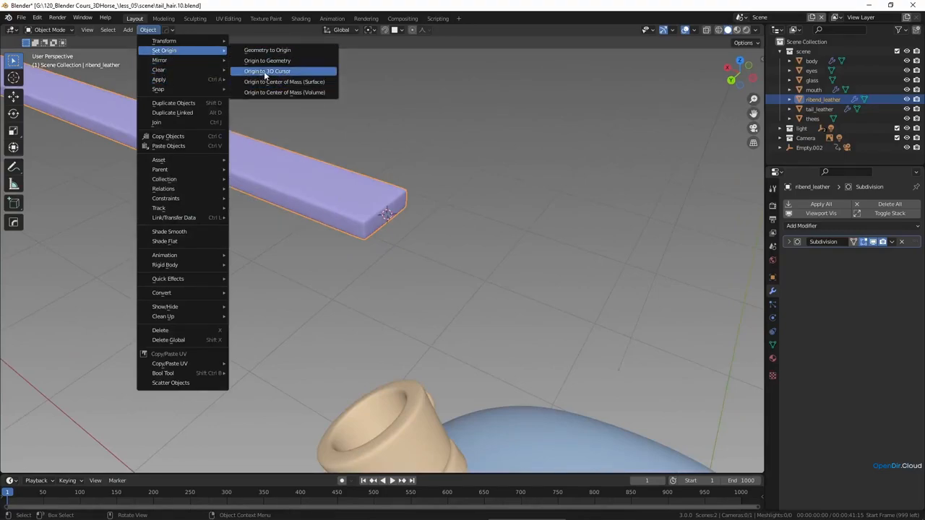
{"action": "left_click", "coordinate": [268, 70]}
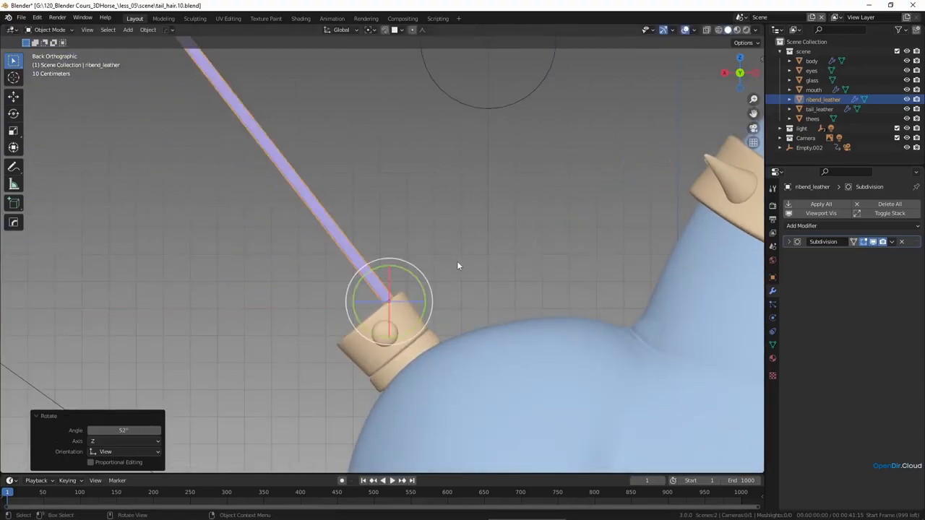
{"action": "mouse_move", "coordinate": [474, 257]}
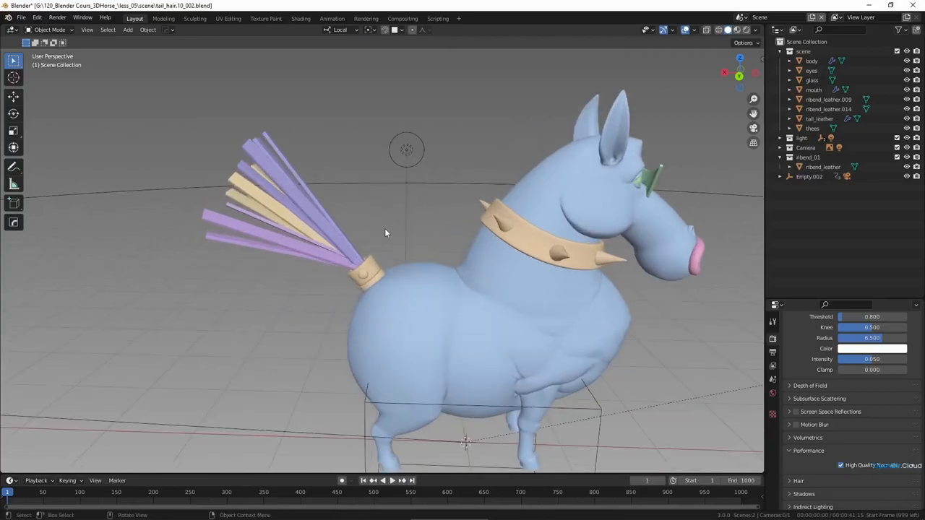
Step: Add a new plane mesh as the start of the leather band groups
{"action": "left_click", "coordinate": [127, 29]}
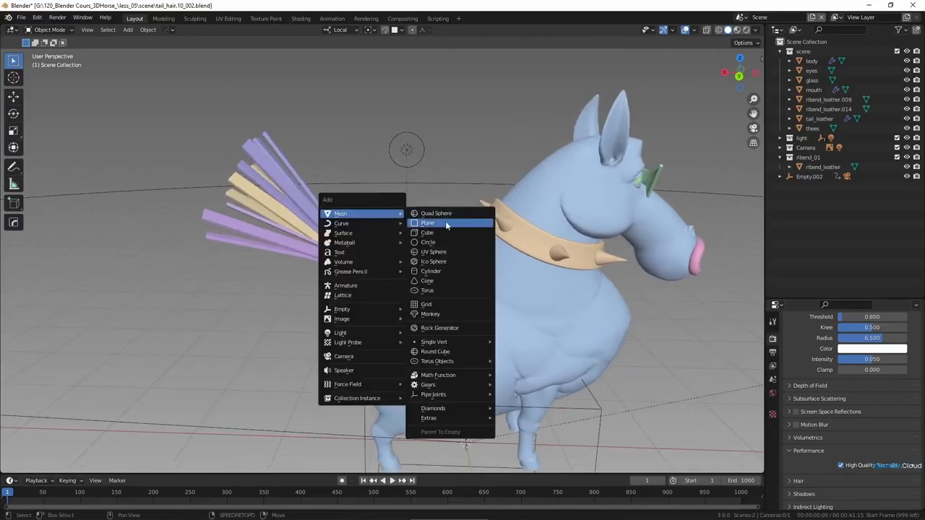
{"action": "mouse_move", "coordinate": [422, 257]}
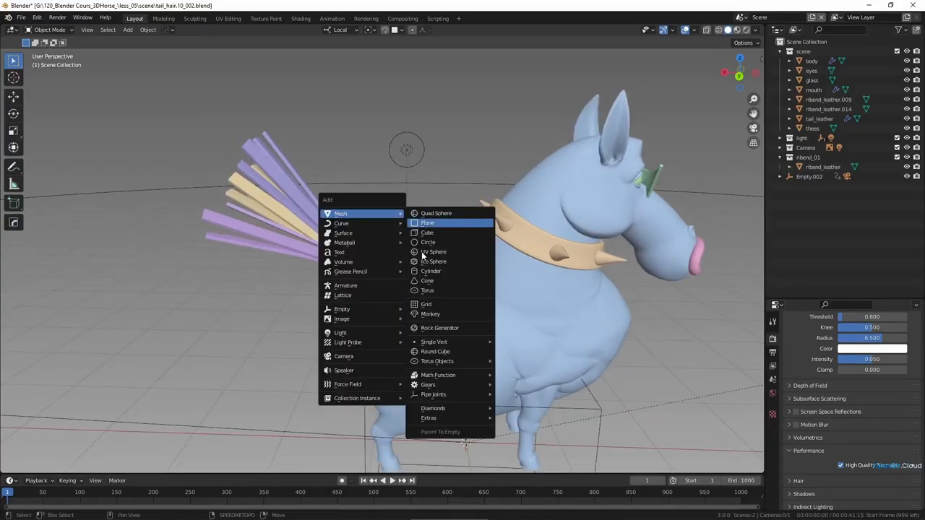
{"action": "left_click", "coordinate": [428, 223]}
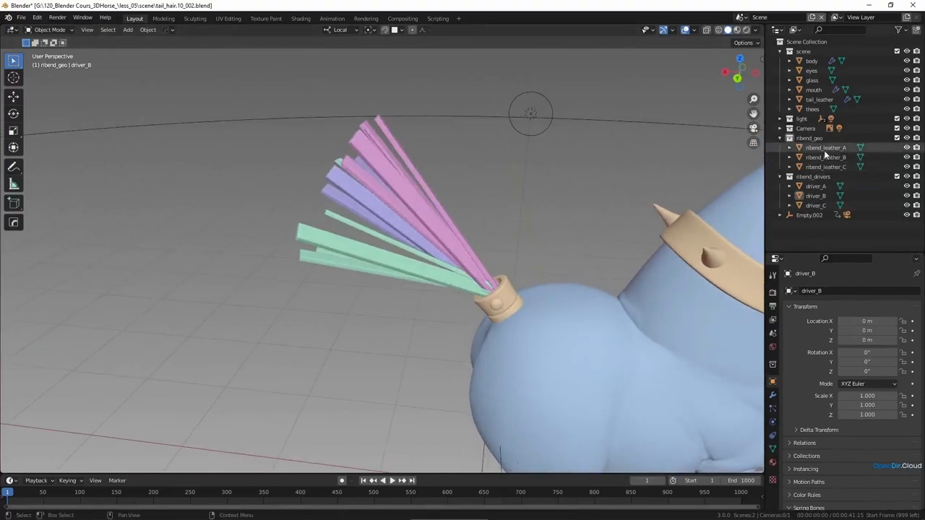
Step: Select the leather bands and the third driver empty to assign their colours
{"action": "left_click", "coordinate": [826, 167]}
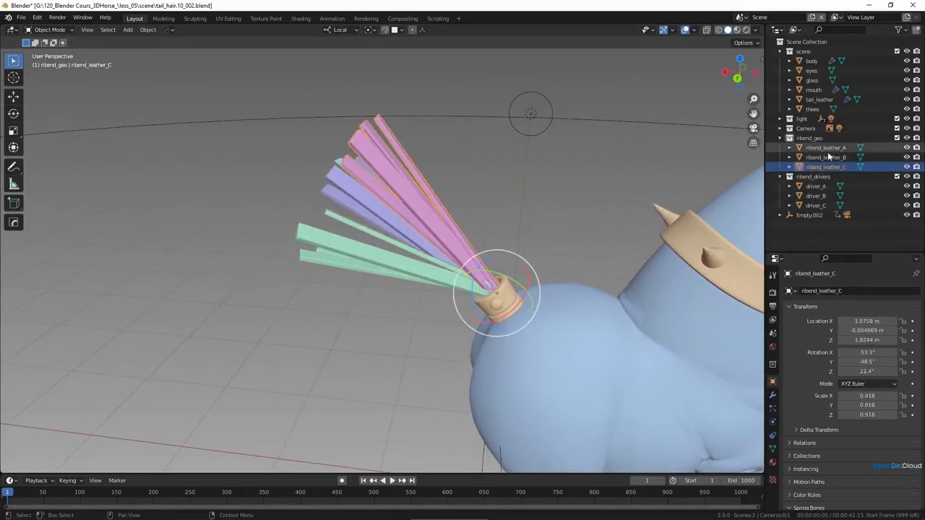
{"action": "left_click", "coordinate": [826, 156]}
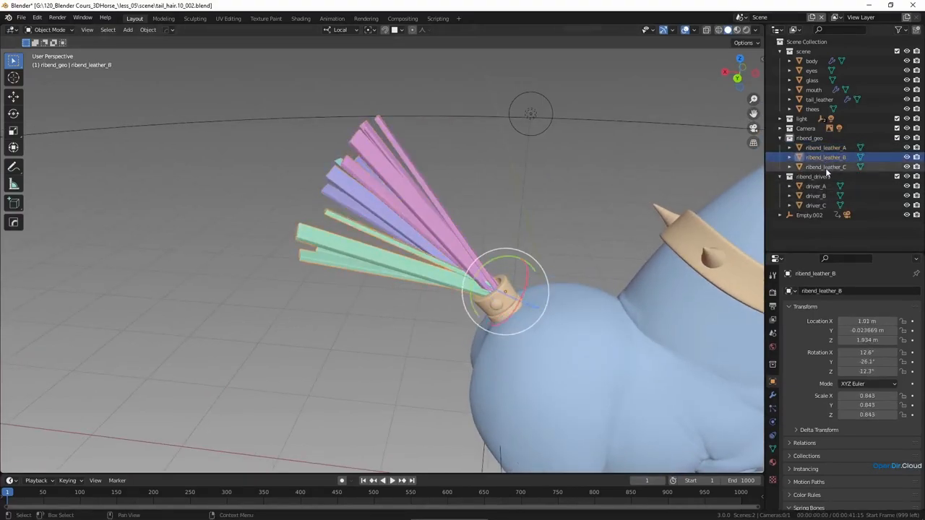
{"action": "left_click", "coordinate": [815, 185]}
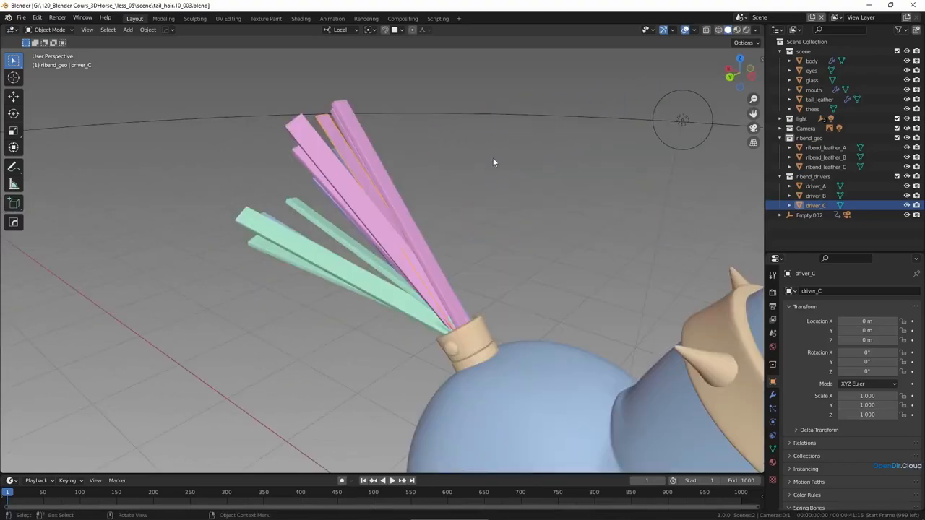
{"action": "mouse_move", "coordinate": [475, 237]}
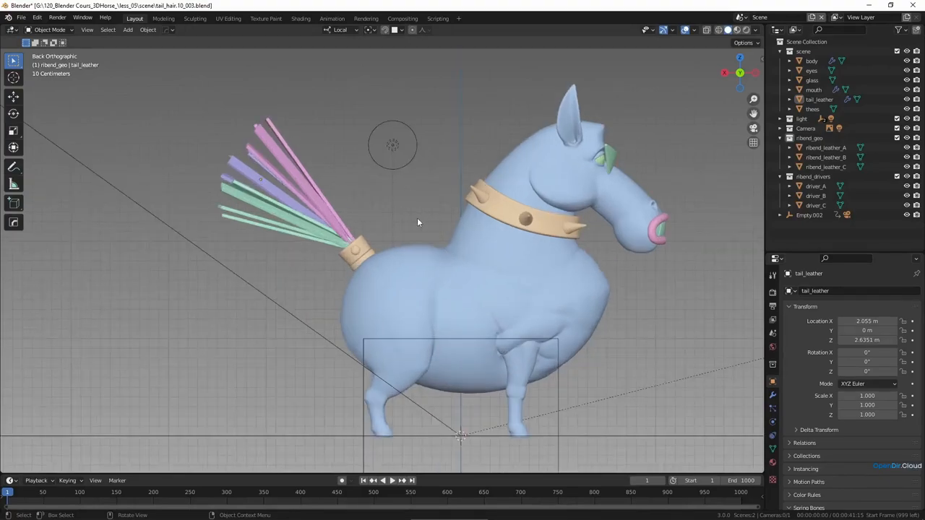
Step: Start adding a new empty object from the Add menu
{"action": "left_click", "coordinate": [128, 29]}
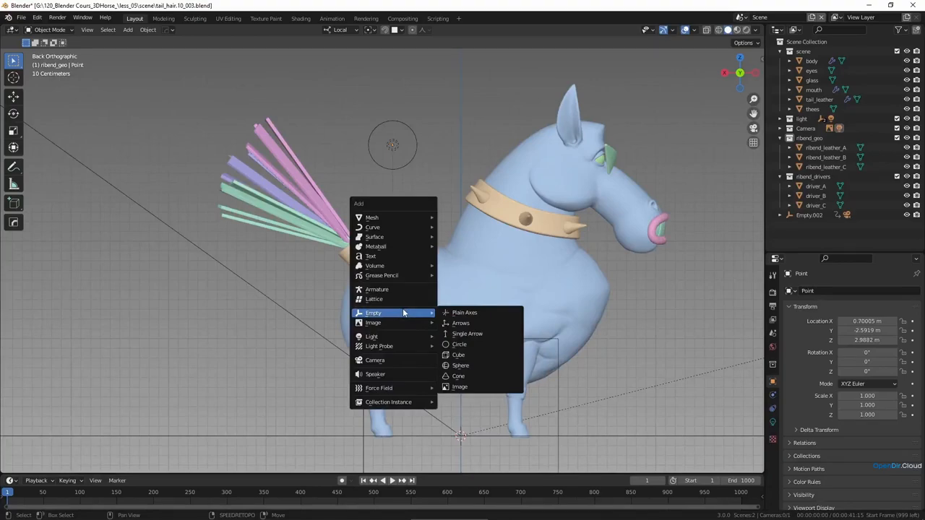
{"action": "mouse_move", "coordinate": [460, 355]}
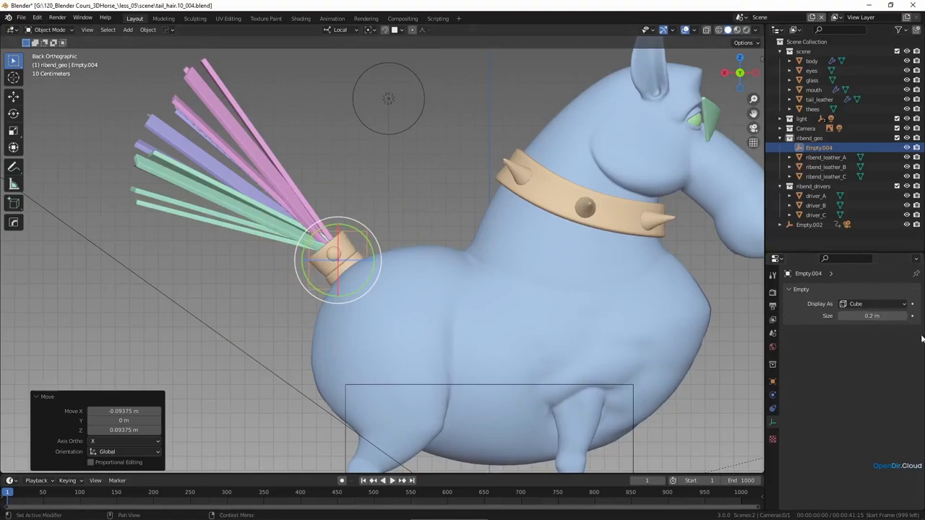
{"action": "mouse_move", "coordinate": [873, 342]}
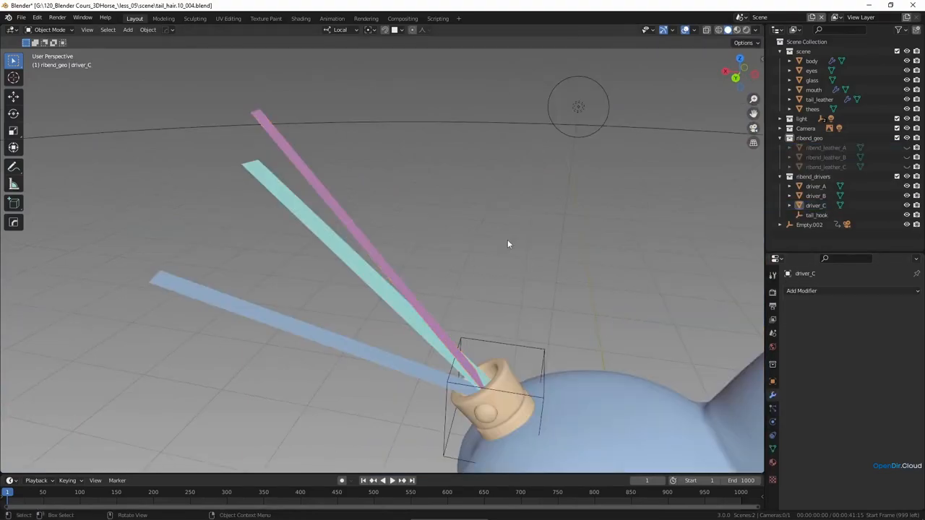
Step: Give driver_A a 'pin' vertex group at its base and add cloth physics to driver_C
{"action": "left_click", "coordinate": [801, 290]}
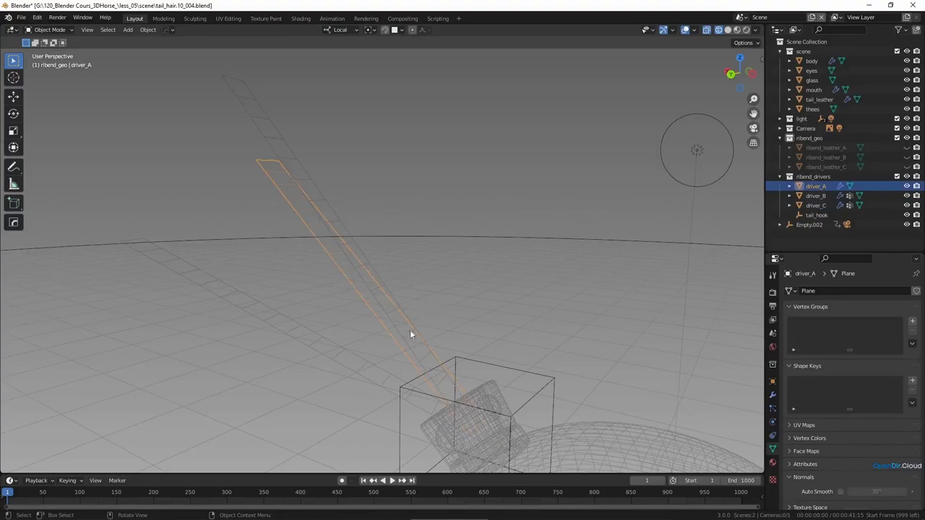
{"action": "key", "text": "Tab"}
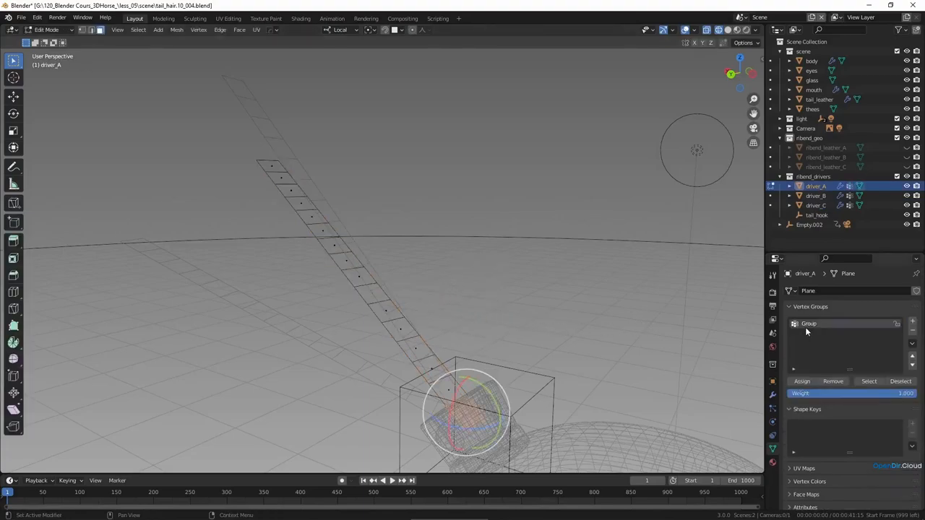
{"action": "double_click", "coordinate": [831, 324]}
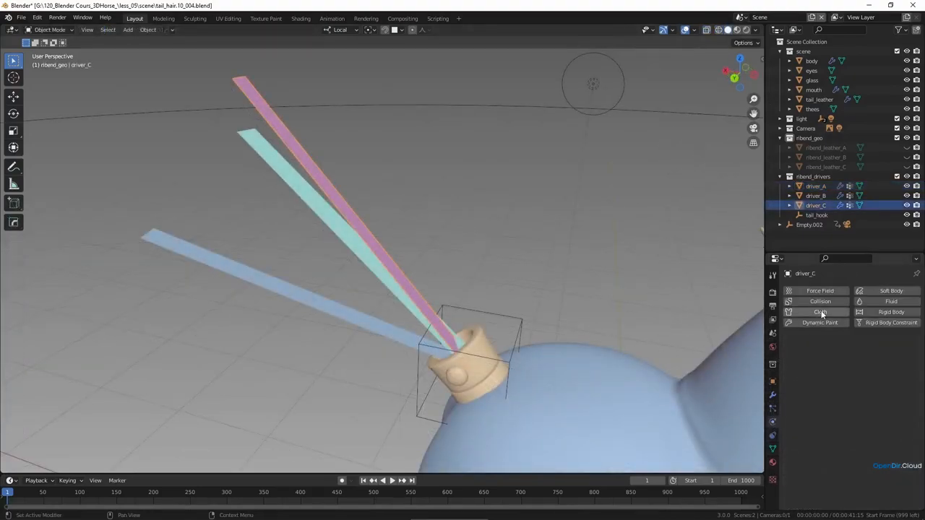
{"action": "left_click", "coordinate": [819, 312]}
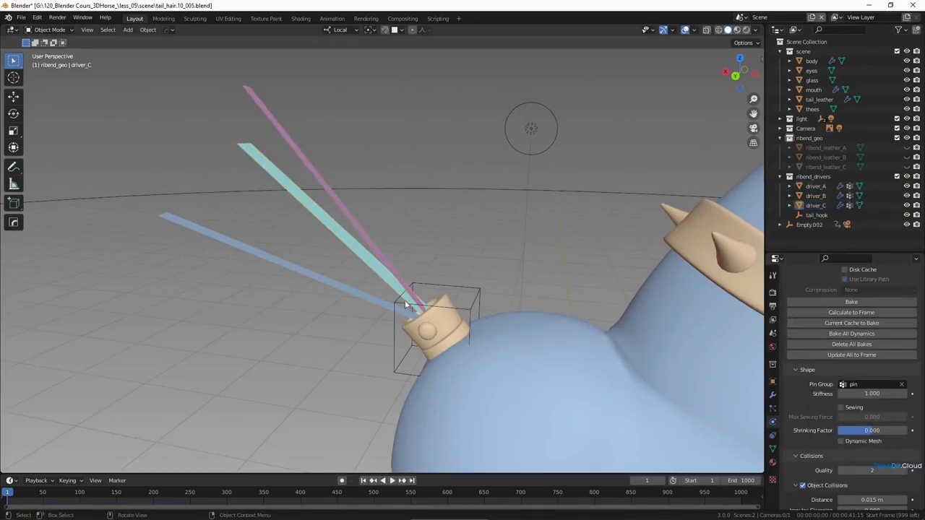
Step: Play the timeline to test the cloth strips drooping, then stop and rewind to frame 1
{"action": "left_click", "coordinate": [388, 480]}
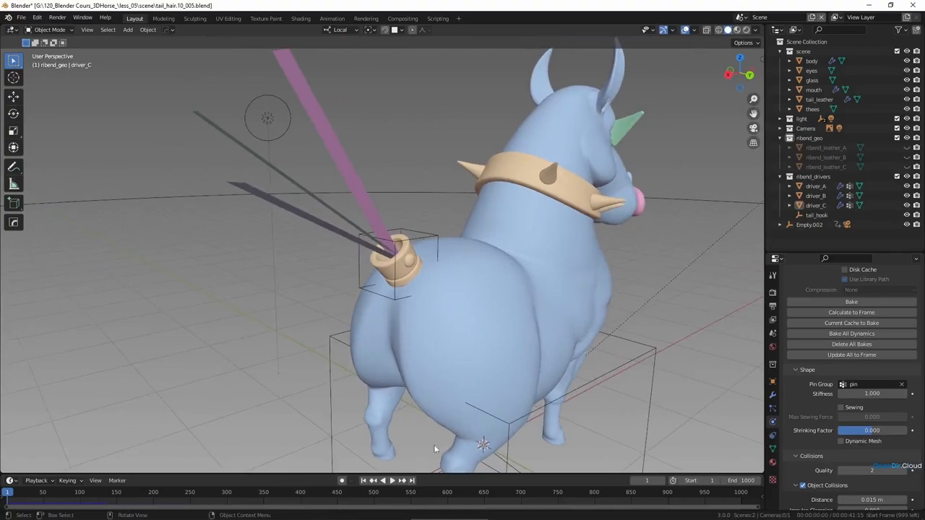
{"action": "left_click", "coordinate": [387, 480]}
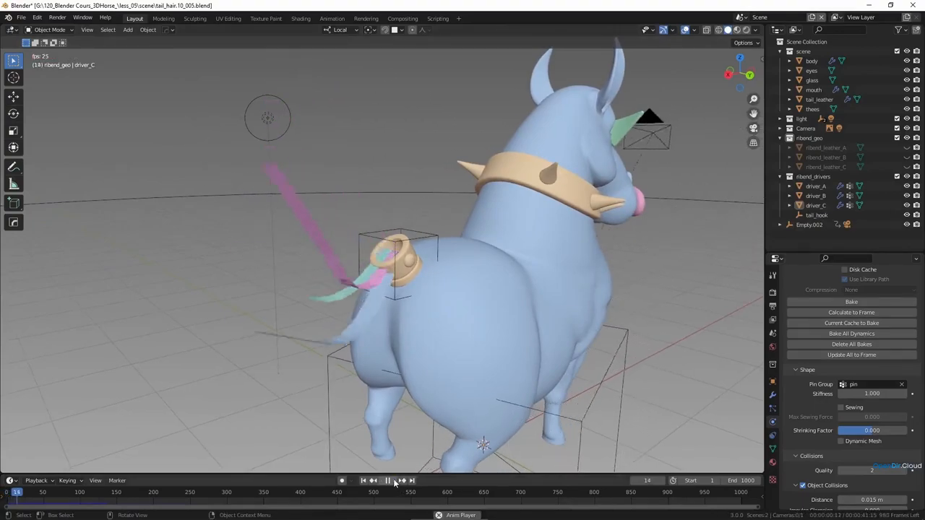
{"action": "left_click", "coordinate": [387, 480]}
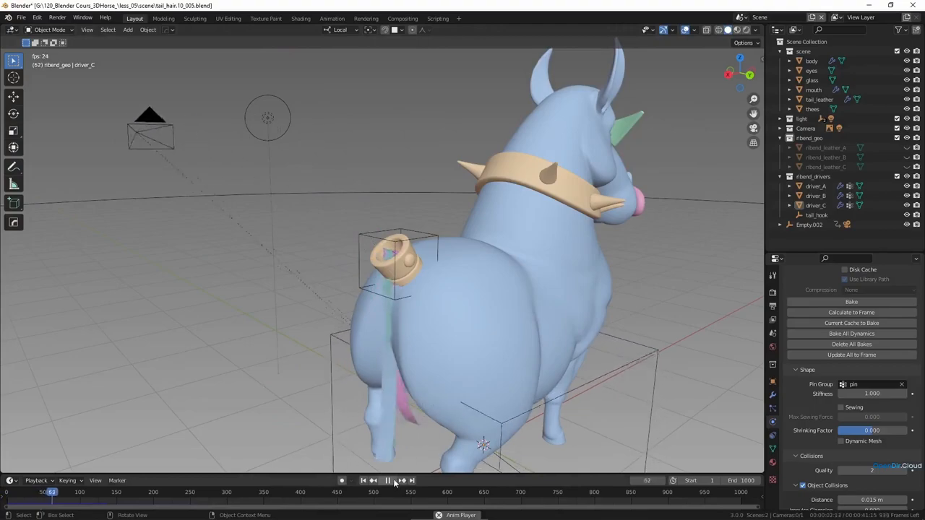
{"action": "left_click", "coordinate": [387, 480]}
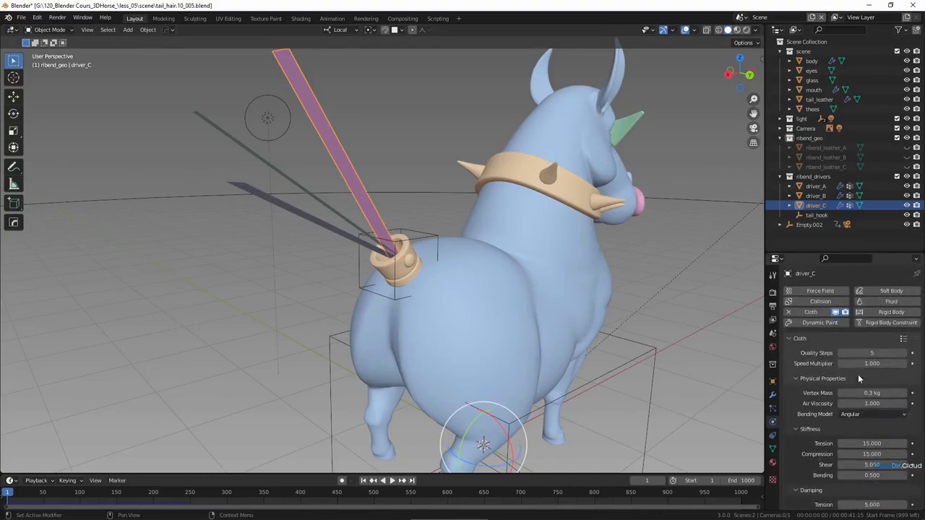
Step: Set the cloth bending stiffness to 80 and replay the strips' swing
{"action": "scroll", "scroll_direction": "down", "scroll_amount": 3}
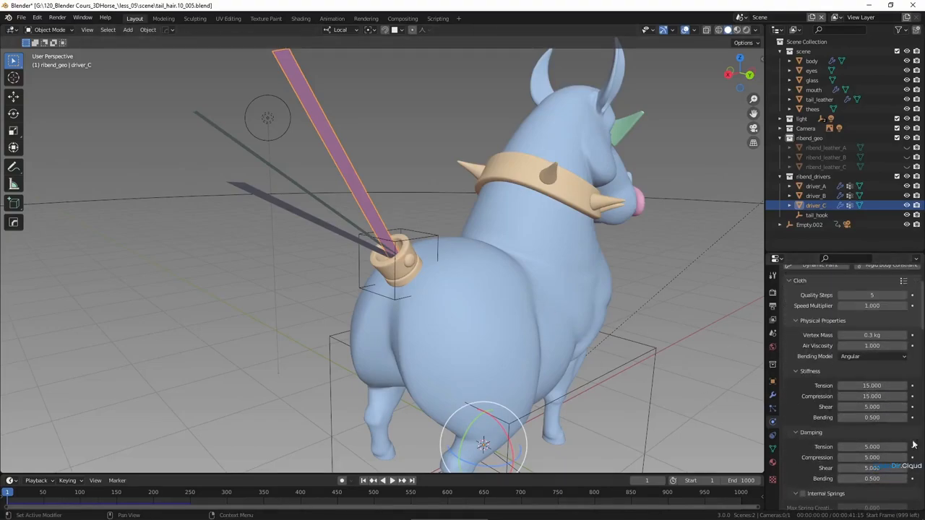
{"action": "double_click", "coordinate": [872, 416]}
{"action": "type", "text": "50.000"}
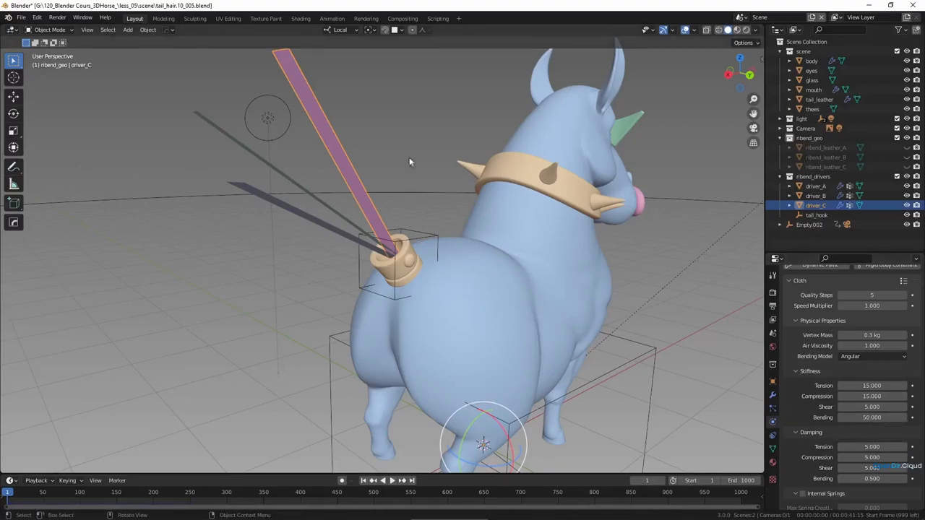
{"action": "left_click", "coordinate": [386, 480]}
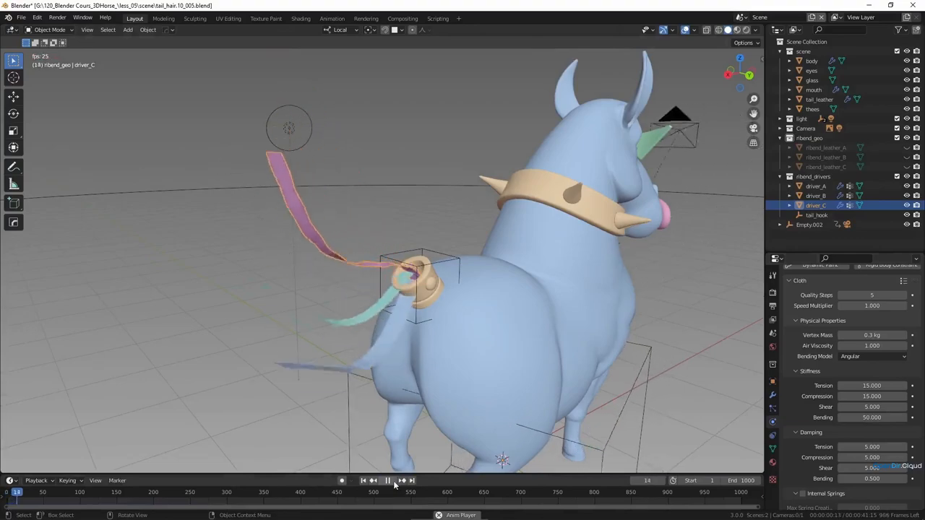
{"action": "left_click", "coordinate": [387, 480]}
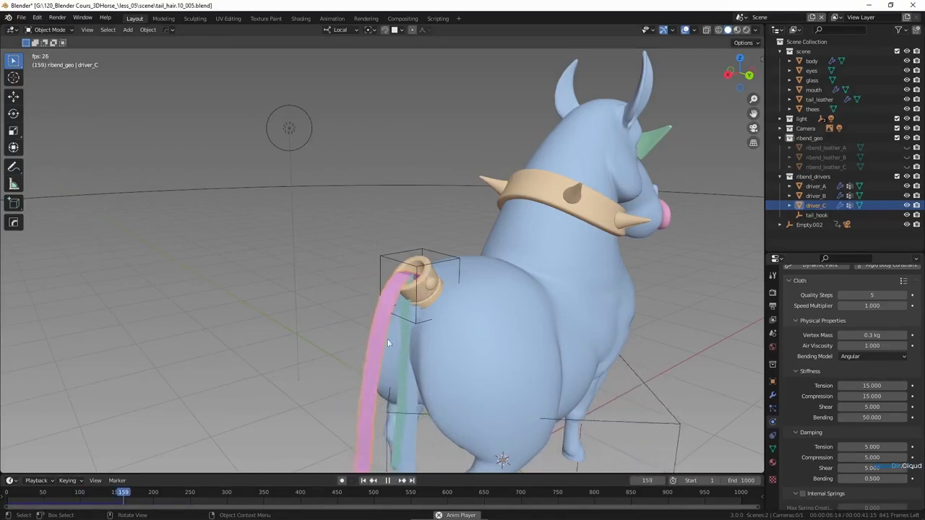
{"action": "left_click", "coordinate": [388, 480]}
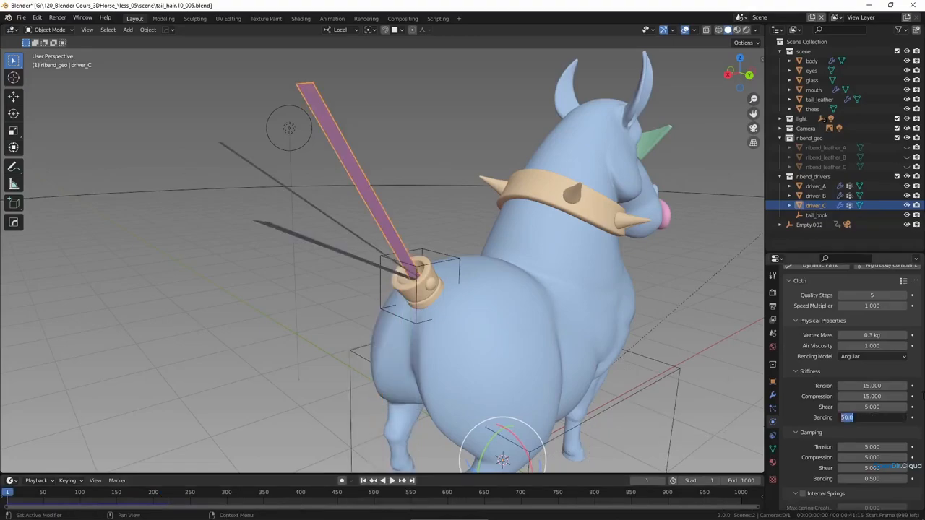
{"action": "type", "text": "80"}
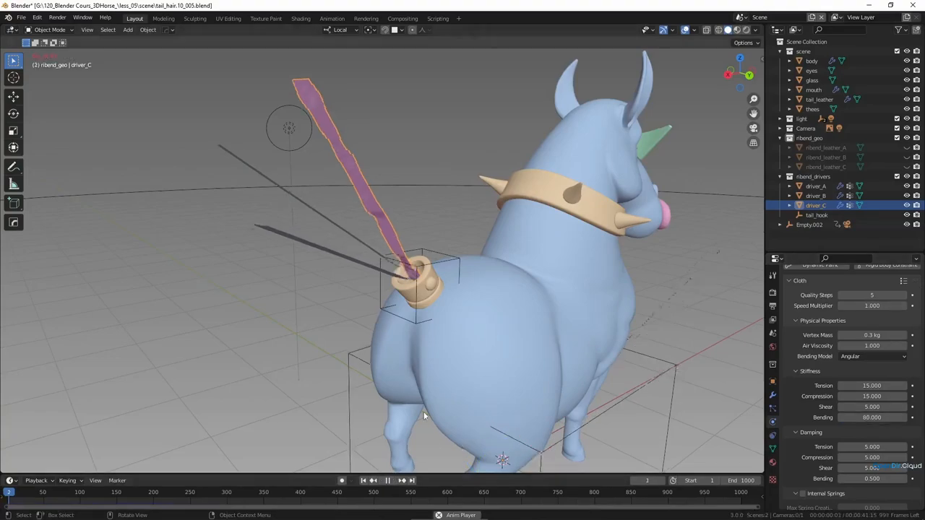
{"action": "left_click", "coordinate": [387, 480]}
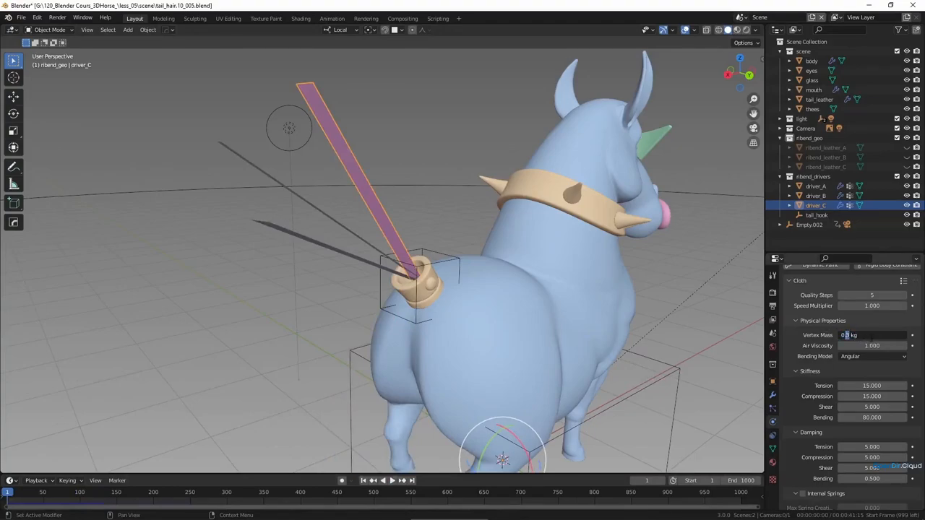
Step: Set vertex mass to 0.2 kg, retest, and adjust the quality steps
{"action": "type", "text": "0.2"}
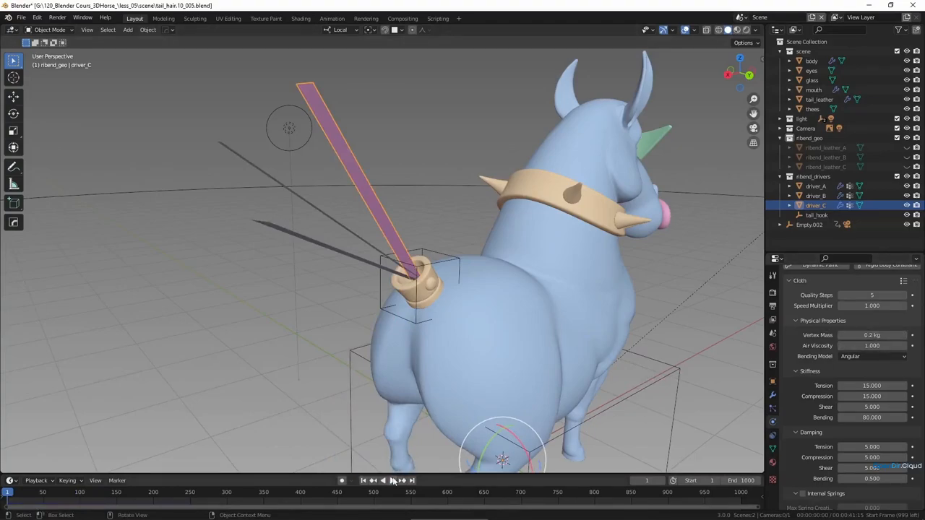
{"action": "left_click", "coordinate": [393, 480]}
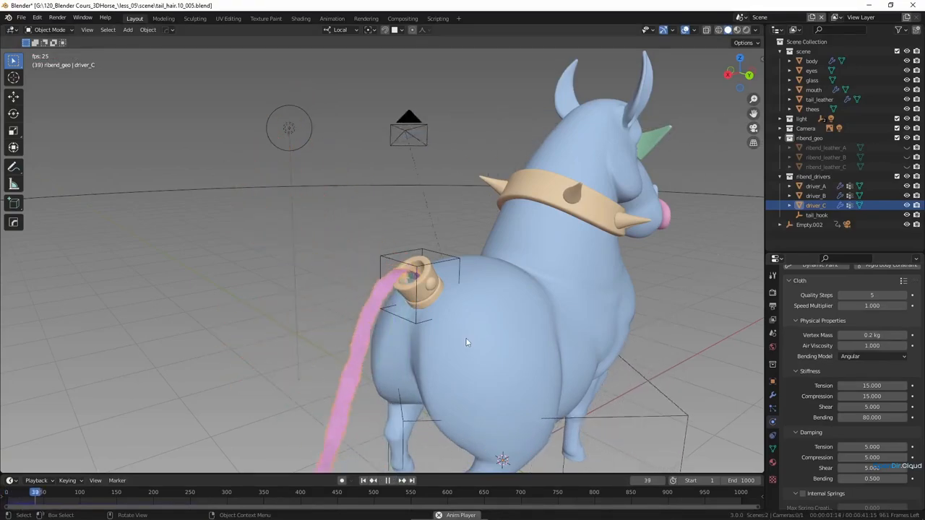
{"action": "left_click", "coordinate": [388, 480]}
{"action": "type", "text": "10"}
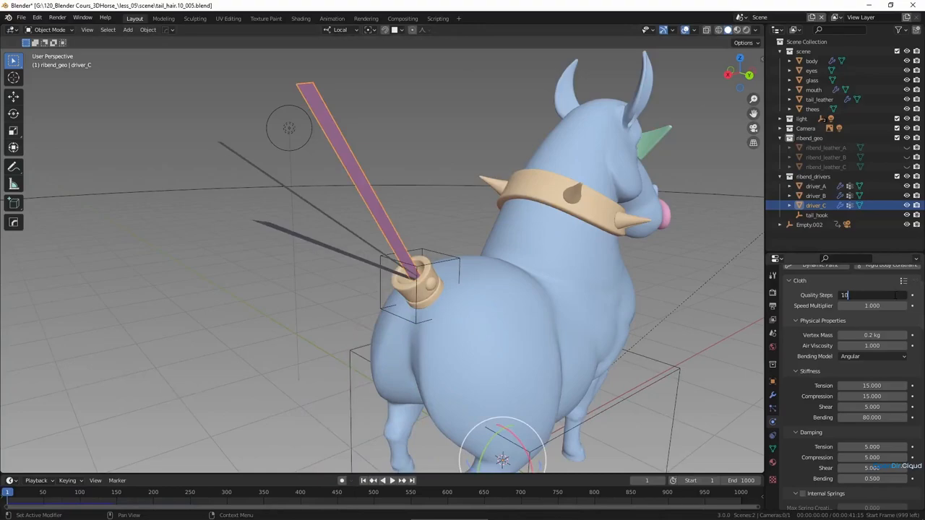
Step: Copy the cloth settings to driver_A and driver_B and play the simulation with all strips
{"action": "left_click", "coordinate": [371, 479]}
{"action": "type", "text": "20"}
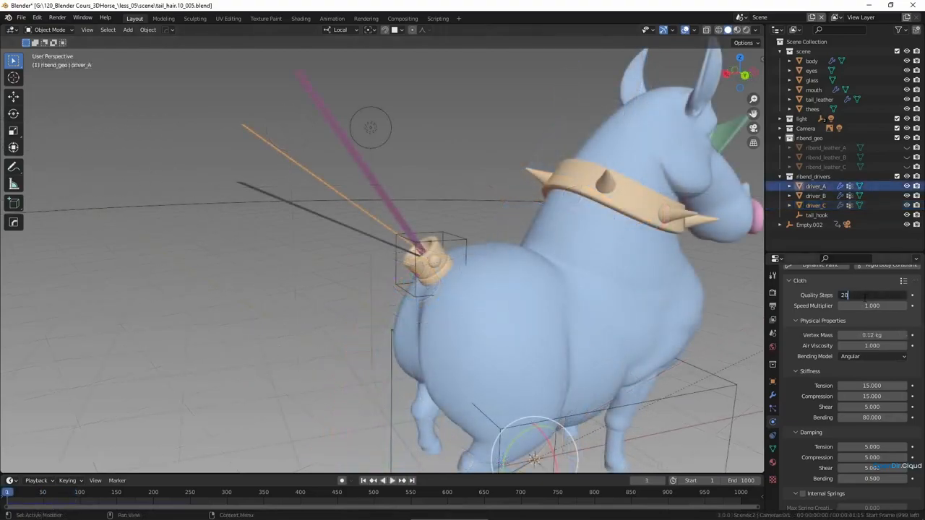
{"action": "left_click", "coordinate": [815, 195]}
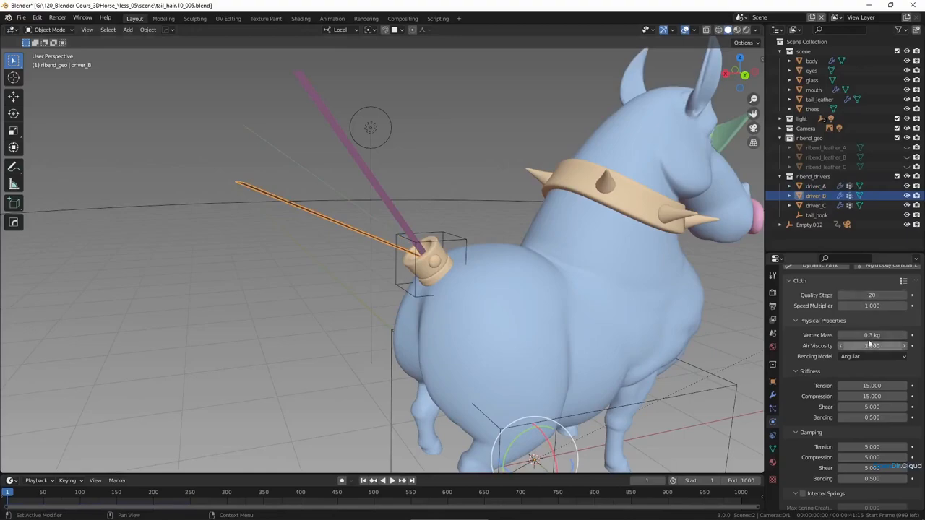
{"action": "left_click", "coordinate": [872, 335]}
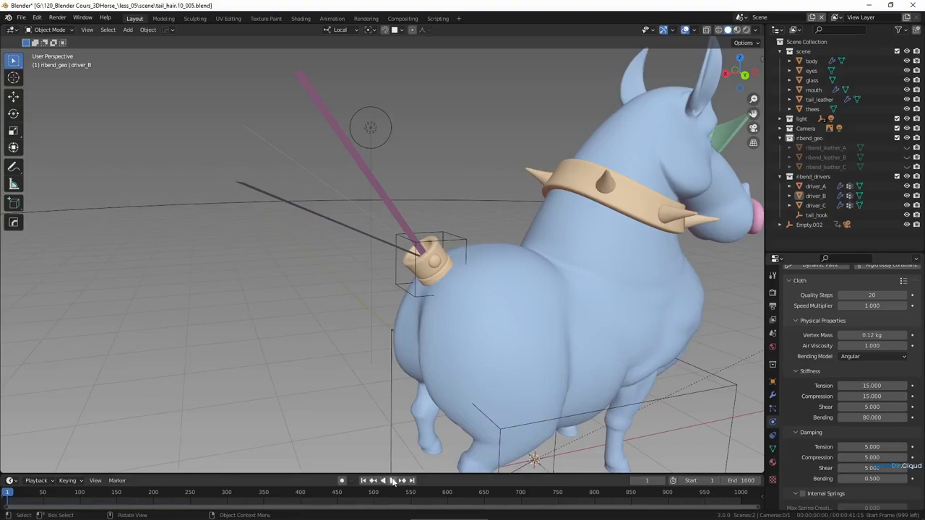
{"action": "left_click", "coordinate": [388, 480]}
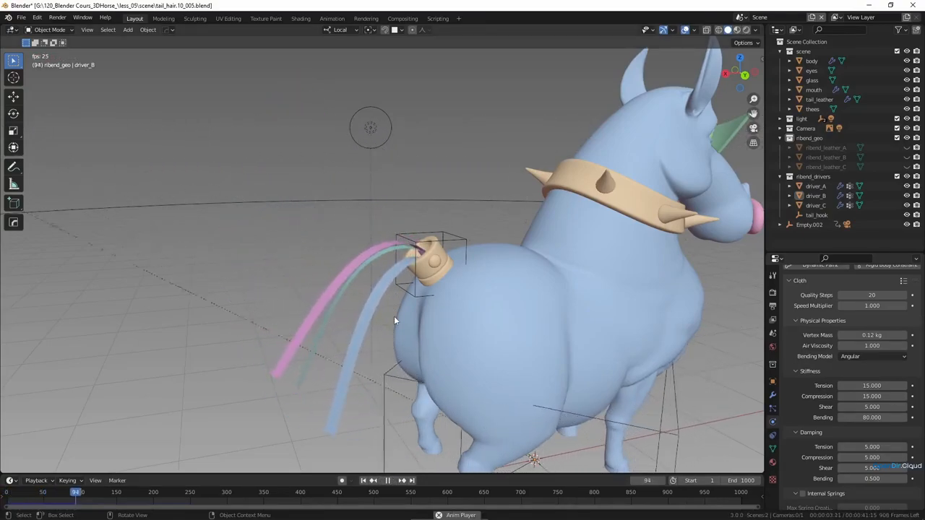
{"action": "left_click", "coordinate": [387, 480]}
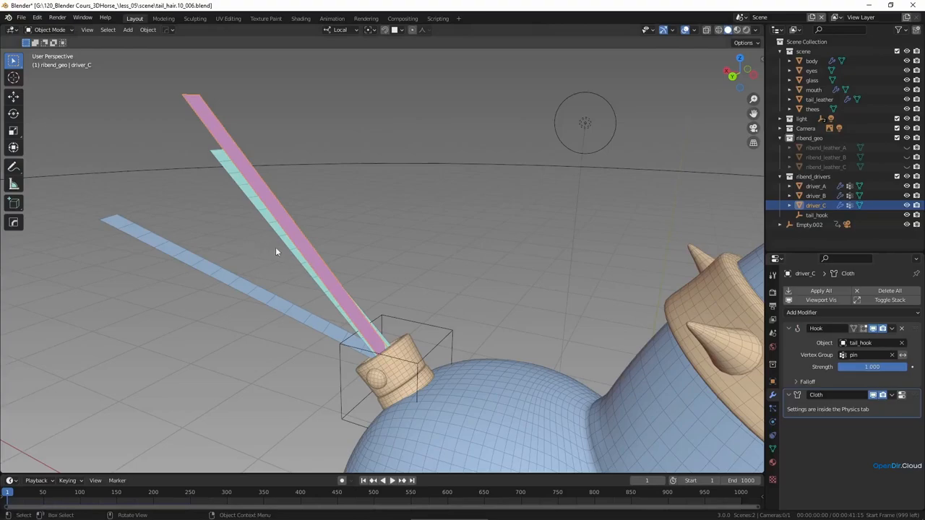
Step: Give driver_A a tail_hook Hook modifier using the pin vertex group
{"action": "left_click", "coordinate": [815, 185]}
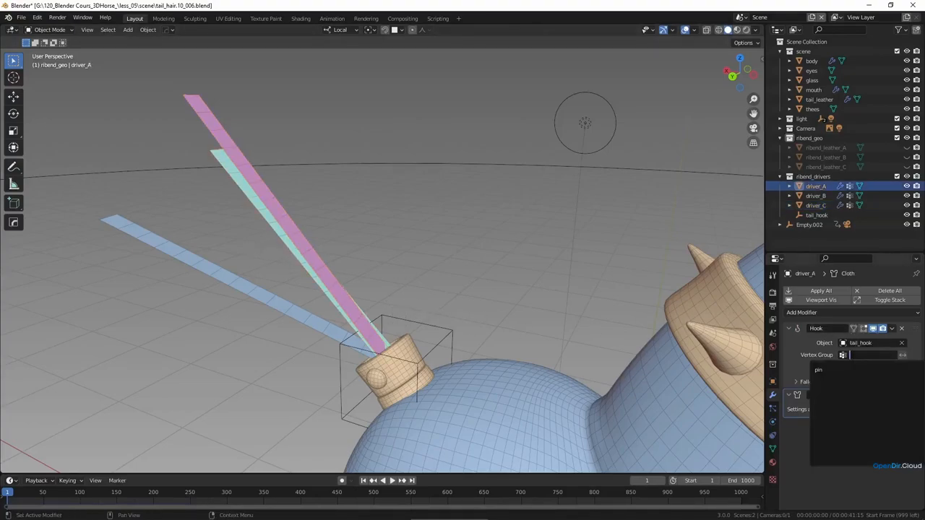
{"action": "left_click", "coordinate": [803, 312]}
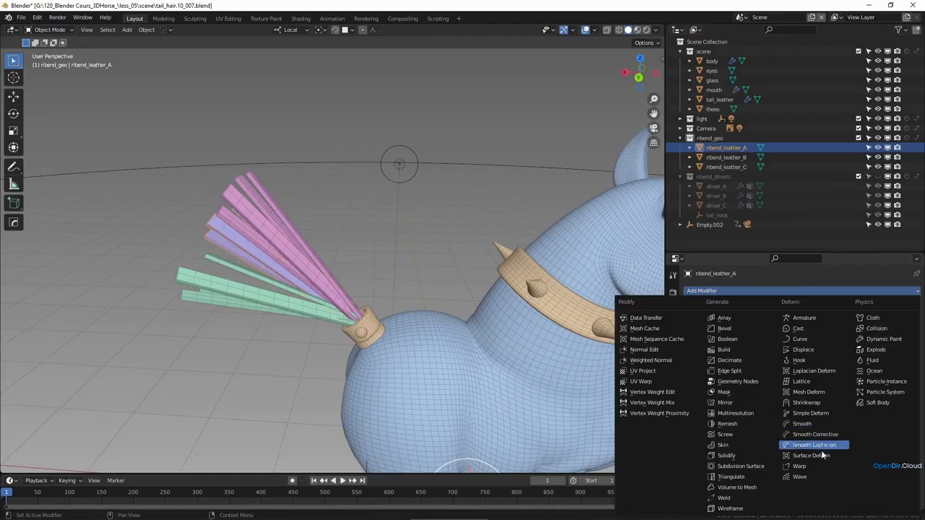
Step: Add a Surface Deform modifier to the leather ribbon bound to its driver strip
{"action": "left_click", "coordinate": [810, 455]}
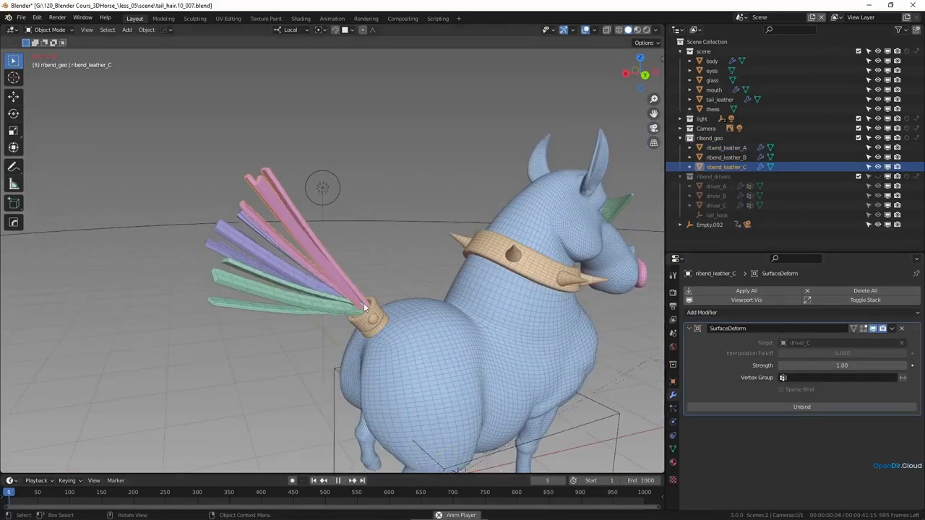
{"action": "left_click", "coordinate": [353, 480]}
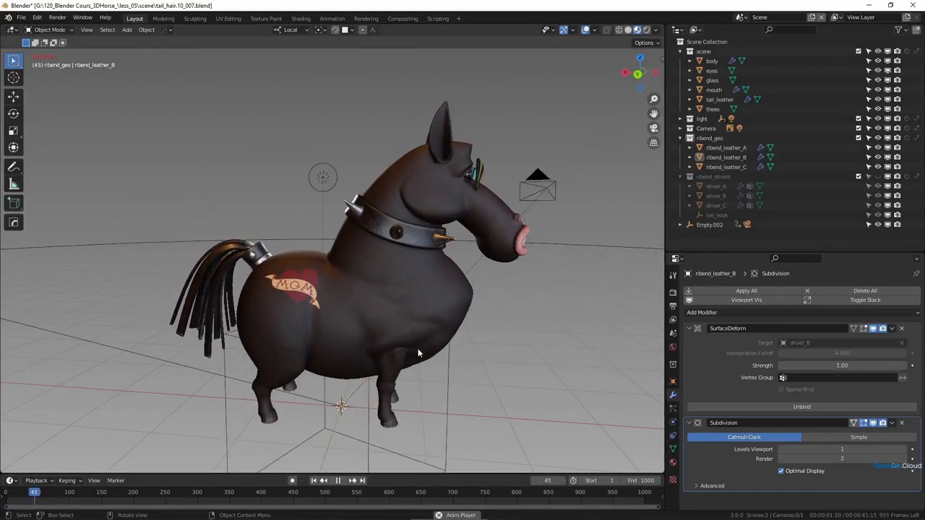
Step: Play the rendered animation of the subdivided ribbons swinging, then stop playback
{"action": "left_click", "coordinate": [324, 480]}
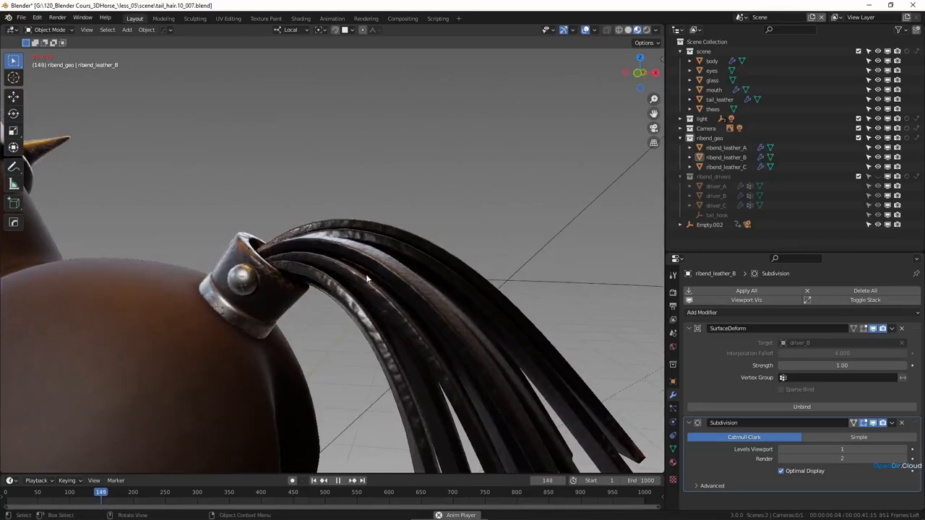
{"action": "left_click", "coordinate": [337, 480]}
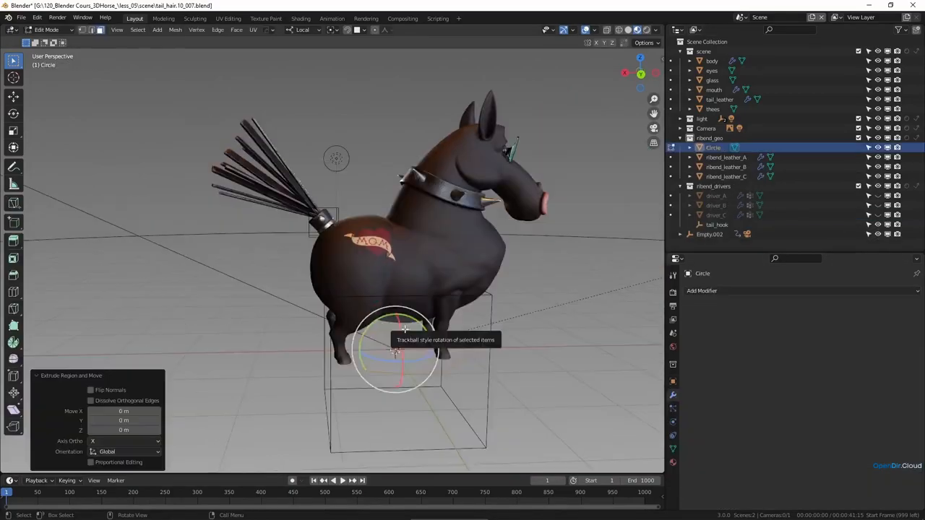
Step: Extrude the circle into a ring mesh positioned as a collision object on the tail holder
{"action": "key", "text": "Tab"}
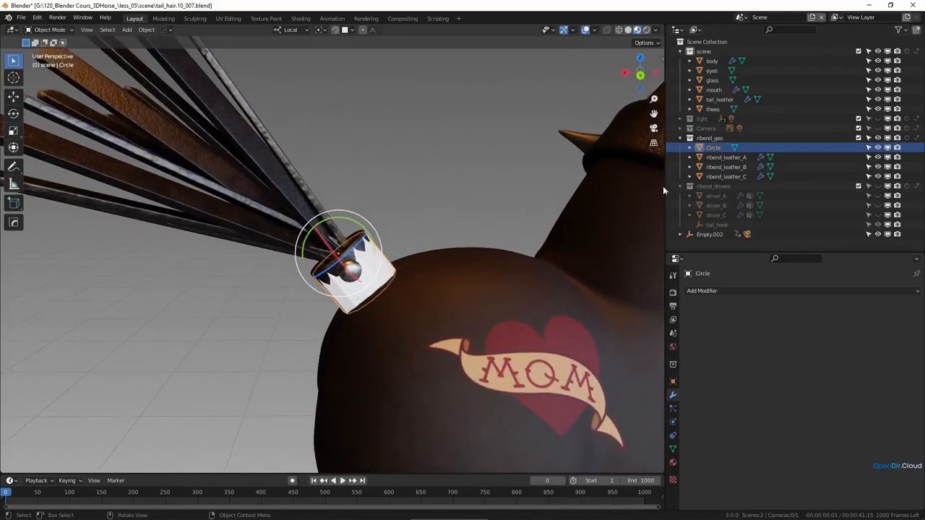
{"action": "double_click", "coordinate": [713, 147]}
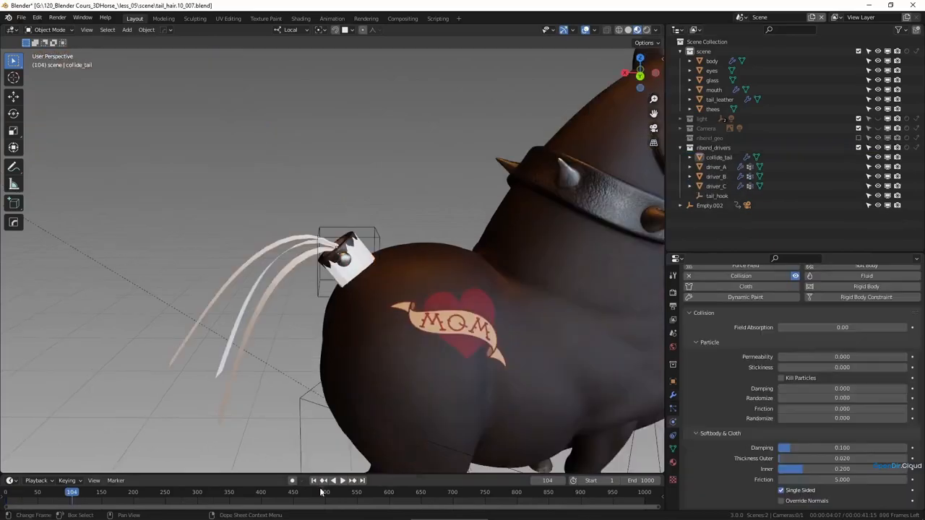
Step: Select tail_hook, then the driver_A strip to show its Hook and Cloth modifiers
{"action": "left_click", "coordinate": [718, 197]}
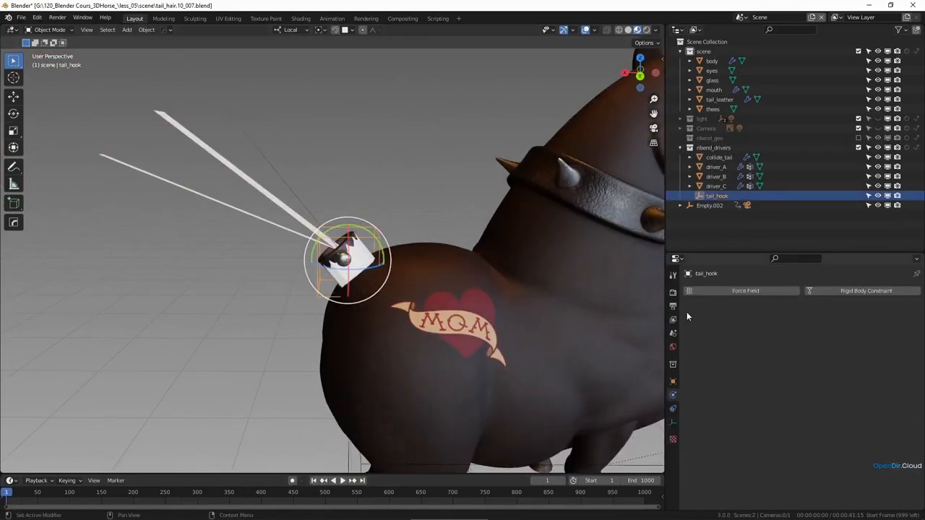
{"action": "left_click", "coordinate": [716, 167]}
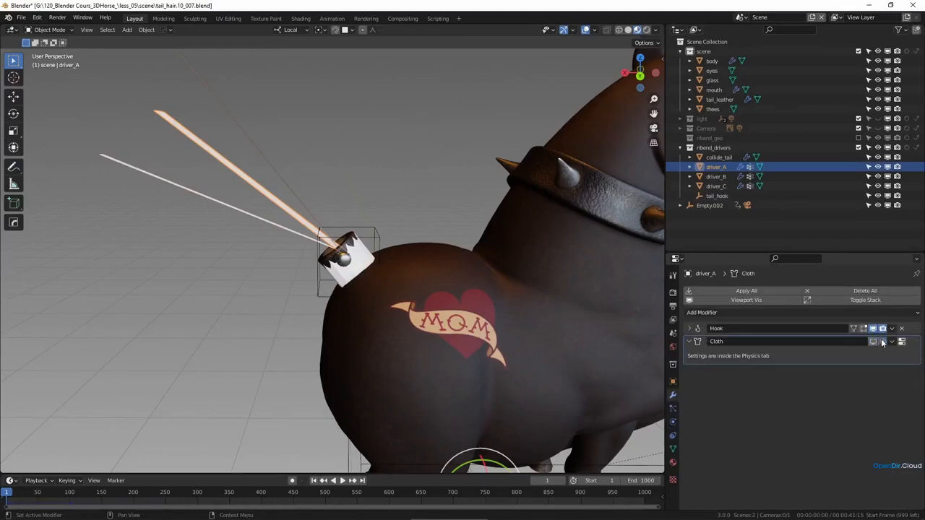
{"action": "left_click", "coordinate": [716, 176]}
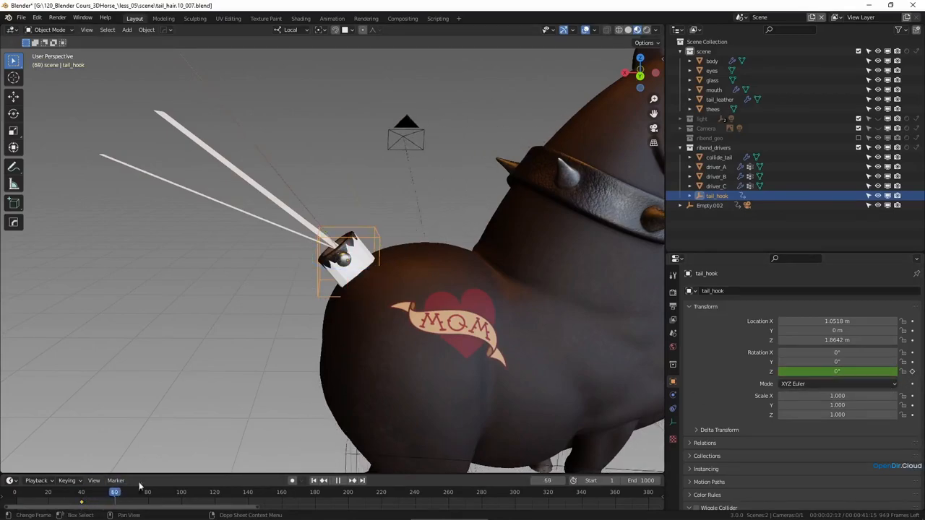
Step: Rotate tail_hook around Z, keyframe the swing and show its animation curves
{"action": "key", "text": "r"}
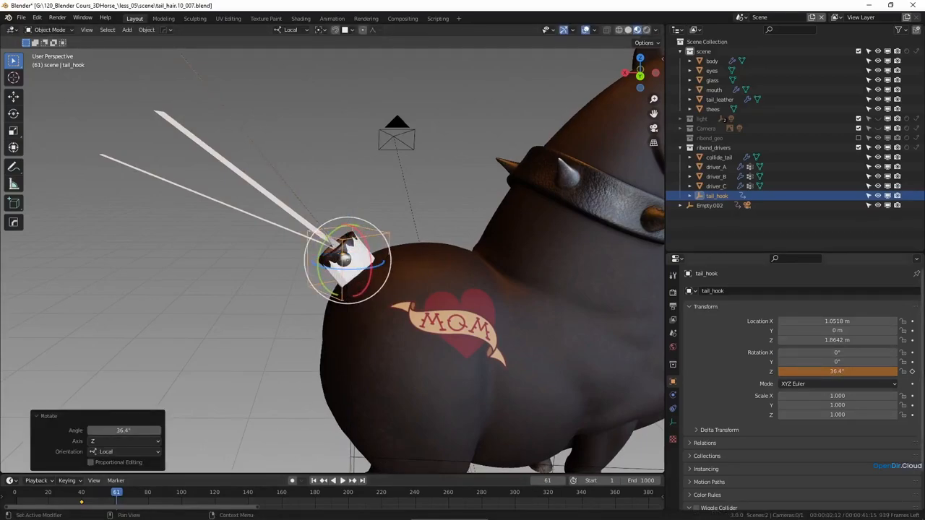
{"action": "left_click", "coordinate": [115, 492]}
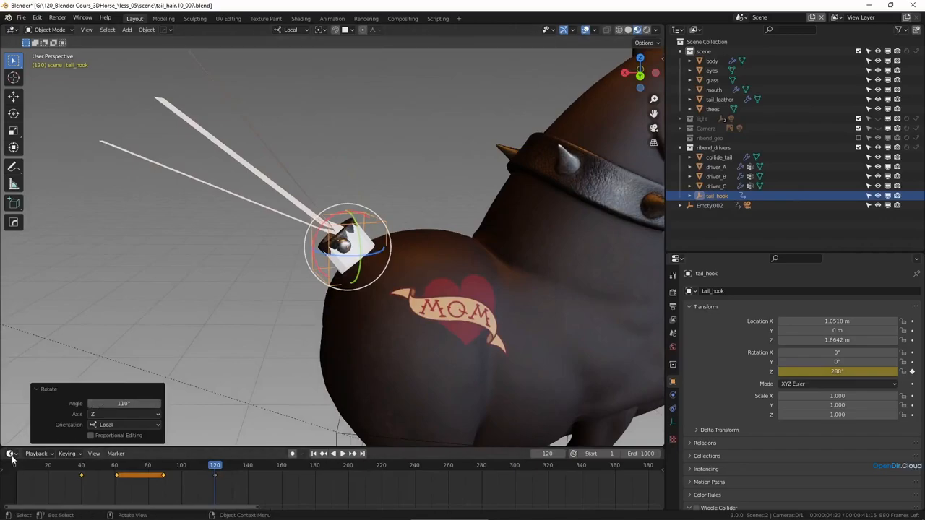
{"action": "left_click", "coordinate": [11, 454]}
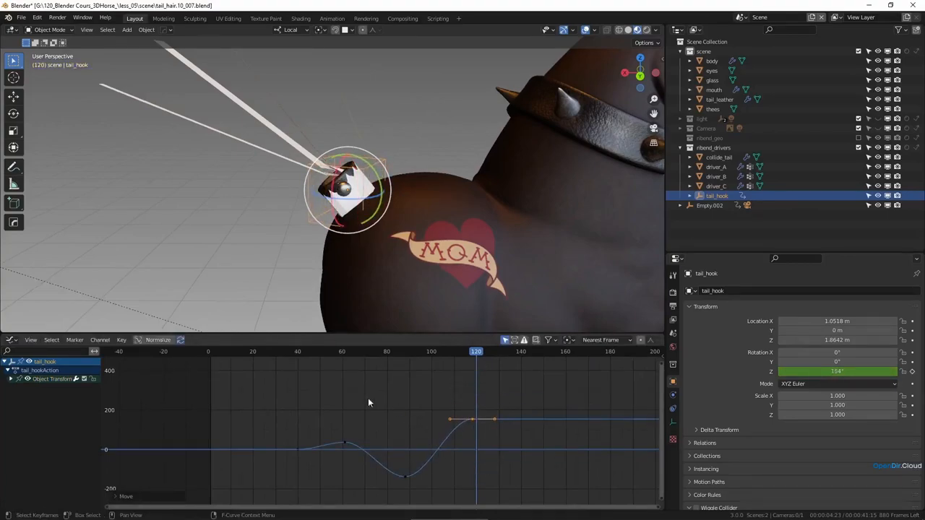
Step: Scrub through the tail_hook Z-rotation swing on the F-curve and return to the start
{"action": "left_click", "coordinate": [315, 351]}
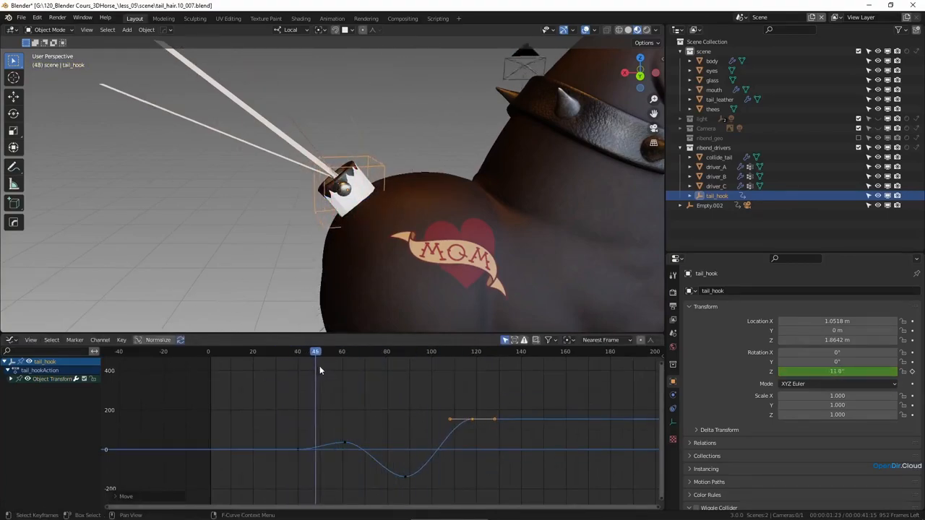
{"action": "left_click", "coordinate": [460, 351]}
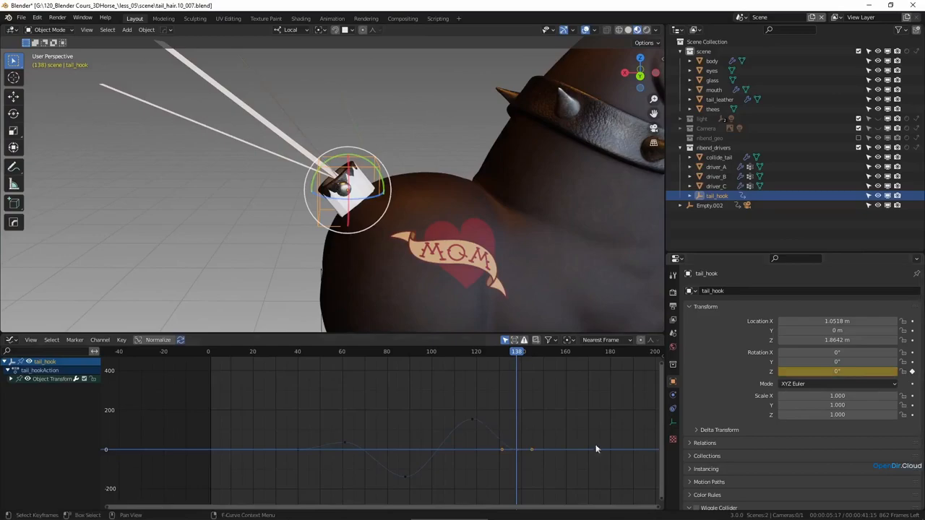
{"action": "left_click", "coordinate": [209, 351]}
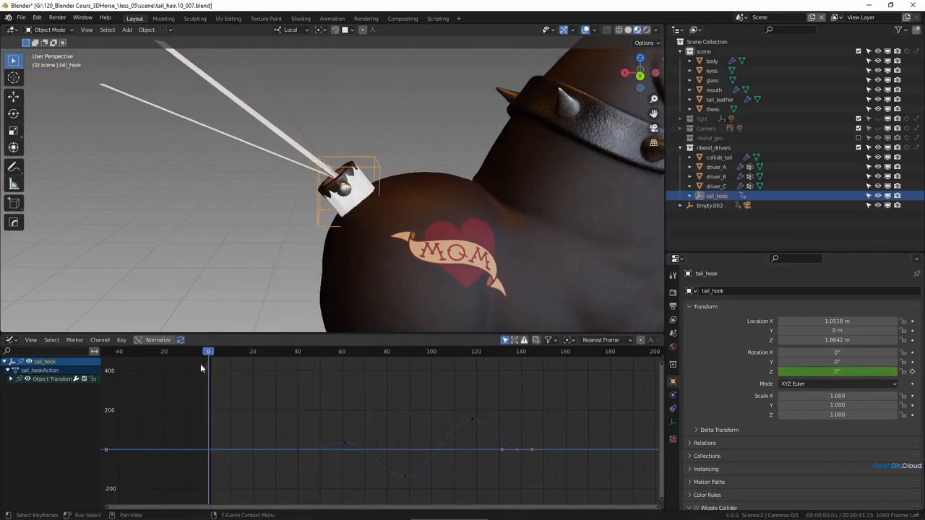
{"action": "left_click", "coordinate": [716, 177]}
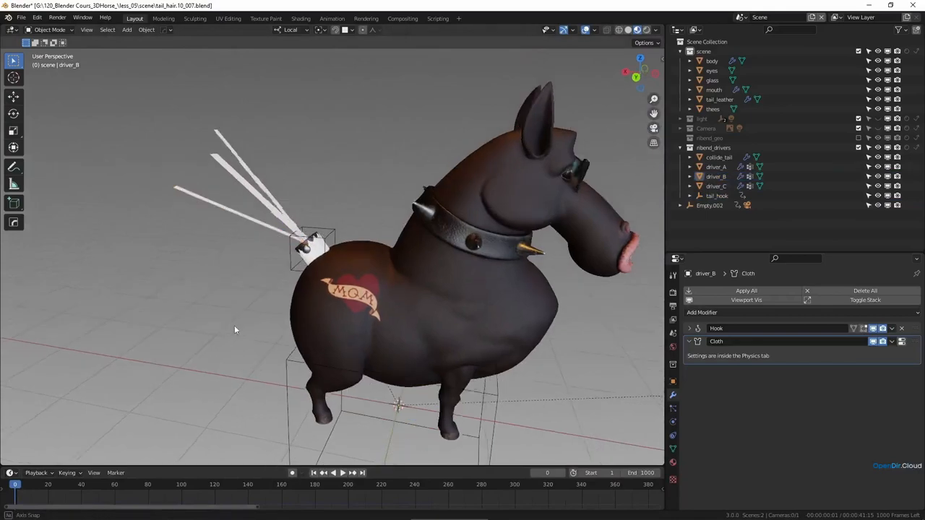
Step: Play and pause the timeline to watch the tail strips swing with the hook
{"action": "left_click", "coordinate": [338, 472]}
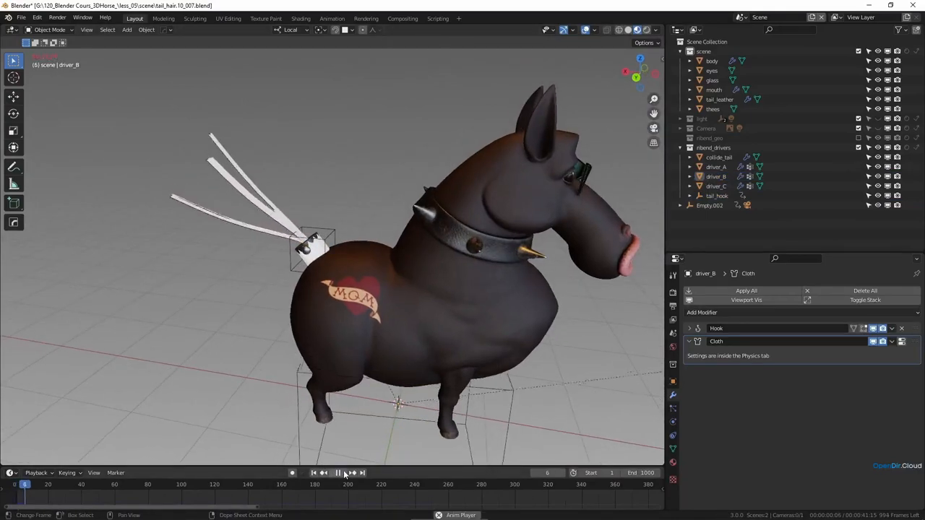
{"action": "left_click", "coordinate": [339, 473]}
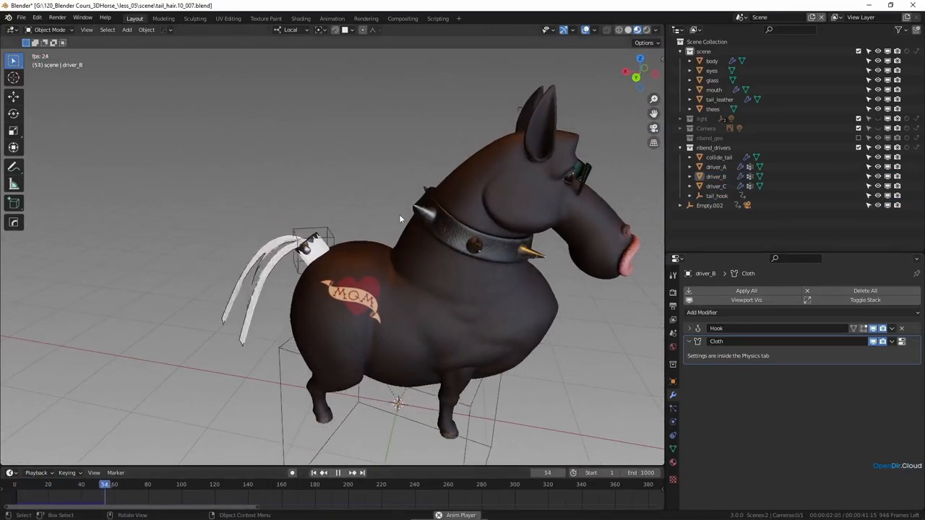
{"action": "left_click", "coordinate": [338, 473]}
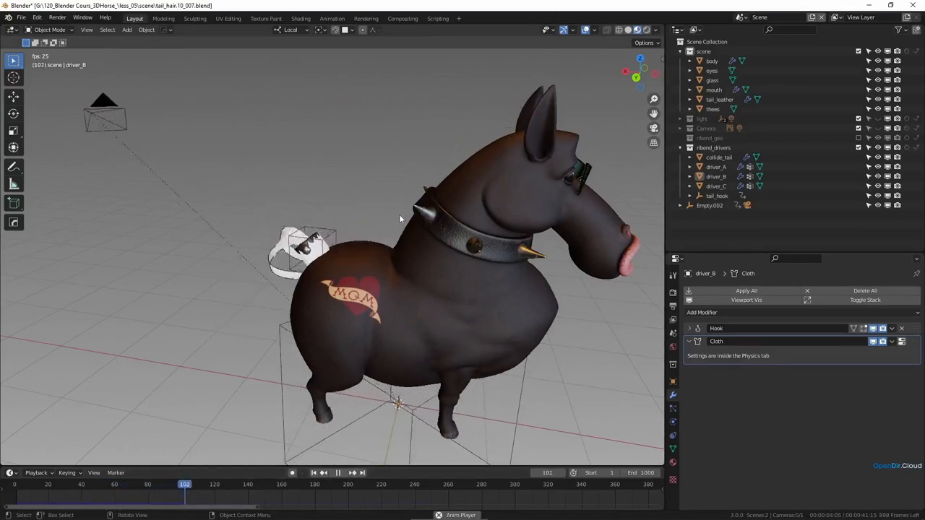
{"action": "left_click", "coordinate": [338, 473]}
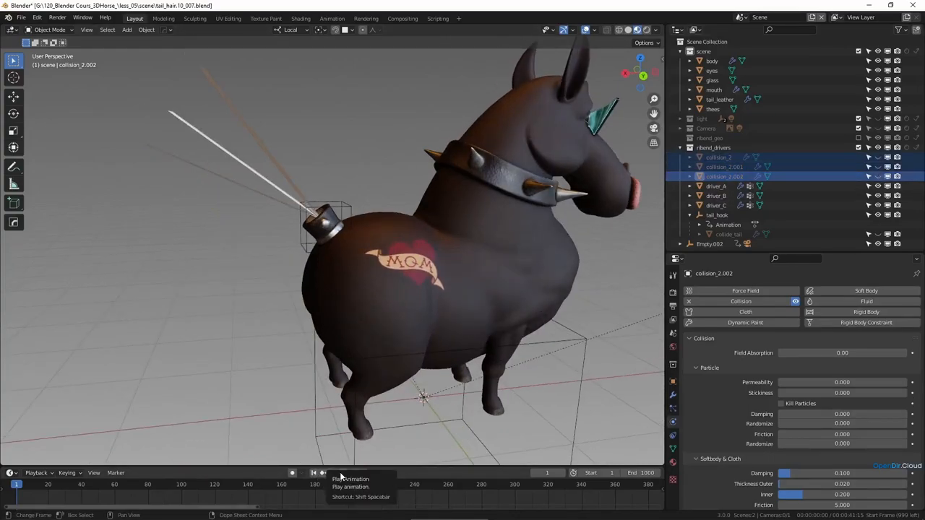
Step: Replay the tail cloth simulation with the three collision objects in place
{"action": "left_click", "coordinate": [339, 473]}
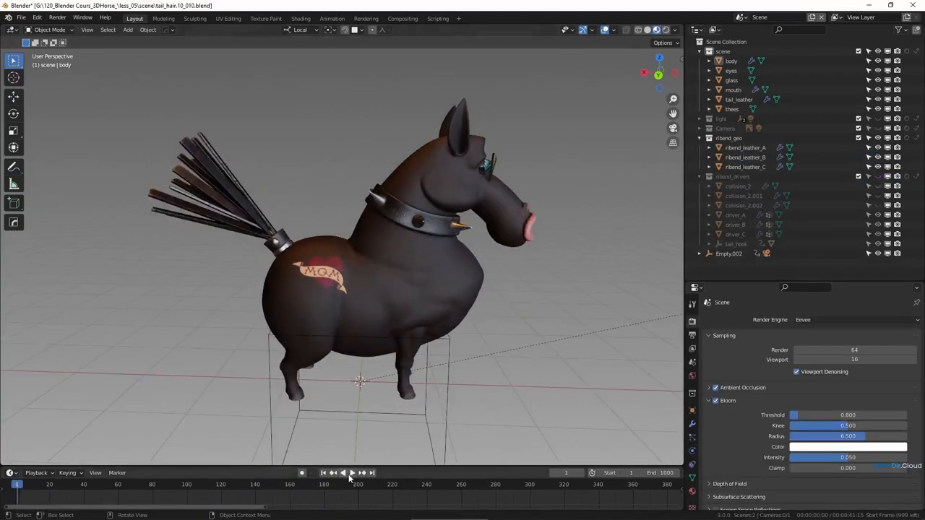
Step: Play back the finished file with the full black leather-strip tail swinging
{"action": "left_click", "coordinate": [342, 473]}
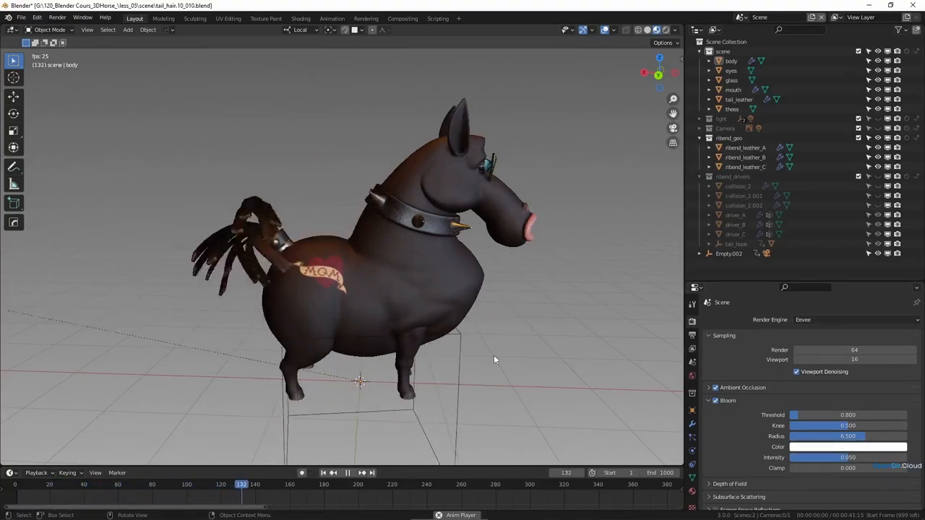
{"action": "left_click", "coordinate": [347, 473]}
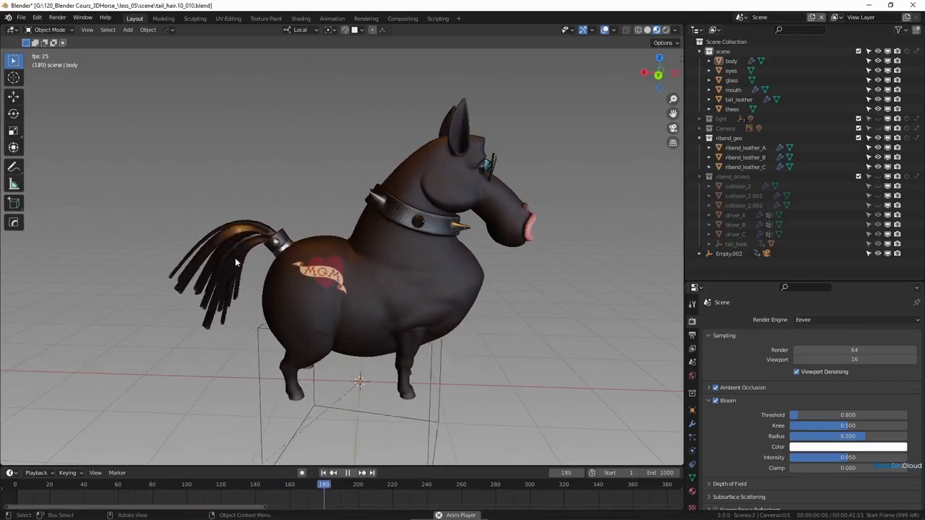
{"action": "left_click", "coordinate": [347, 473]}
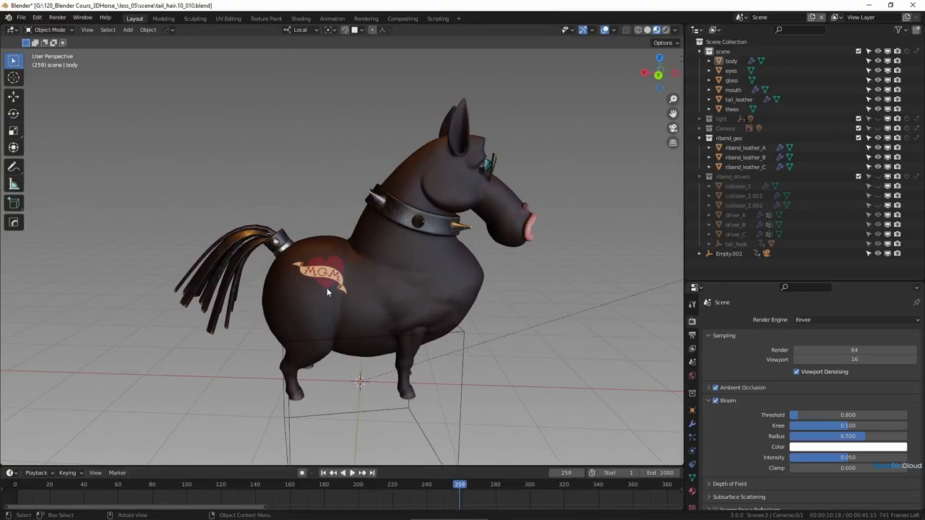
{"action": "mouse_move", "coordinate": [379, 239]}
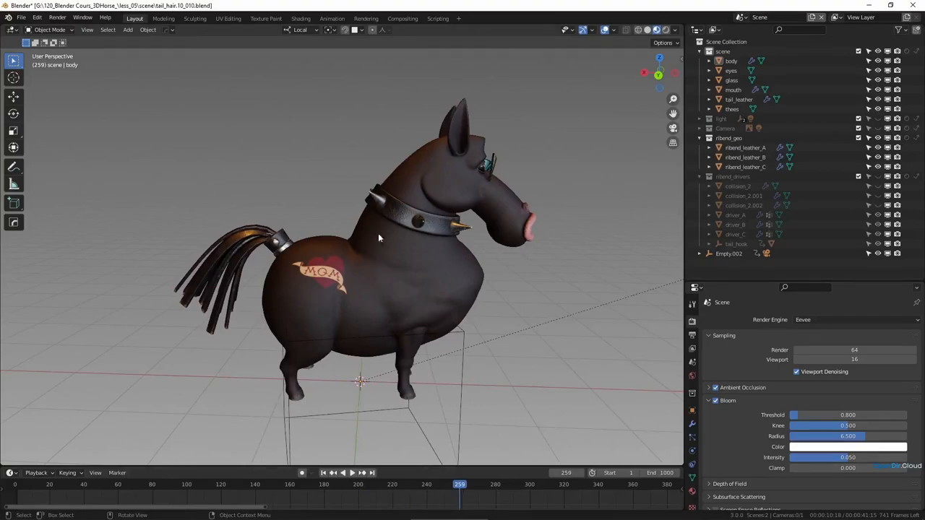
{"action": "mouse_move", "coordinate": [645, 234]}
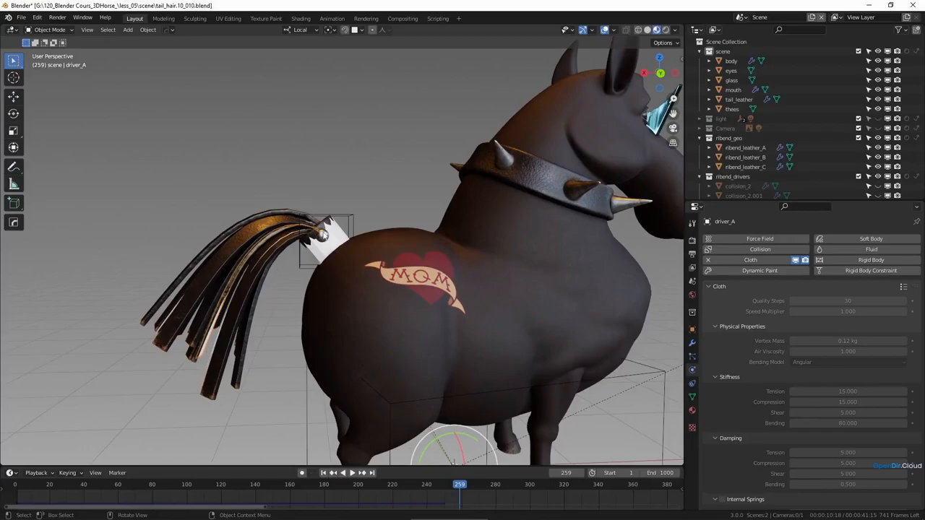
{"action": "mouse_move", "coordinate": [252, 274]}
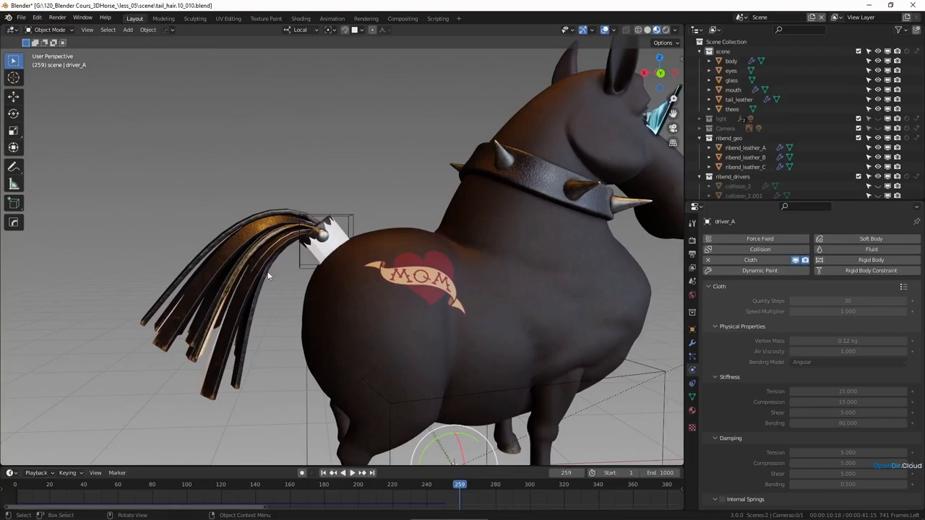
{"action": "mouse_move", "coordinate": [269, 253]}
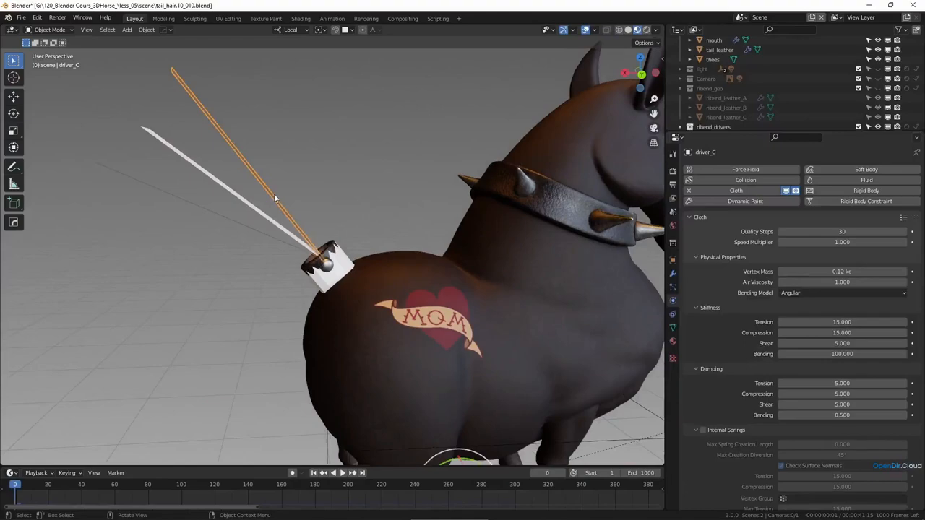
{"action": "mouse_move", "coordinate": [255, 179]}
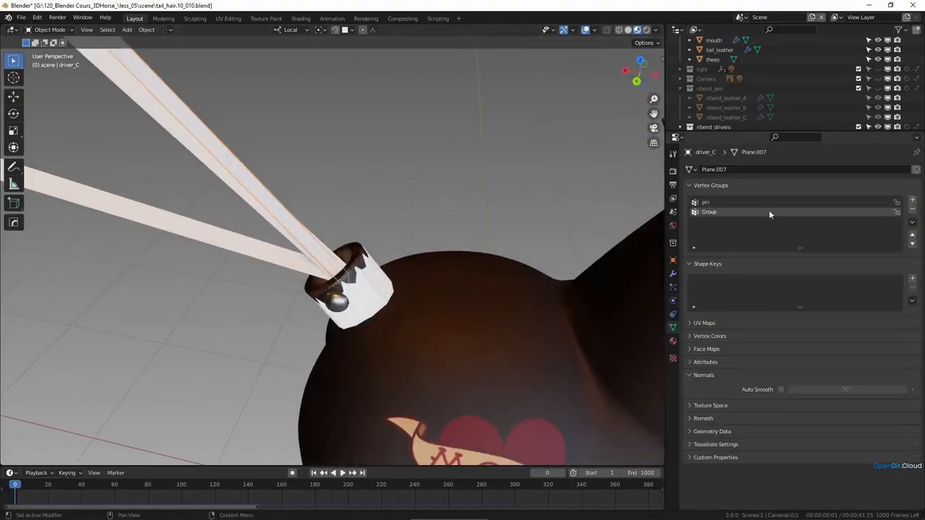
Step: Rename driver_C's second vertex group to 'bending'
{"action": "double_click", "coordinate": [708, 211]}
{"action": "type", "text": "bending"}
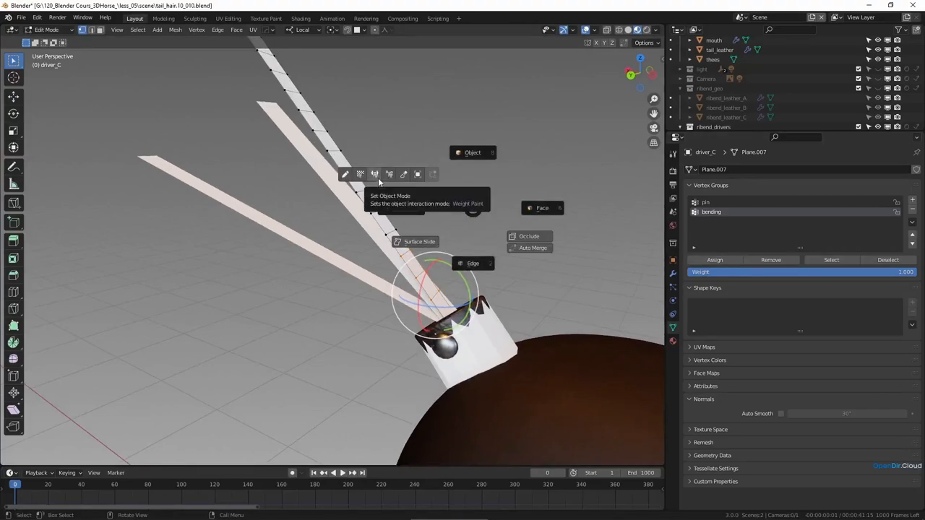
Step: Weight-paint base-to-tip bending gradients on driver_C and driver_A, blurring the gradient smooth
{"action": "left_click", "coordinate": [376, 173]}
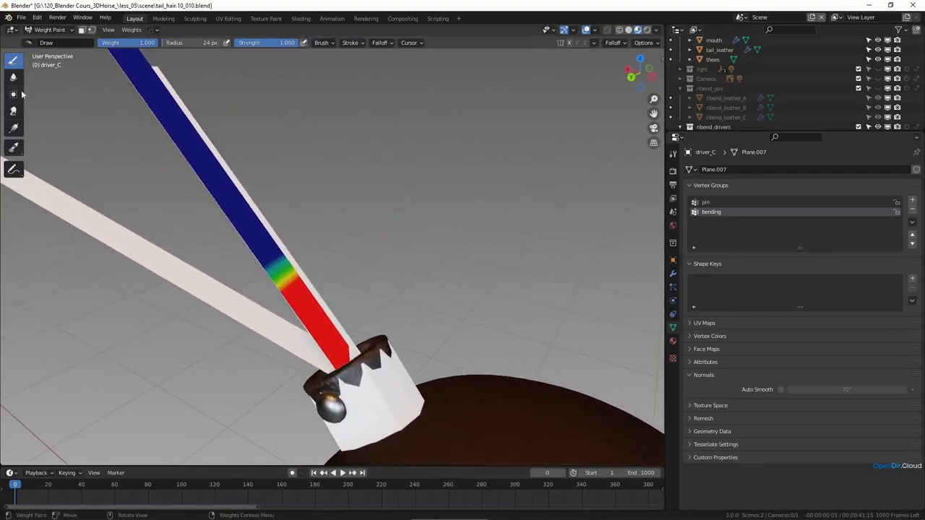
{"action": "left_click", "coordinate": [13, 76]}
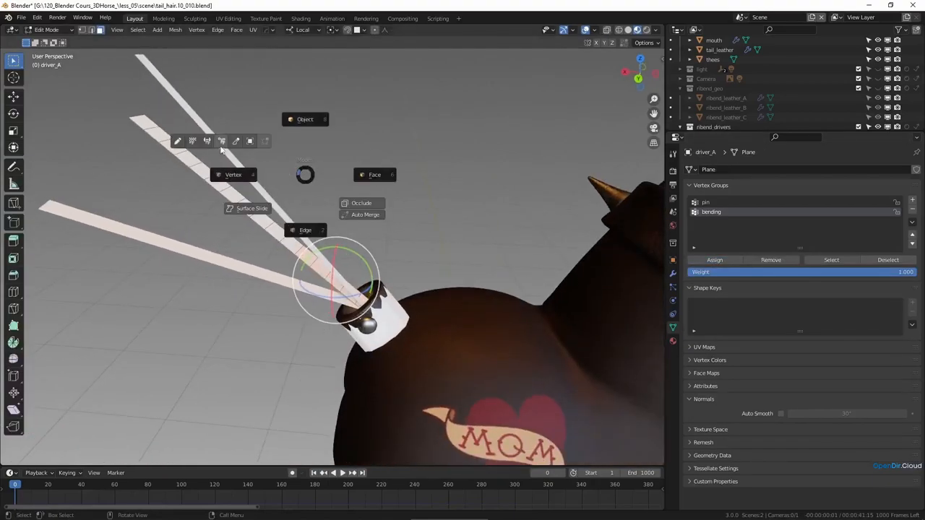
{"action": "left_click", "coordinate": [46, 29]}
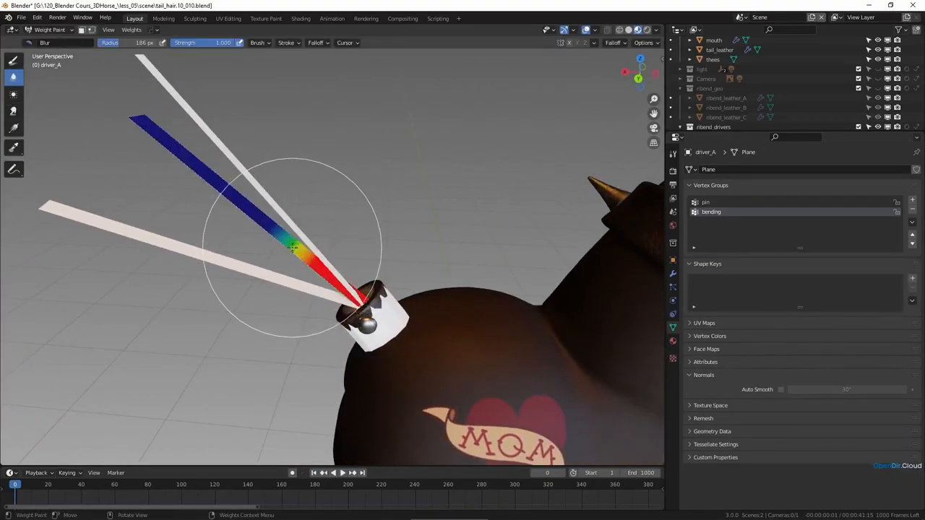
{"action": "left_click_drag", "start_coordinate": [297, 249], "coordinate": [282, 239]}
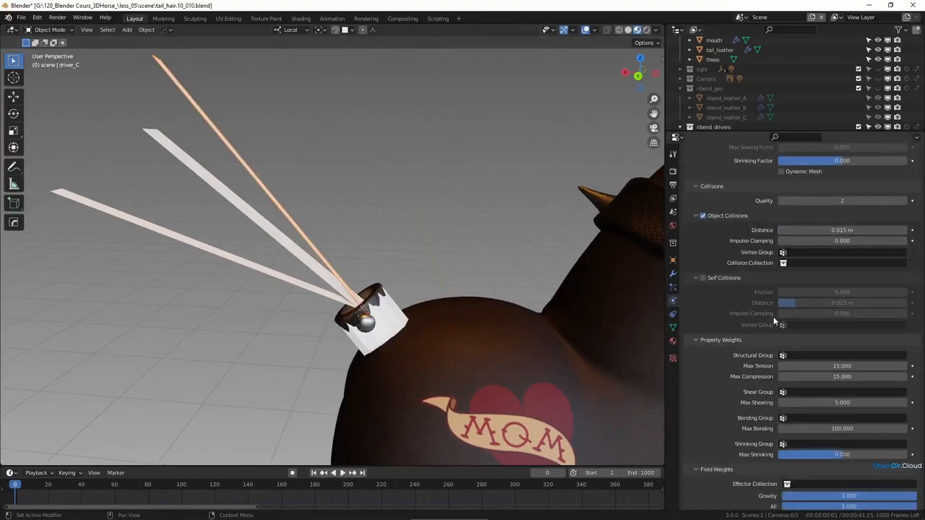
Step: Assign the bending vertex group to driver_C's cloth bending stiffness
{"action": "scroll", "scroll_direction": "down", "scroll_amount": 3}
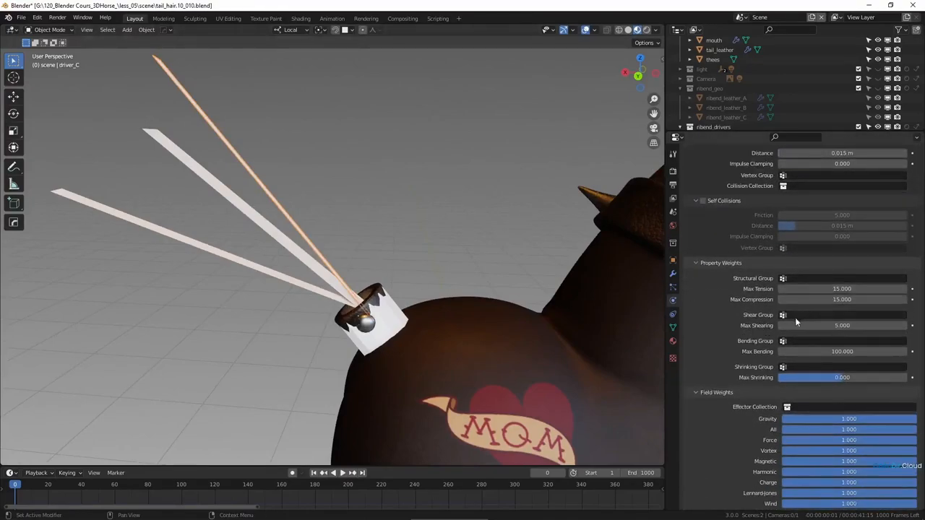
{"action": "left_click", "coordinate": [841, 342]}
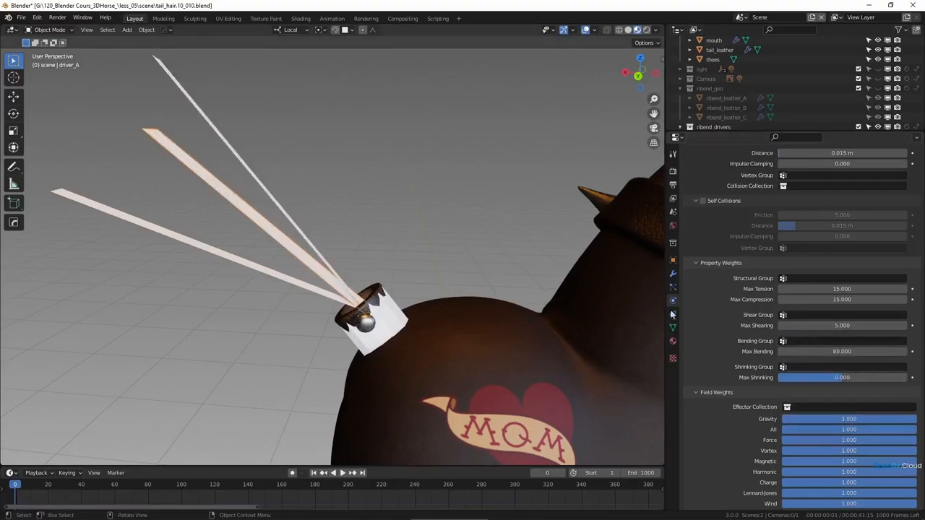
{"action": "left_click", "coordinate": [839, 341]}
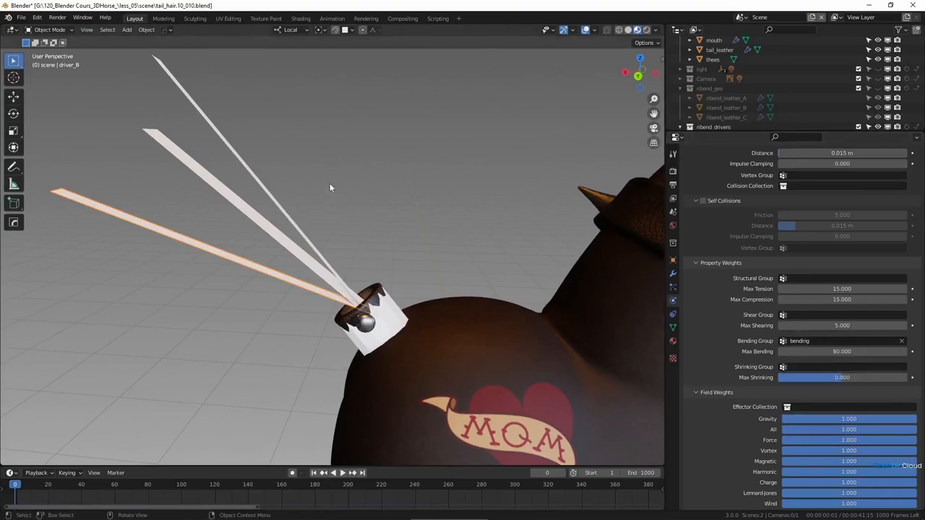
Step: Set the cloth bending stiffness value to 20 for the tail strip
{"action": "scroll", "scroll_direction": "down", "scroll_amount": 3}
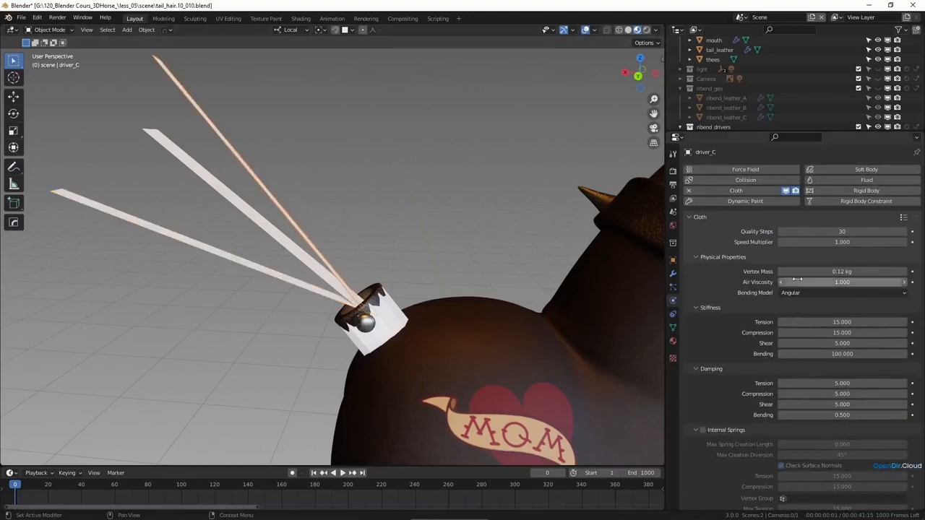
{"action": "double_click", "coordinate": [841, 353]}
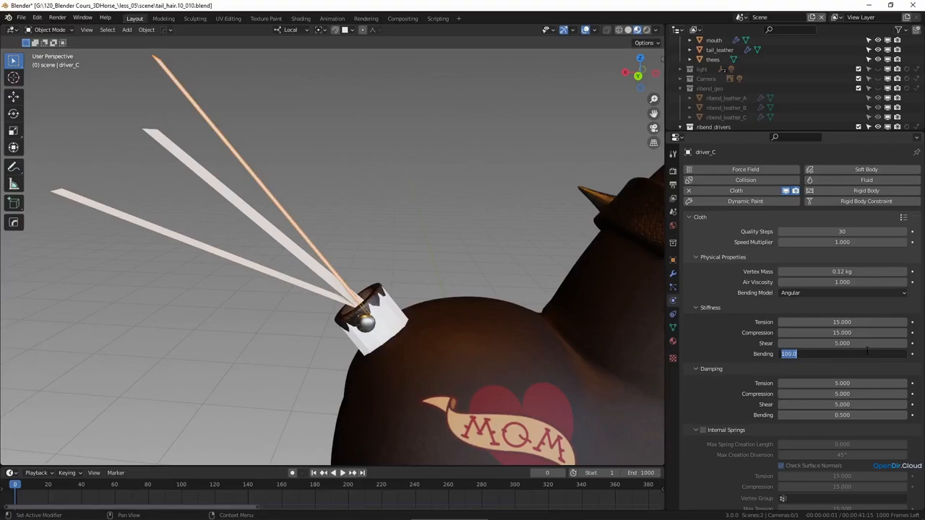
{"action": "type", "text": "20"}
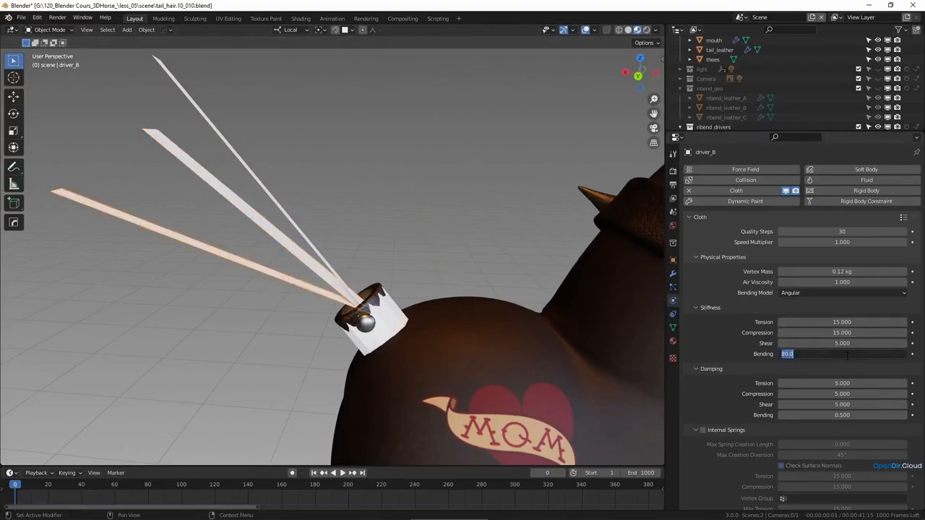
{"action": "type", "text": "20.000"}
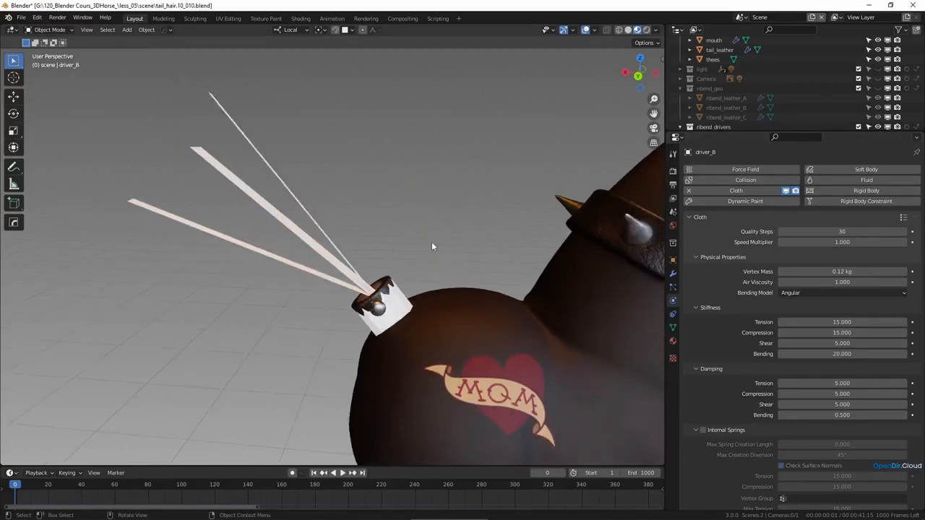
Step: Select the driver_A strip to show its cloth cache settings with the full horse framed
{"action": "left_click", "coordinate": [338, 472]}
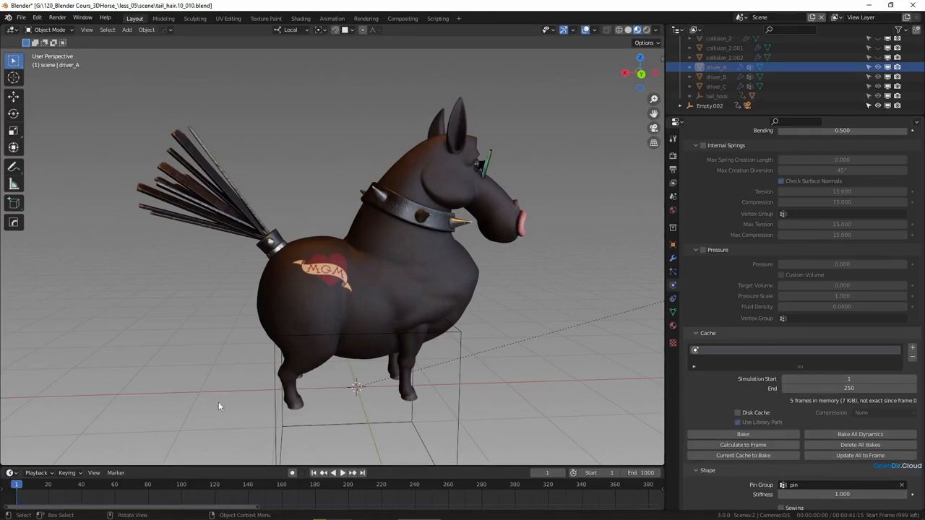
{"action": "mouse_move", "coordinate": [267, 353]}
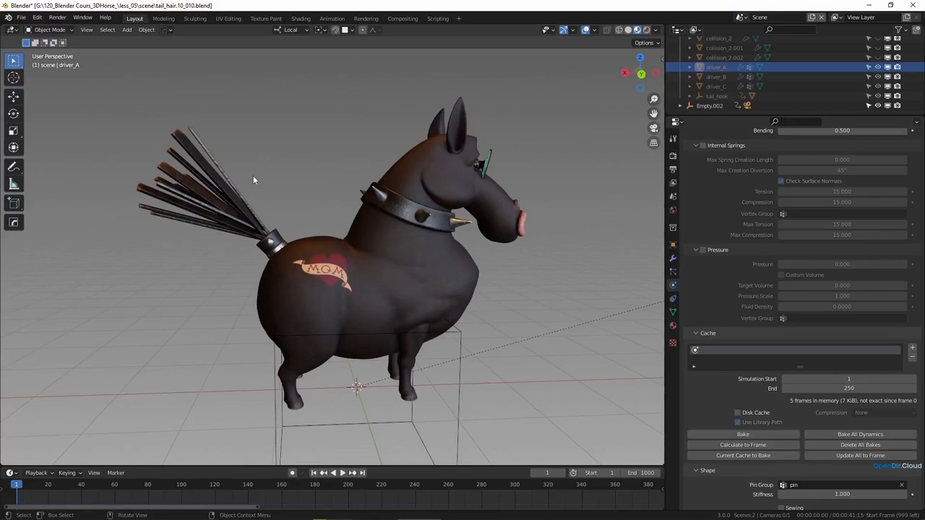
{"action": "mouse_move", "coordinate": [324, 445]}
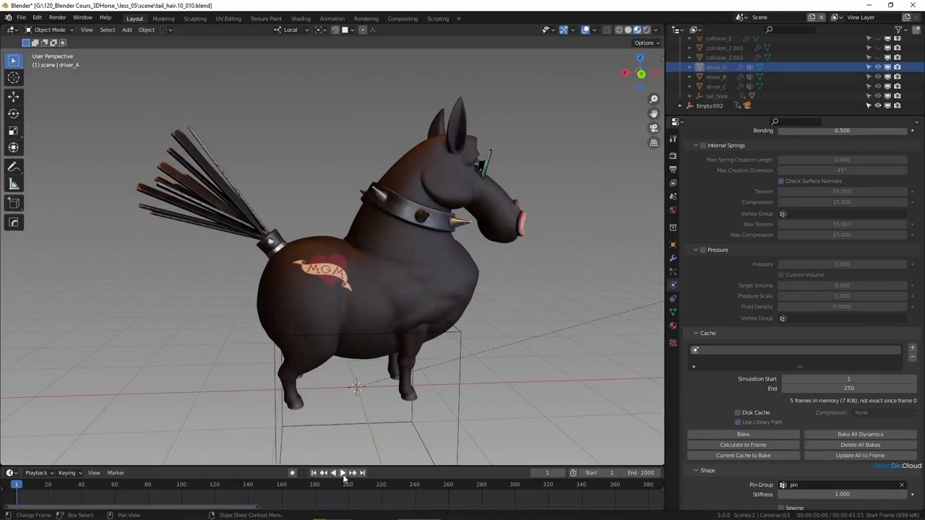
Step: Play the cloth simulation, pause it, and scrub forward to frames near the end
{"action": "left_click", "coordinate": [338, 473]}
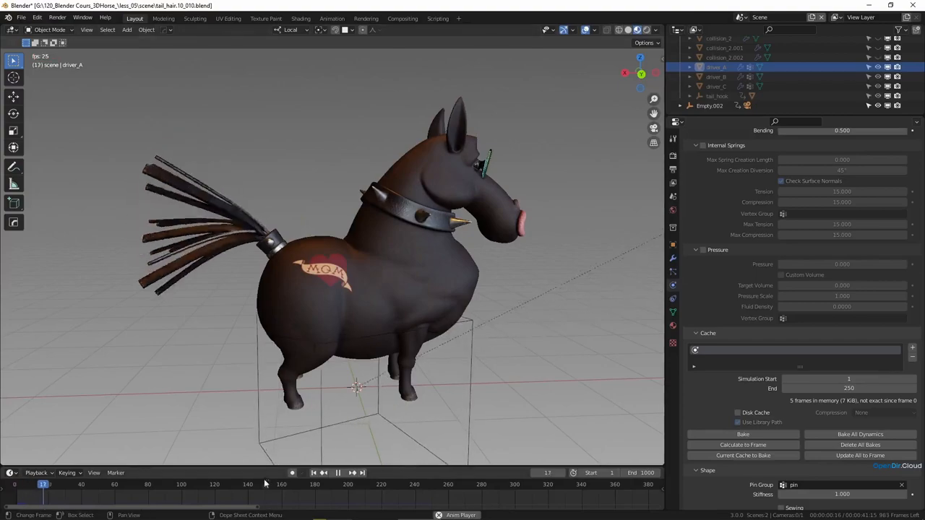
{"action": "left_click", "coordinate": [338, 473]}
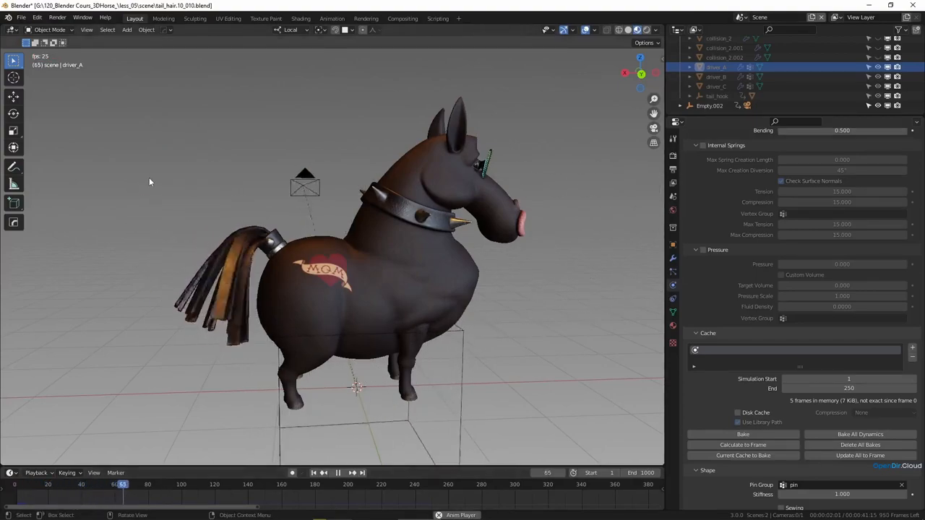
{"action": "left_click", "coordinate": [338, 473]}
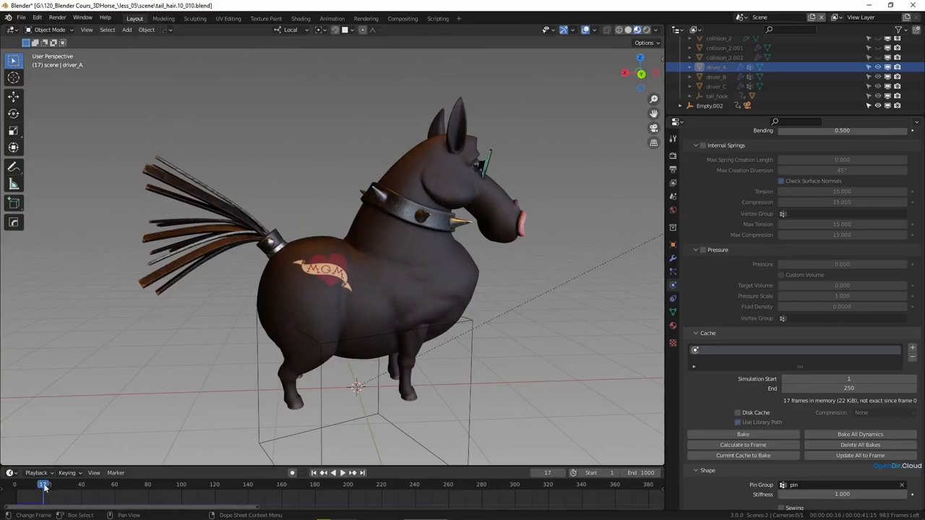
{"action": "mouse_move", "coordinate": [50, 486]}
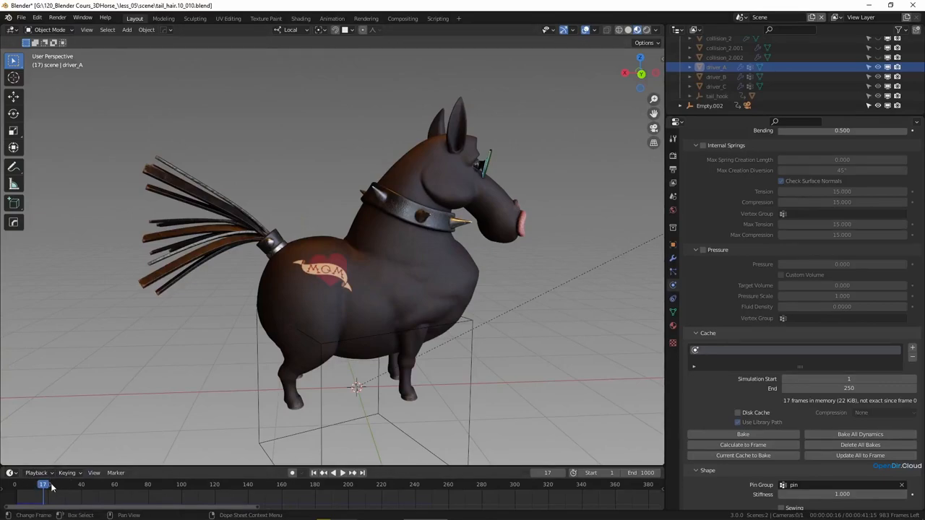
{"action": "mouse_move", "coordinate": [55, 489]}
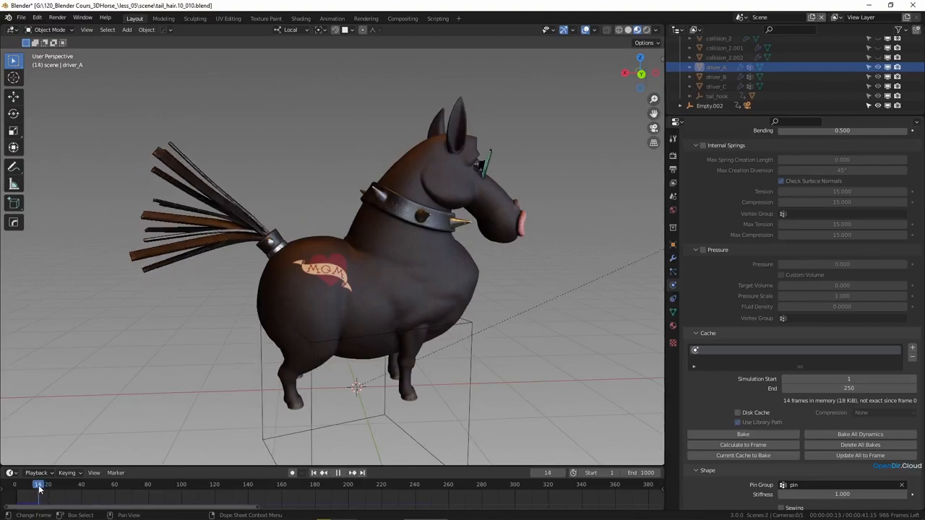
{"action": "left_click_drag", "start_coordinate": [37, 484], "coordinate": [81, 484]}
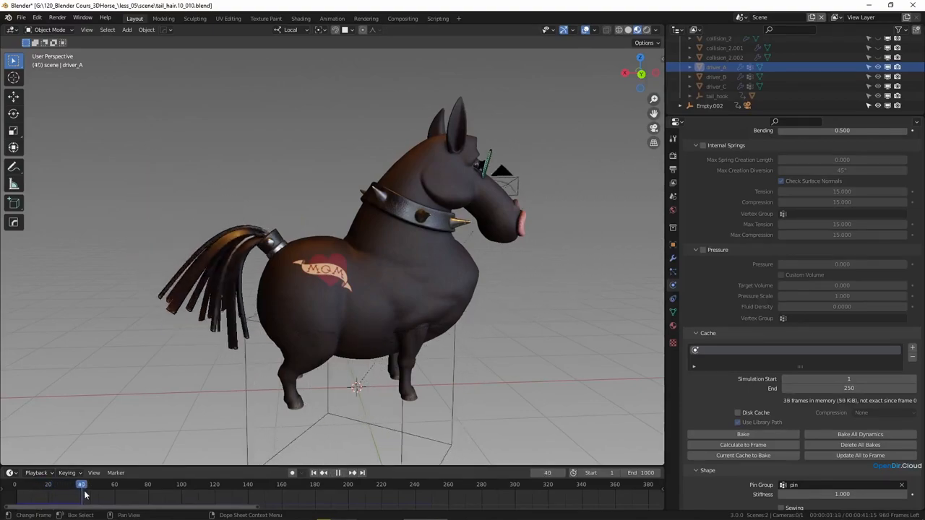
{"action": "left_click_drag", "start_coordinate": [81, 484], "coordinate": [153, 485]}
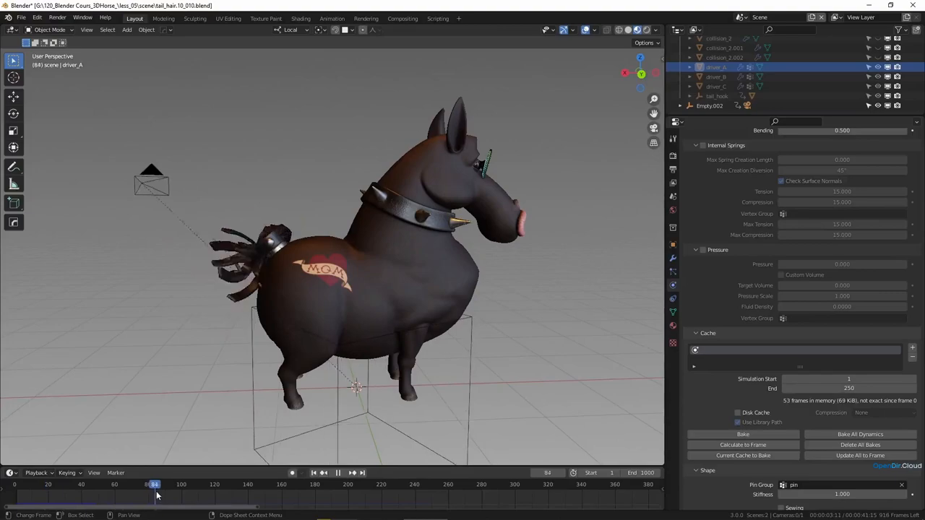
{"action": "left_click", "coordinate": [177, 484]}
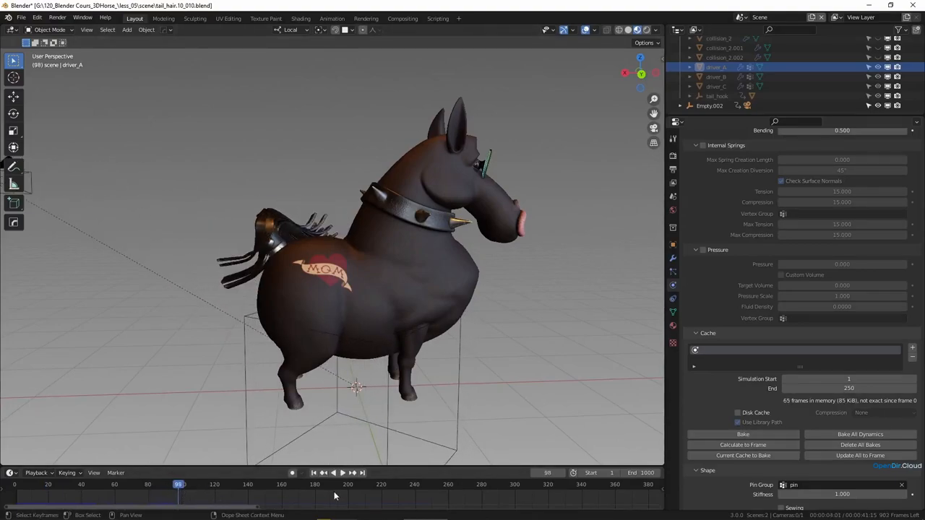
{"action": "left_click", "coordinate": [339, 485]}
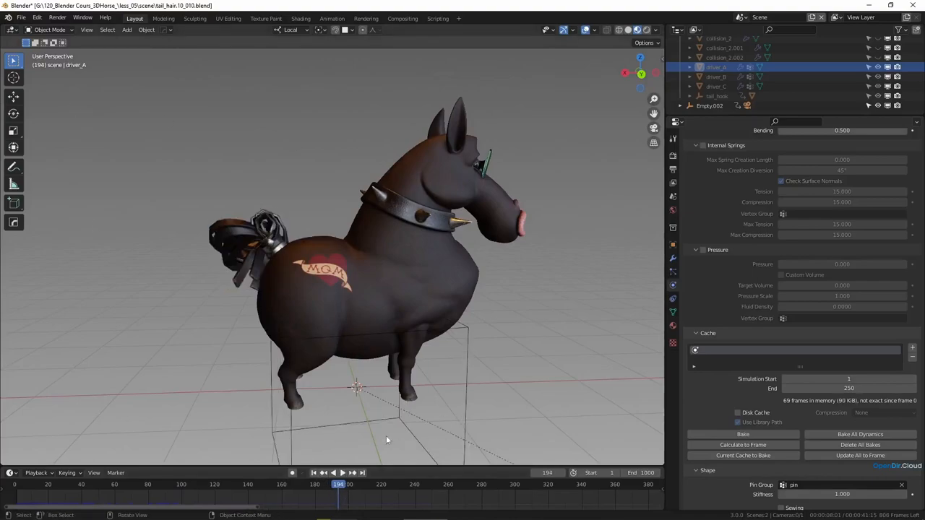
{"action": "mouse_move", "coordinate": [341, 491]}
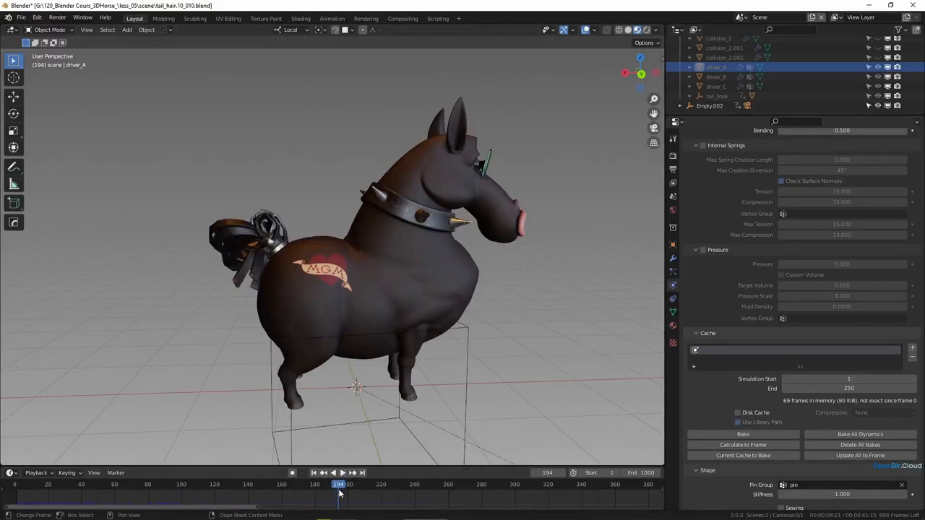
Step: Step back through earlier frames, replay from the start, then stop at frame 1
{"action": "left_click", "coordinate": [338, 473]}
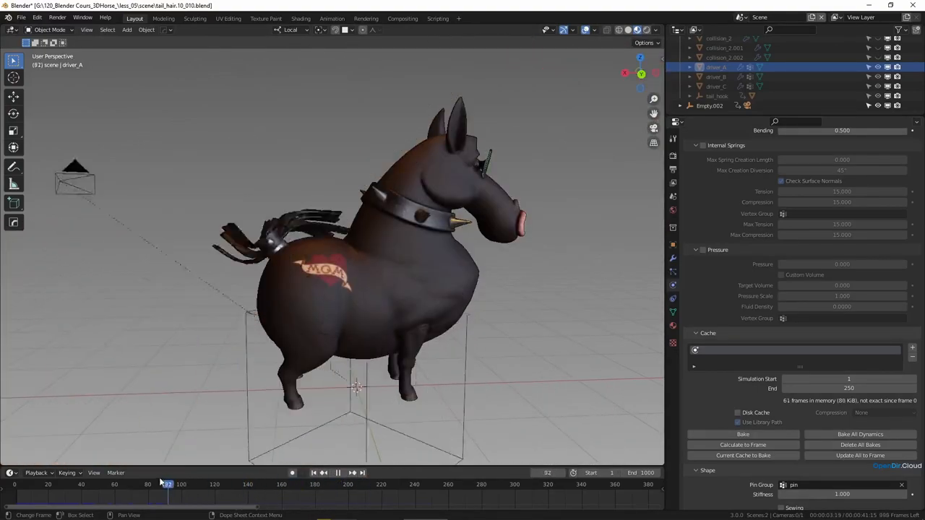
{"action": "left_click", "coordinate": [169, 485]}
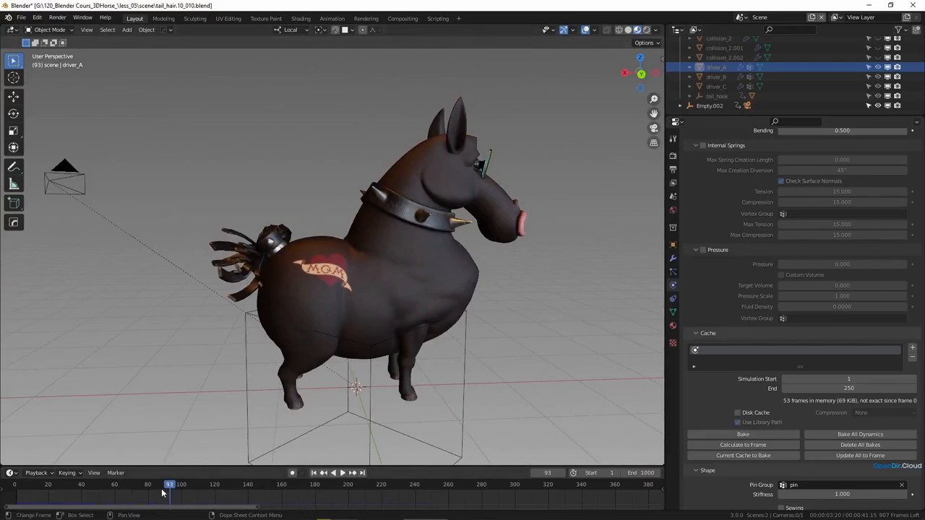
{"action": "left_click", "coordinate": [343, 472]}
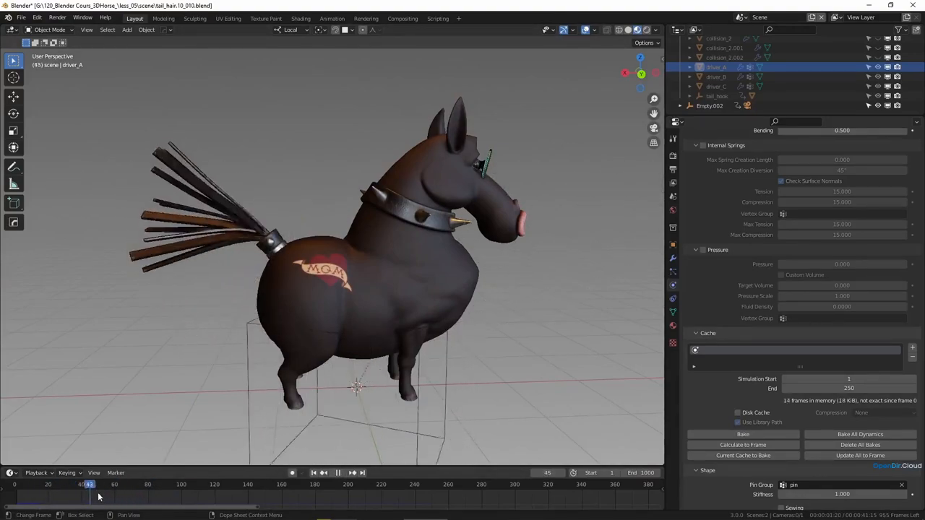
{"action": "left_click", "coordinate": [314, 473]}
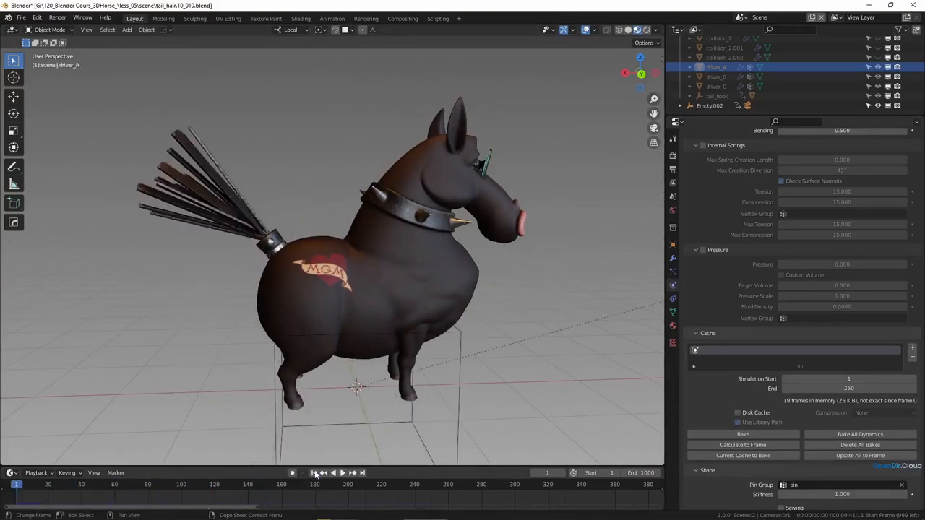
{"action": "left_click", "coordinate": [343, 473]}
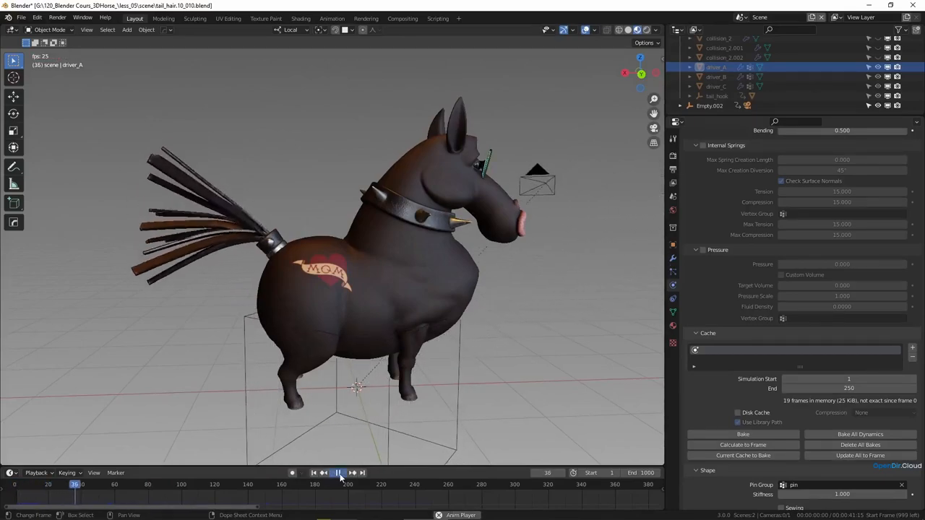
{"action": "left_click", "coordinate": [339, 473]}
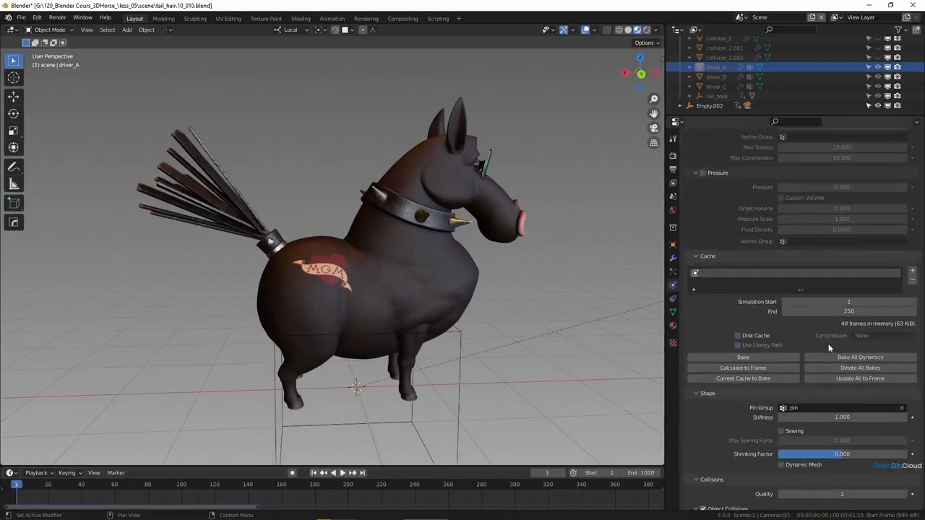
Step: Calculate driver_A's cloth to the current frame, bake all dynamics to 250 frames, and add a second cache slot
{"action": "scroll", "scroll_direction": "down", "scroll_amount": 3}
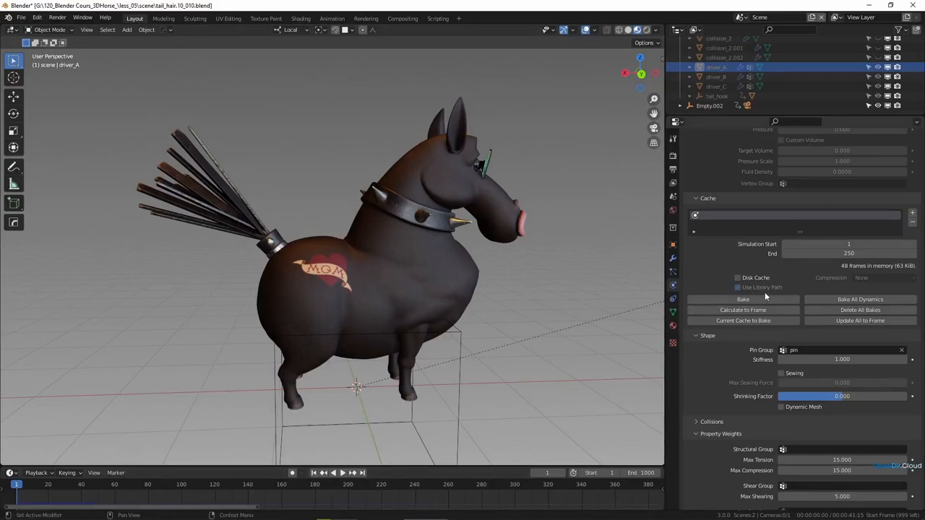
{"action": "mouse_move", "coordinate": [747, 251]}
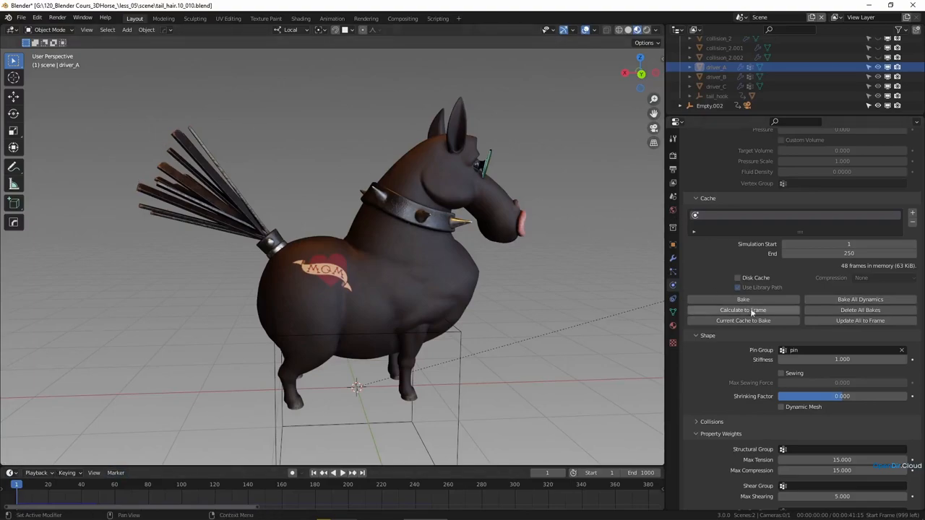
{"action": "left_click", "coordinate": [743, 310]}
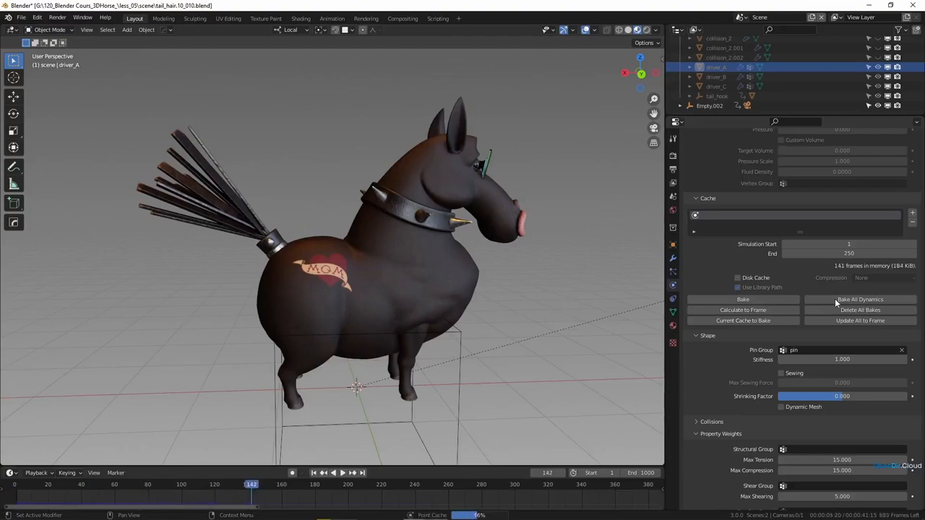
{"action": "left_click", "coordinate": [743, 299]}
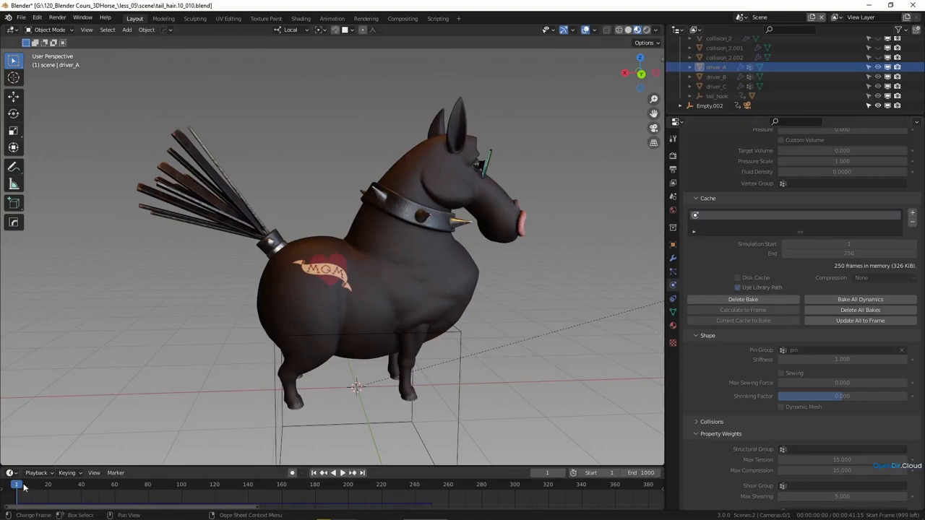
{"action": "left_click", "coordinate": [343, 473]}
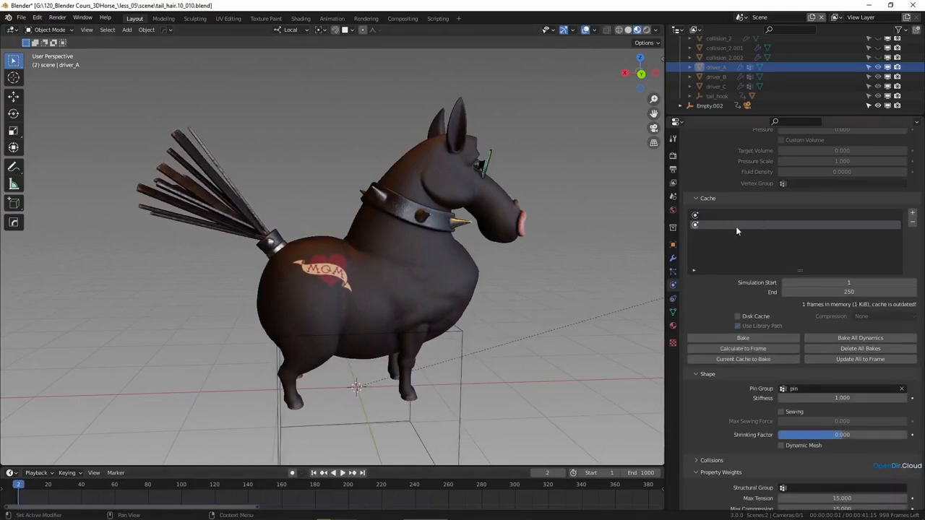
Step: Remove the second cache entry, leaving the single baked cloth cache
{"action": "left_click", "coordinate": [344, 473]}
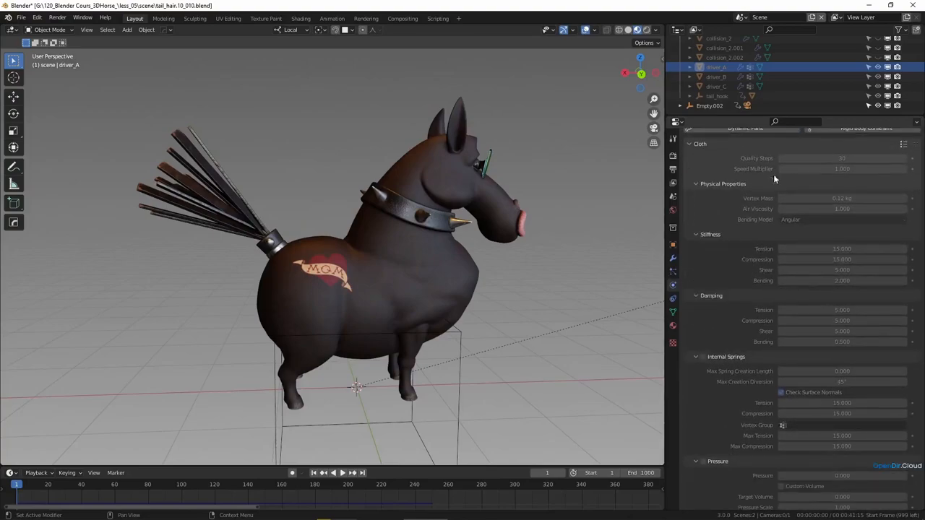
{"action": "scroll", "scroll_direction": "down", "scroll_amount": 3}
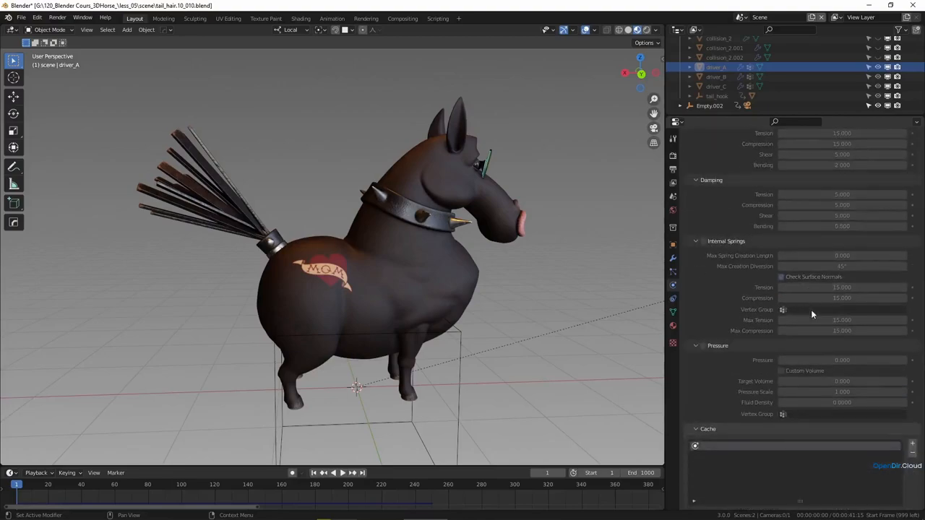
{"action": "scroll", "scroll_direction": "down", "scroll_amount": 3}
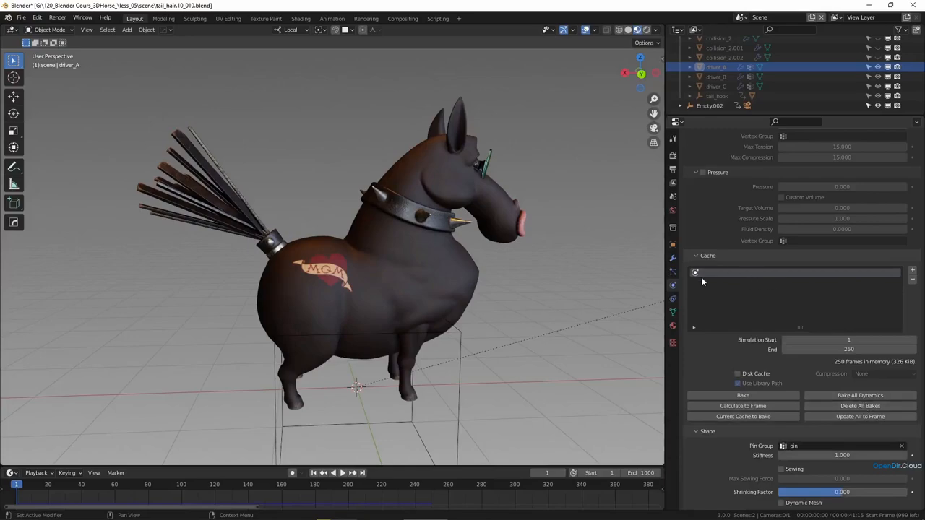
{"action": "mouse_move", "coordinate": [709, 279]}
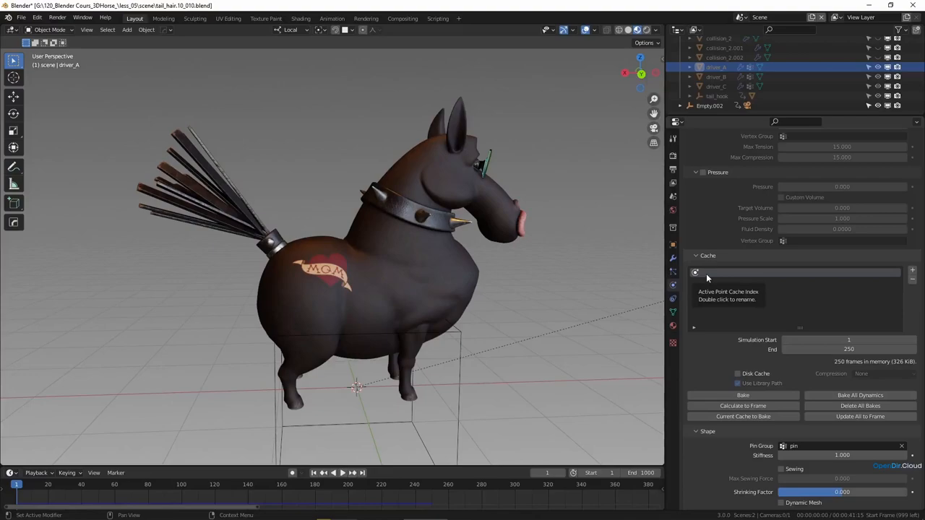
{"action": "mouse_move", "coordinate": [37, 474]}
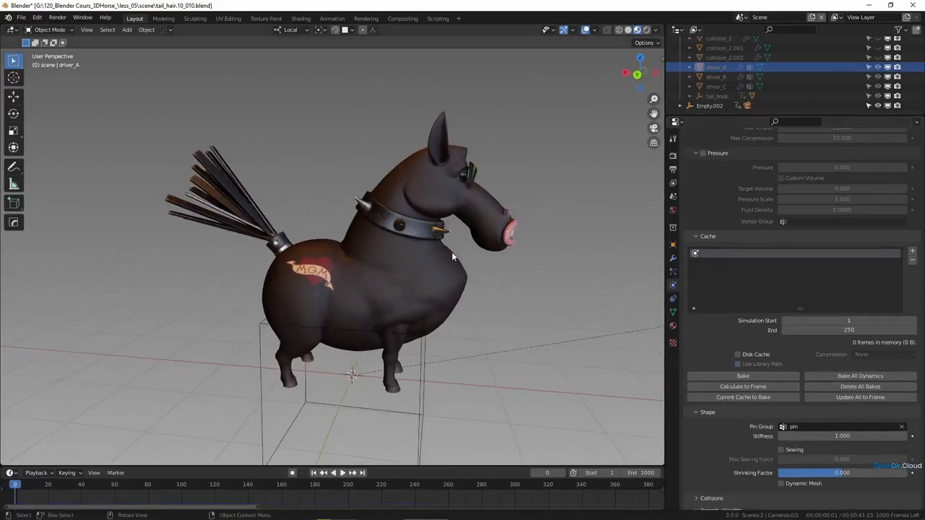
{"action": "mouse_move", "coordinate": [585, 194]}
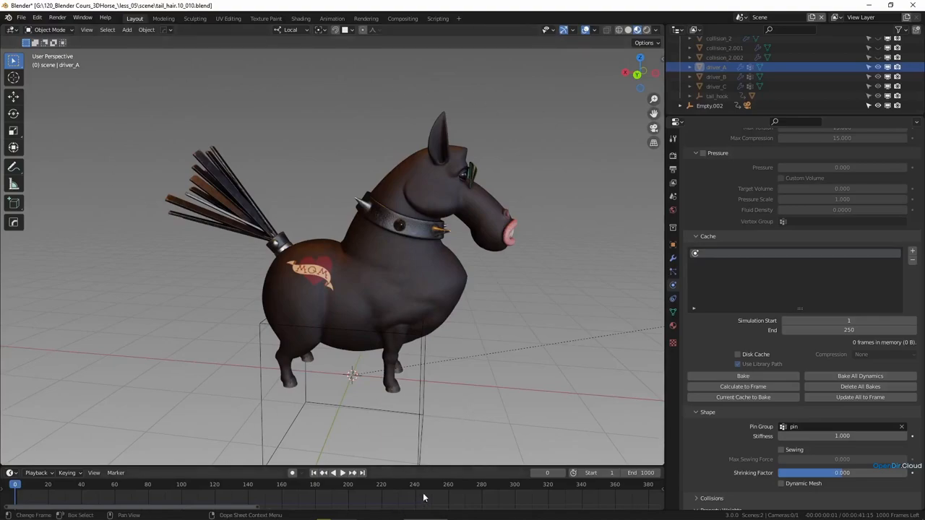
{"action": "mouse_move", "coordinate": [61, 492]}
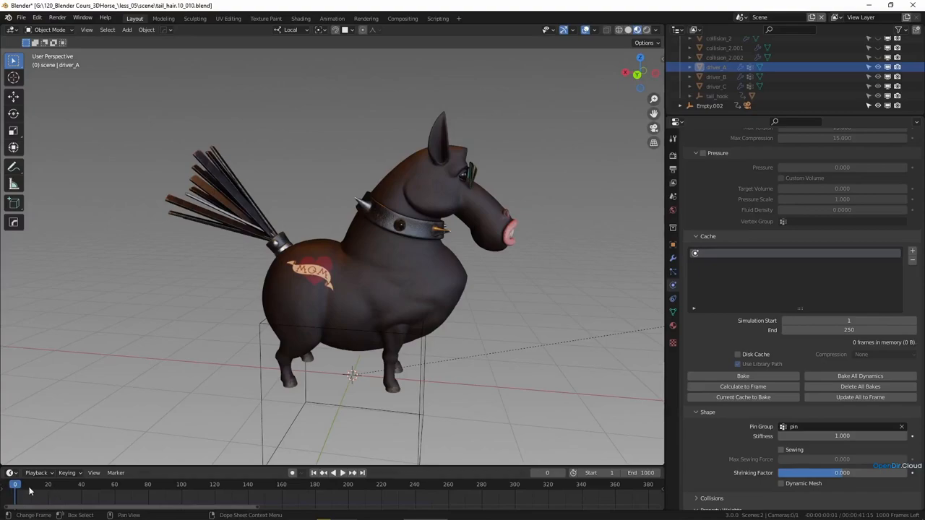
{"action": "mouse_move", "coordinate": [329, 490]}
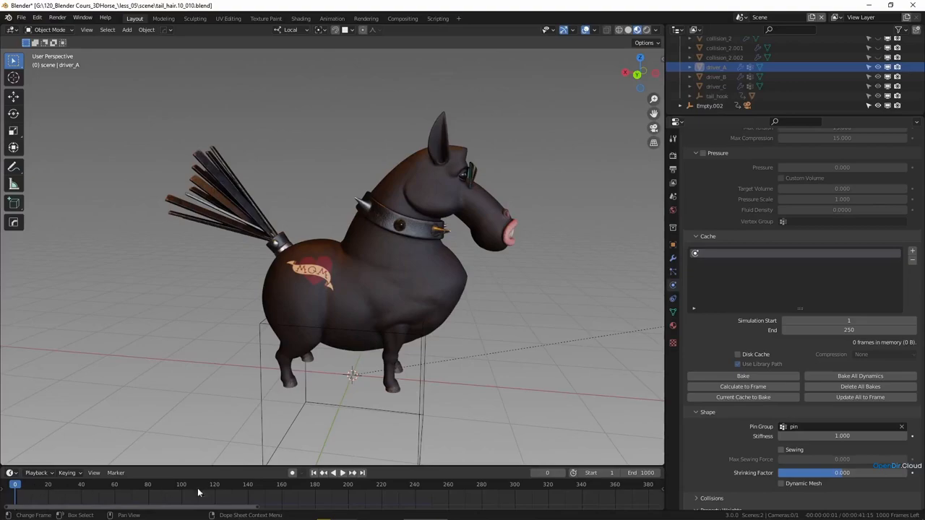
{"action": "mouse_move", "coordinate": [470, 501]}
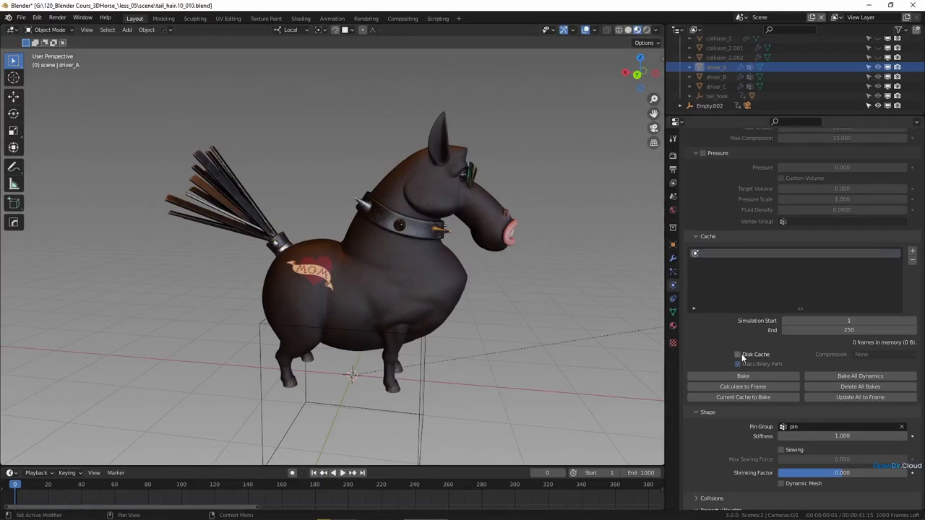
Step: Enable Disk Cache for the tail cloth and bake all dynamics
{"action": "left_click", "coordinate": [882, 354]}
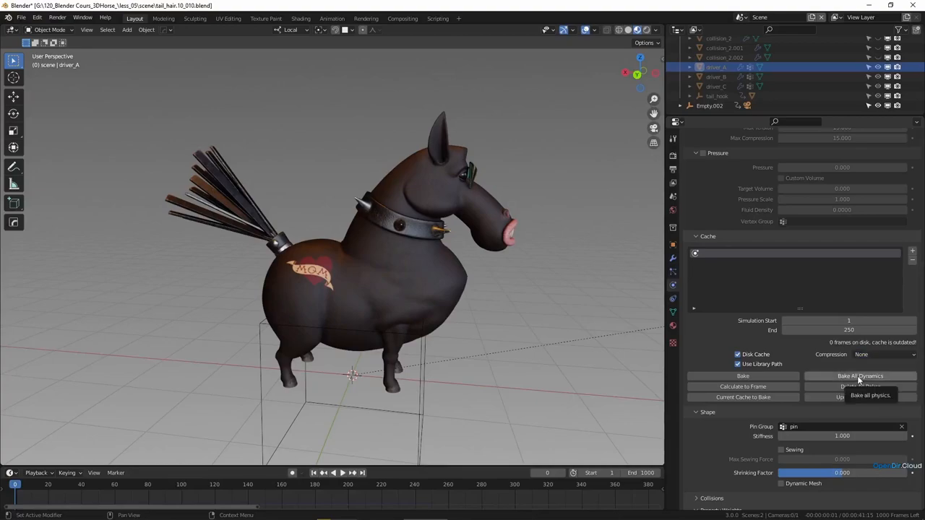
{"action": "left_click", "coordinate": [861, 375]}
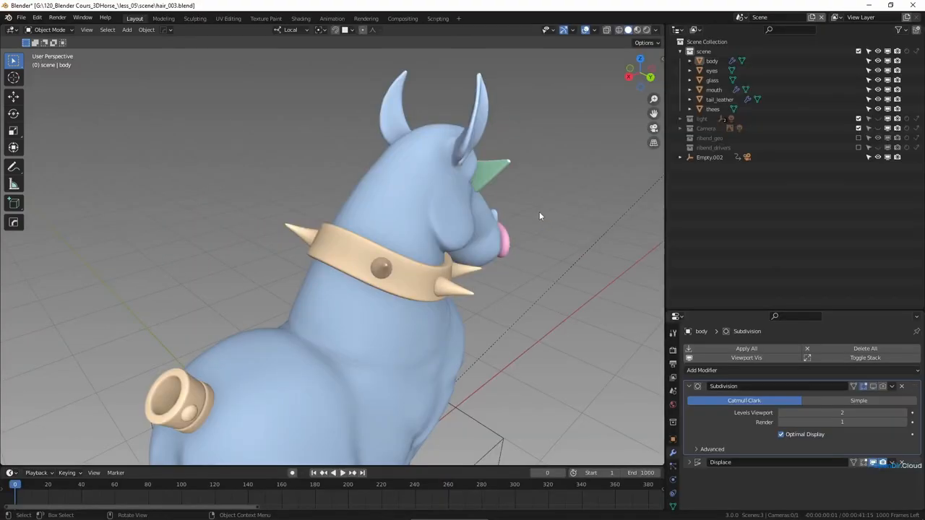
{"action": "mouse_move", "coordinate": [549, 251]}
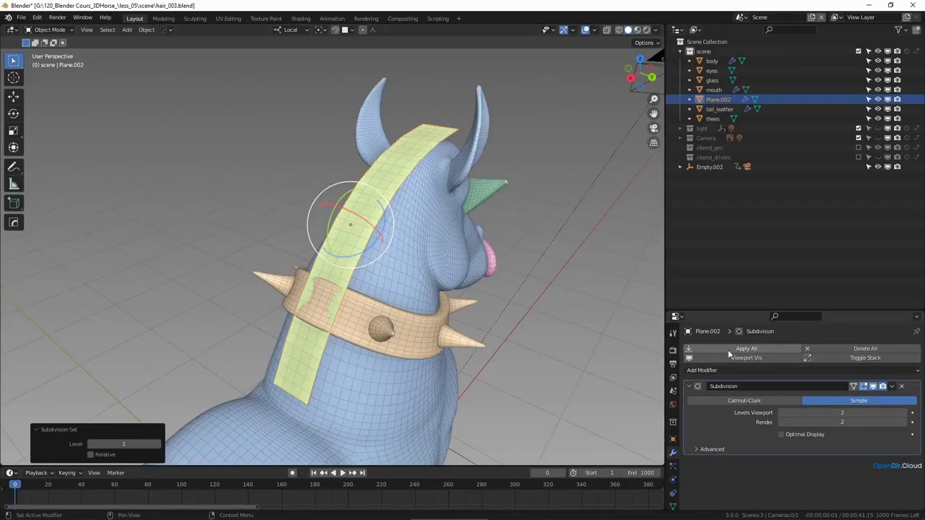
{"action": "mouse_move", "coordinate": [746, 349]}
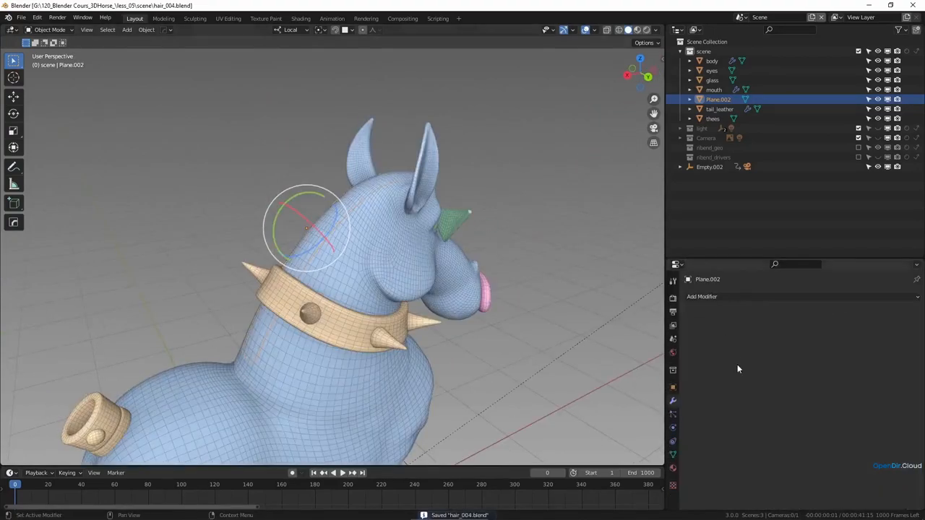
{"action": "mouse_move", "coordinate": [671, 420]}
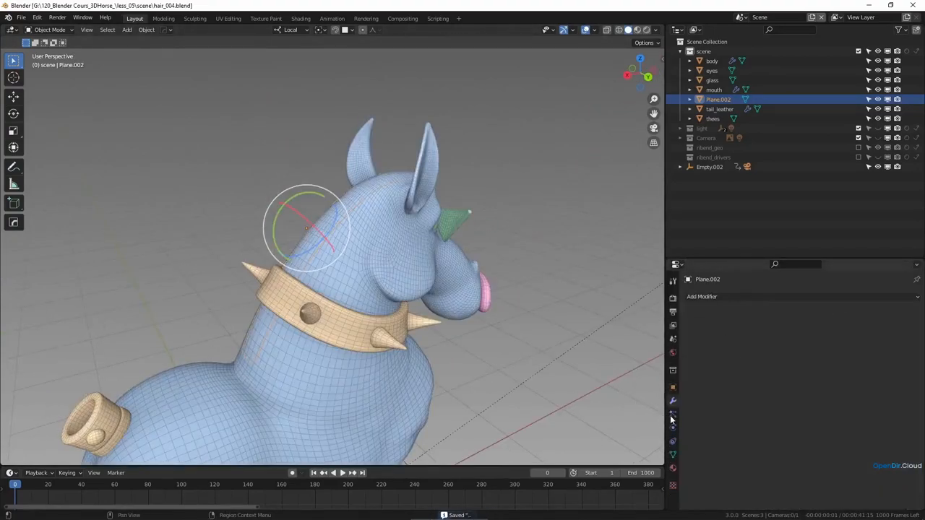
Step: Add a particle system to Plane.002 and set its type to Hair for the mane
{"action": "left_click", "coordinate": [673, 400]}
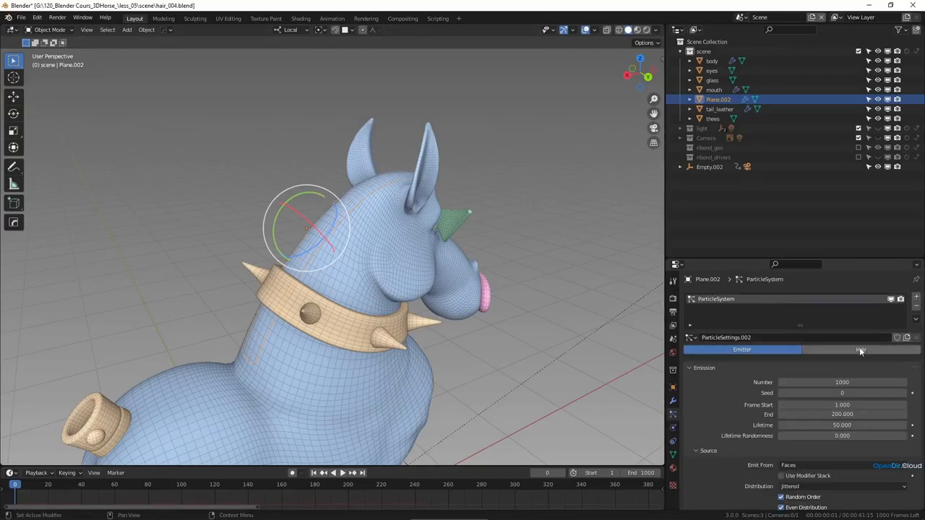
{"action": "left_click", "coordinate": [860, 350]}
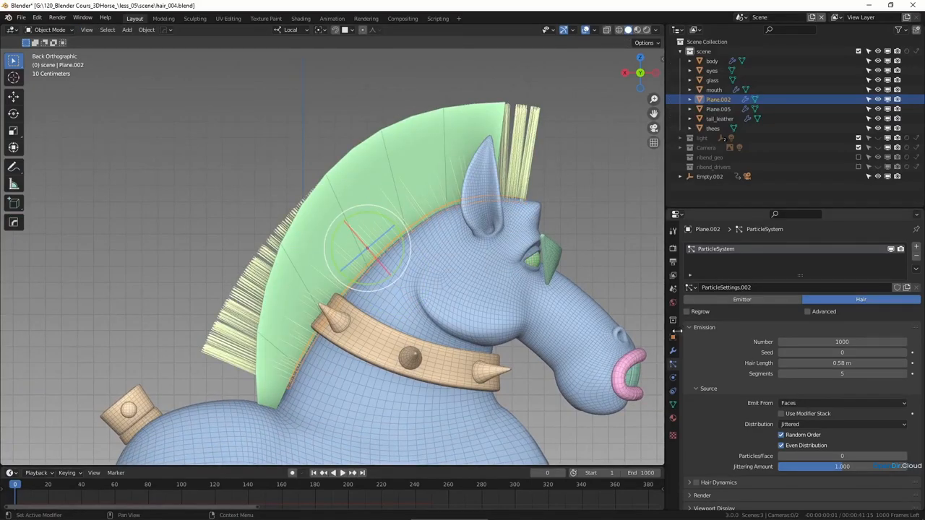
Step: Raise the mohawk's Hair Length to 0.64 m
{"action": "left_click", "coordinate": [702, 268]}
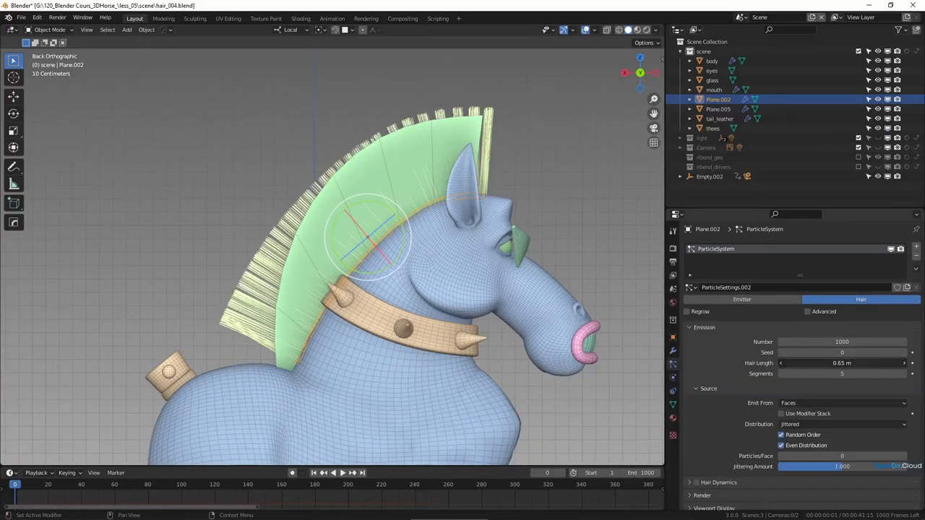
{"action": "left_click", "coordinate": [841, 363]}
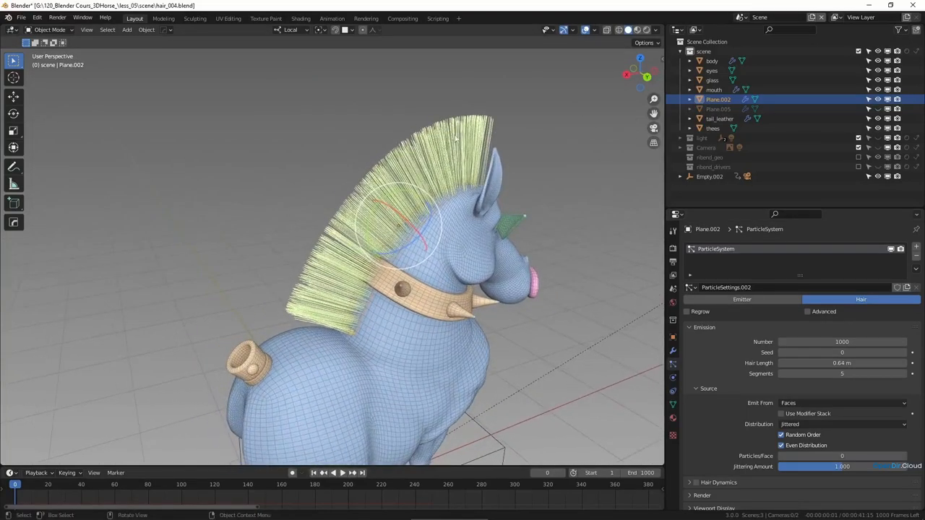
{"action": "mouse_move", "coordinate": [741, 338]}
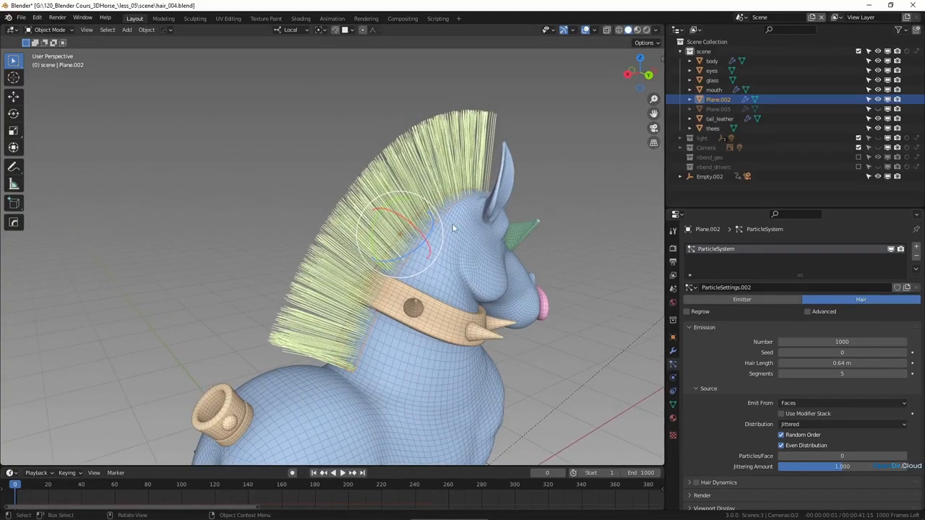
{"action": "mouse_move", "coordinate": [500, 199]}
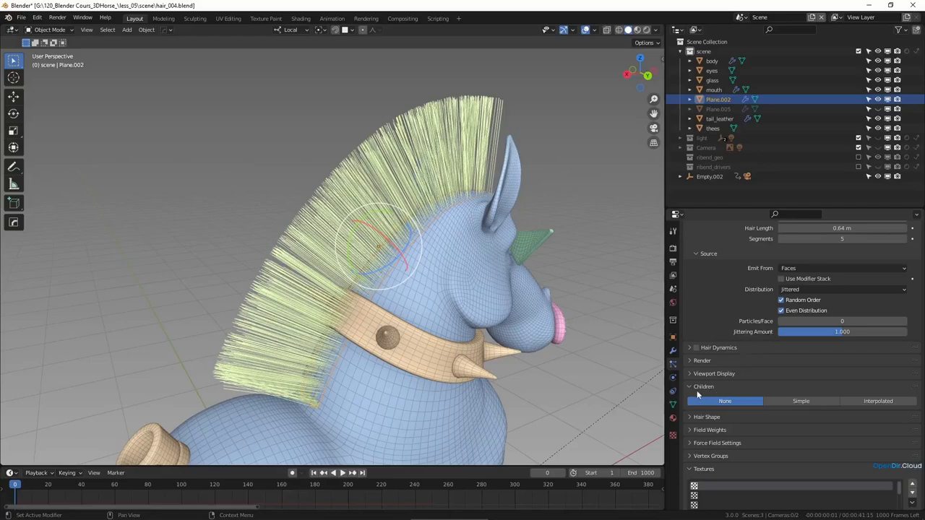
Step: Enable Interpolated children and set the parent hair Emission Number to 200
{"action": "left_click", "coordinate": [879, 402]}
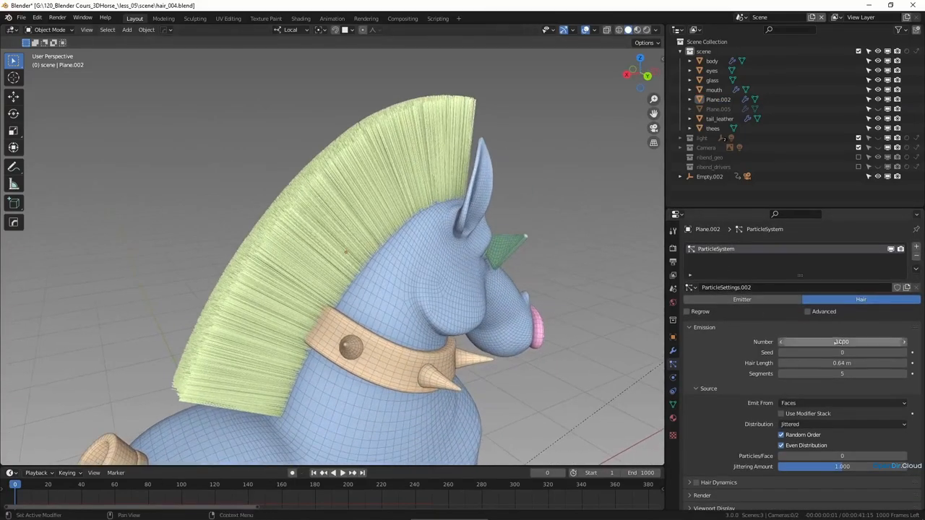
{"action": "double_click", "coordinate": [842, 341]}
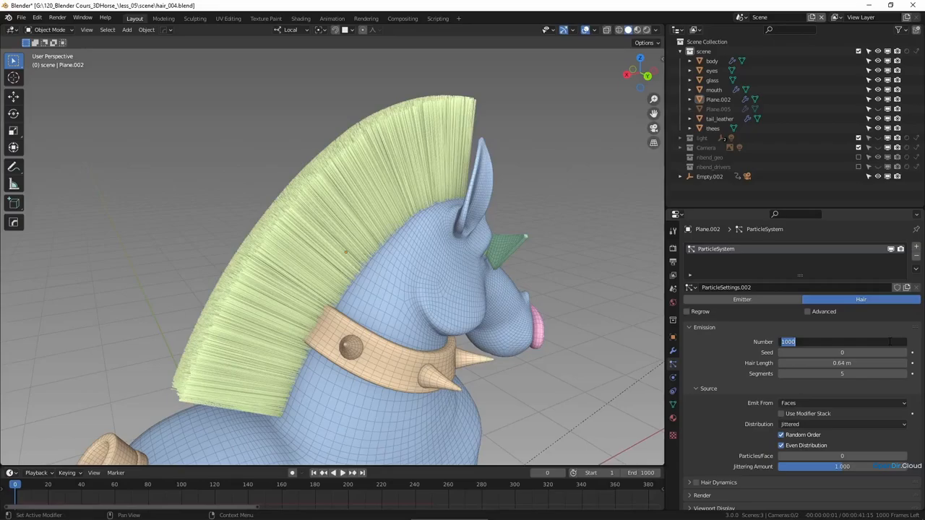
{"action": "type", "text": "50"}
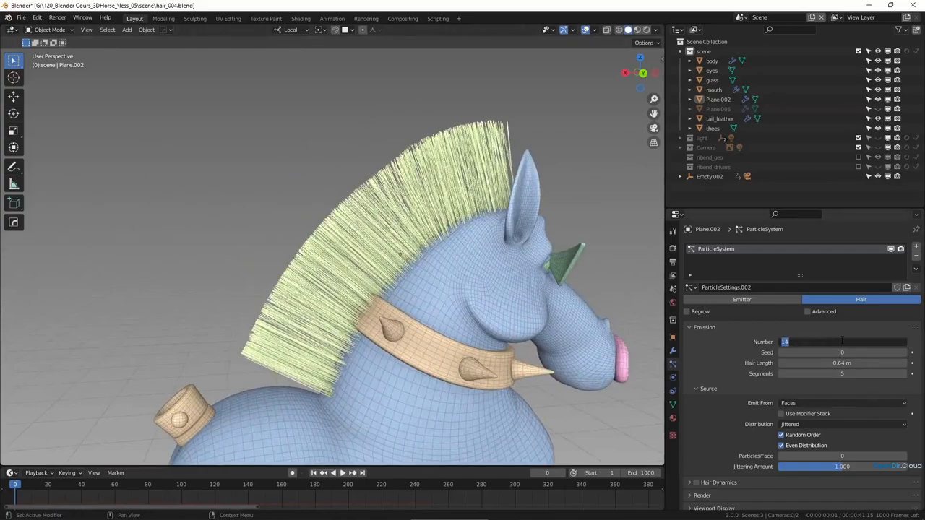
{"action": "type", "text": "50"}
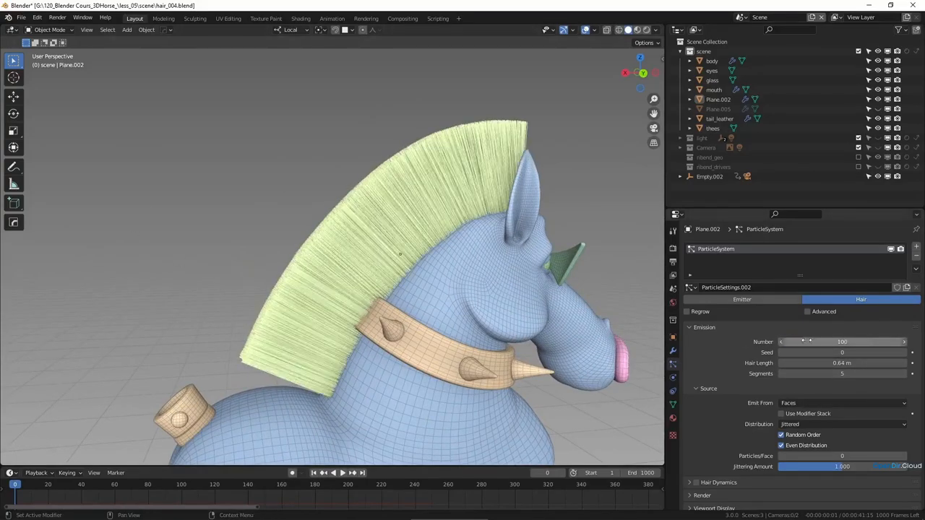
{"action": "left_click", "coordinate": [841, 341]}
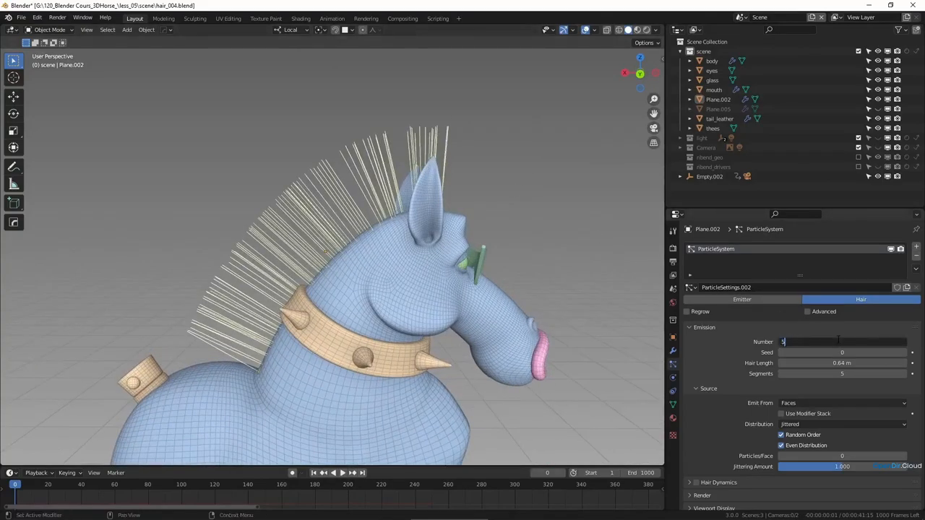
{"action": "type", "text": "2"}
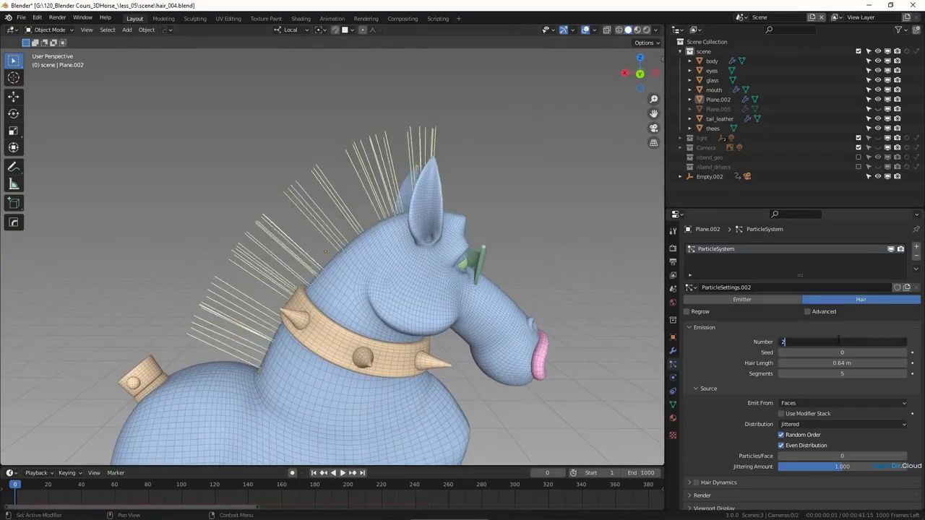
{"action": "type", "text": "200"}
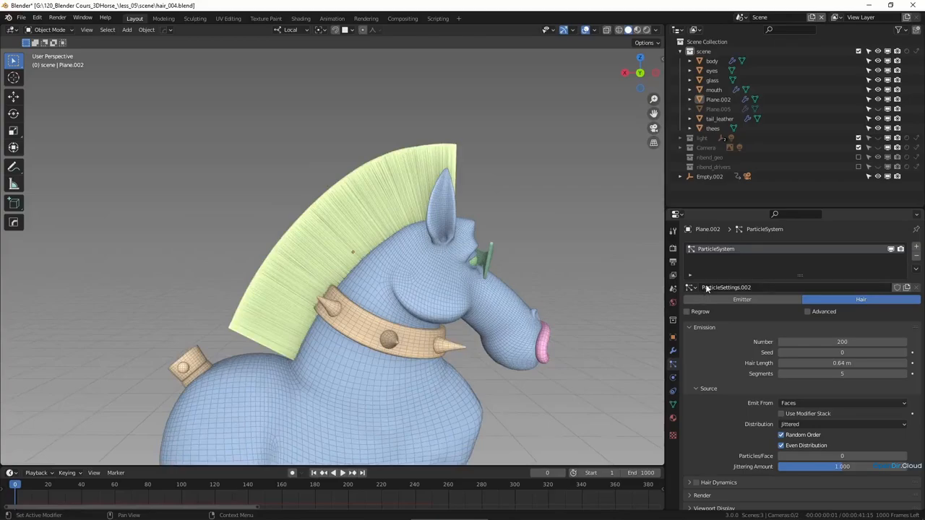
{"action": "mouse_move", "coordinate": [156, 139]}
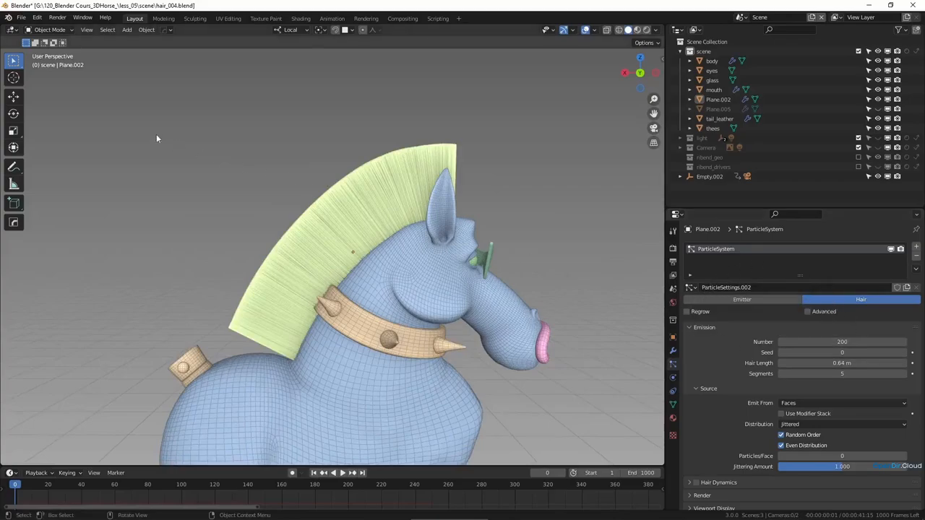
{"action": "left_click", "coordinate": [49, 29]}
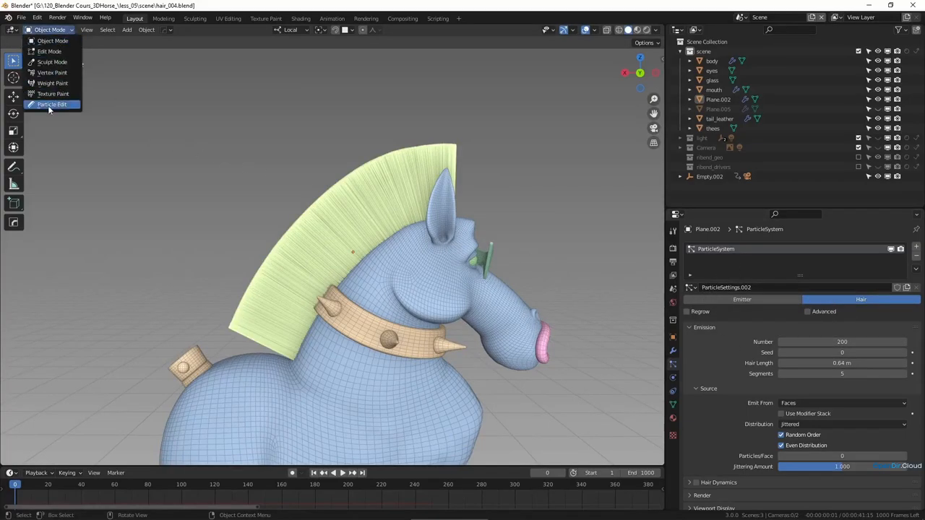
{"action": "mouse_move", "coordinate": [61, 107]}
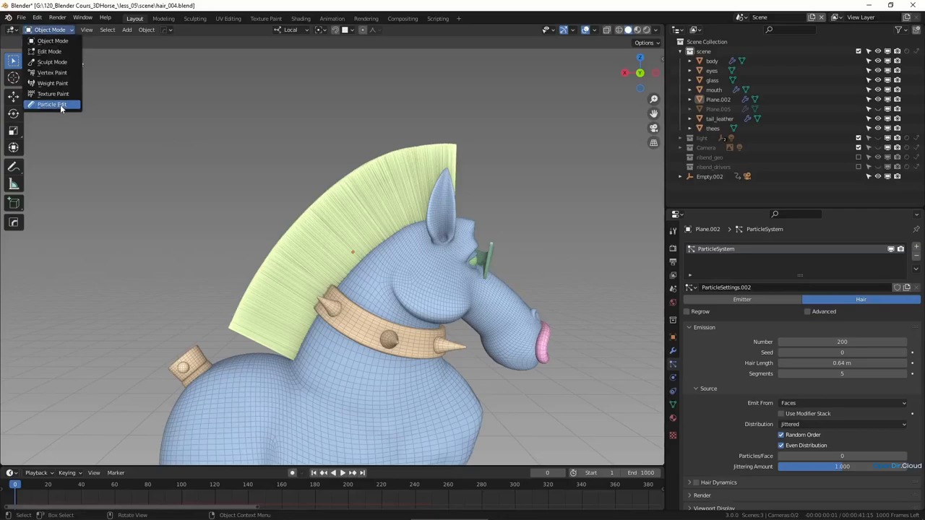
{"action": "mouse_move", "coordinate": [52, 104]}
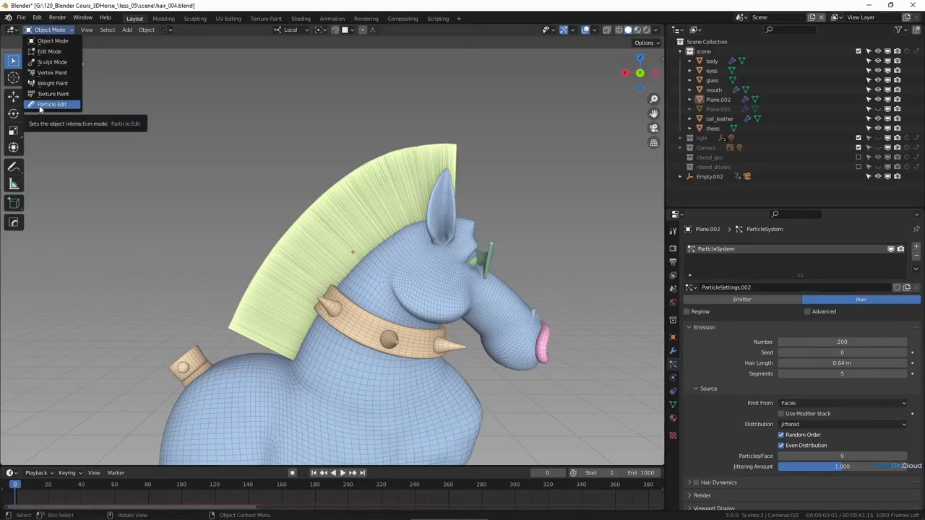
{"action": "mouse_move", "coordinate": [52, 107]}
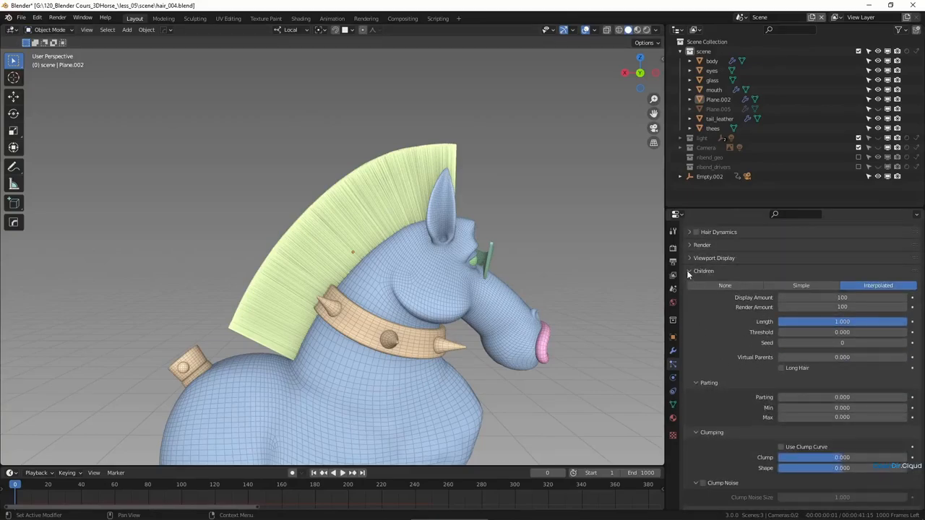
{"action": "left_click", "coordinate": [703, 270]}
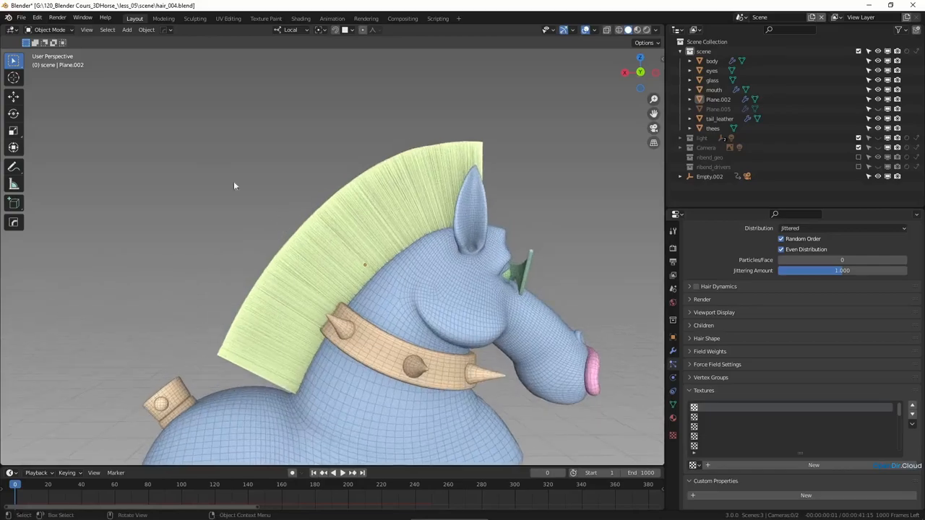
{"action": "mouse_move", "coordinate": [373, 246]}
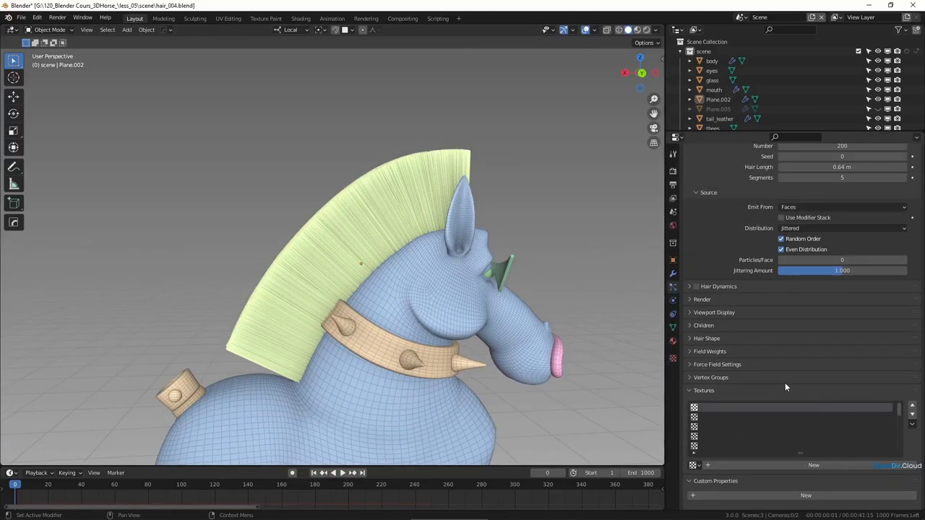
{"action": "mouse_move", "coordinate": [700, 405]}
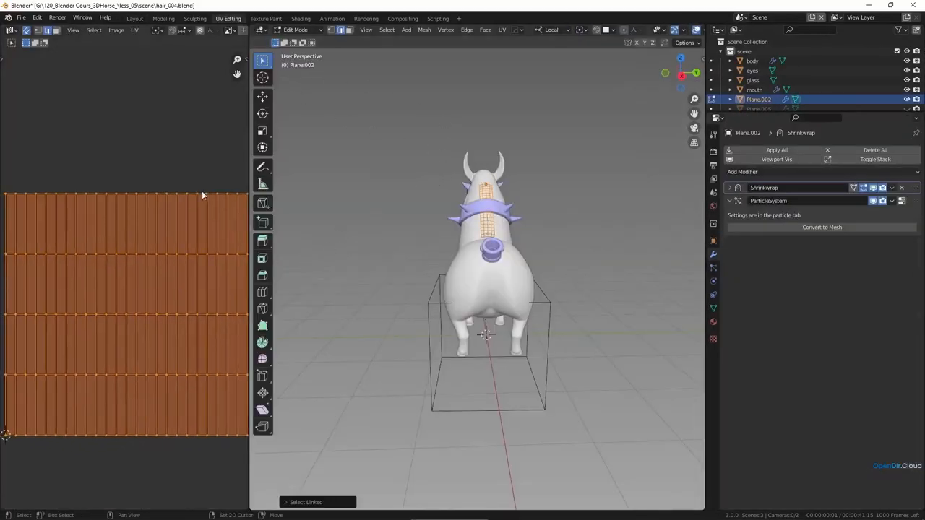
Step: Make the length Blend texture influence Hair Length, mapped by UV coordinates
{"action": "left_click", "coordinate": [135, 17]}
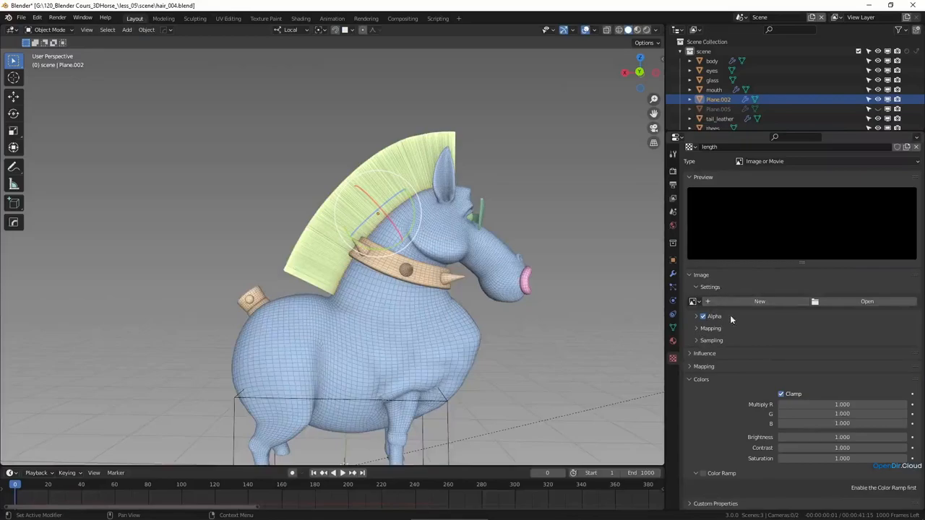
{"action": "left_click", "coordinate": [763, 162]}
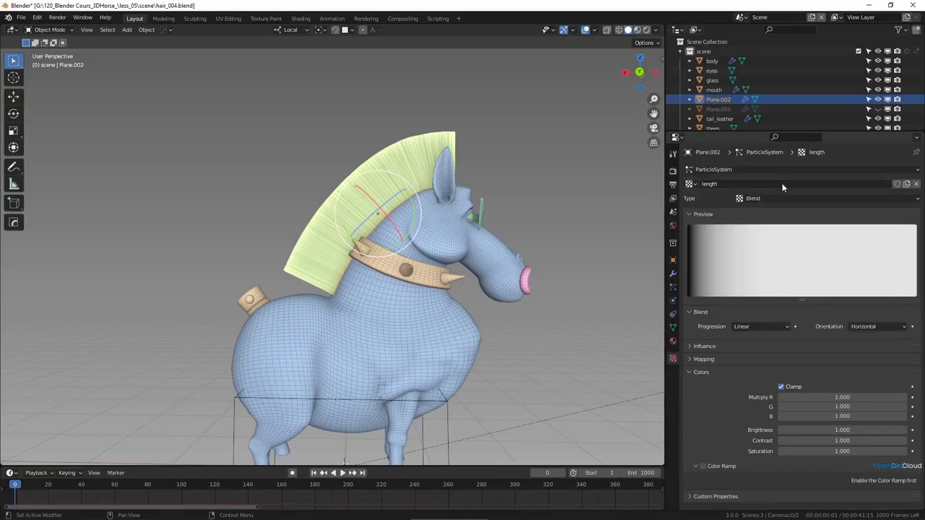
{"action": "mouse_move", "coordinate": [700, 209]}
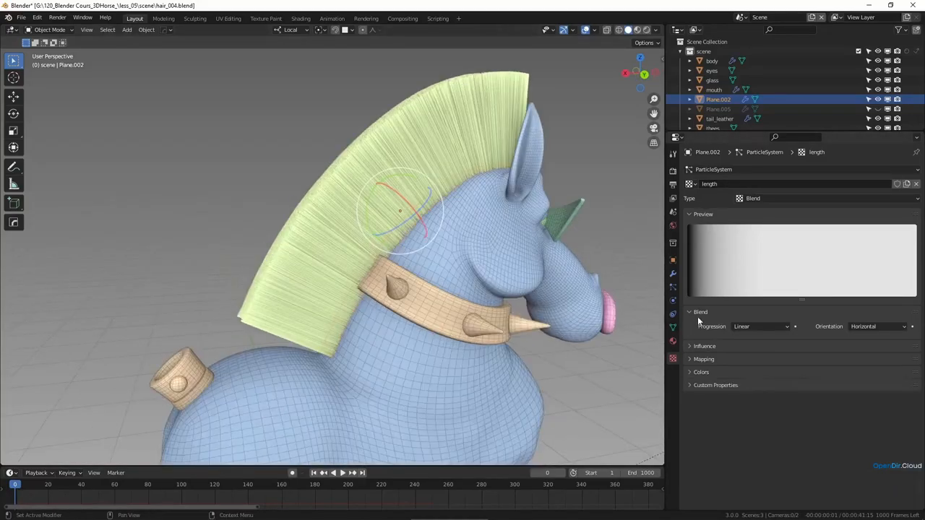
{"action": "mouse_move", "coordinate": [711, 355]}
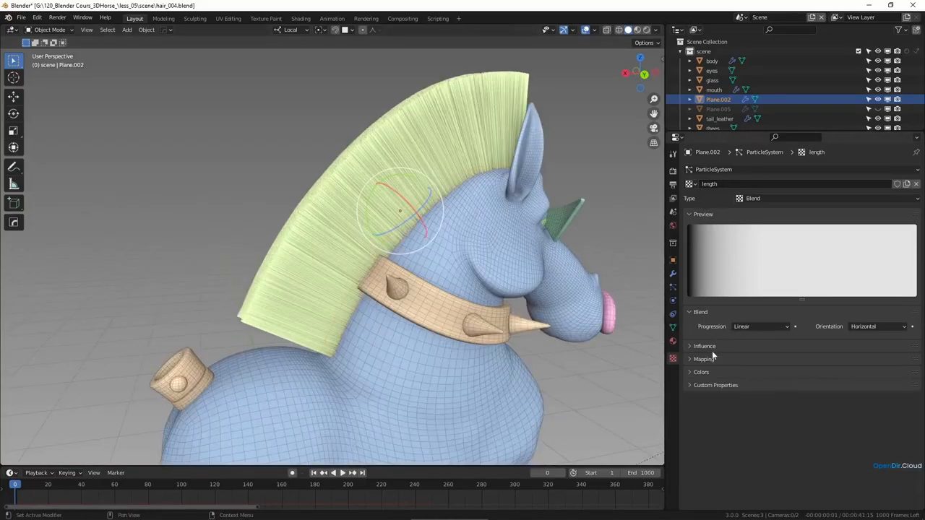
{"action": "left_click", "coordinate": [704, 345]}
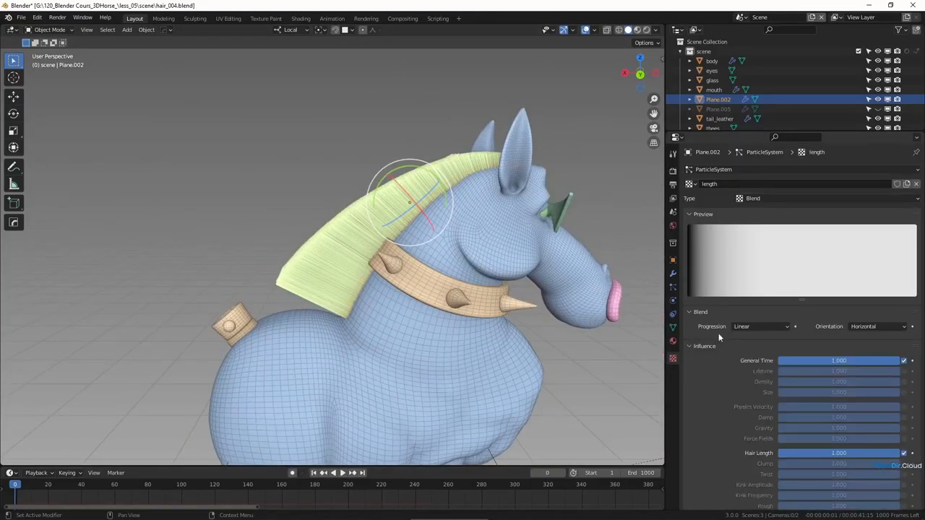
{"action": "scroll", "scroll_direction": "down", "scroll_amount": 3}
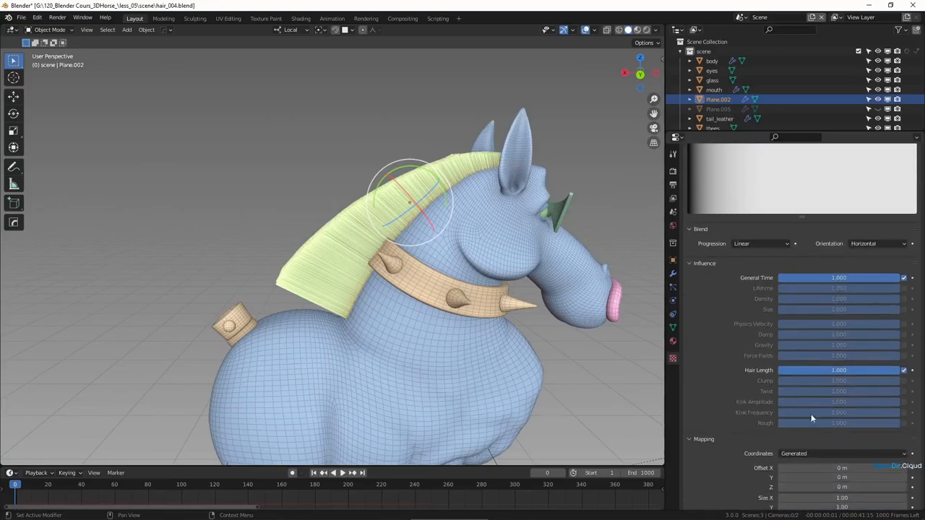
{"action": "left_click", "coordinate": [839, 454]}
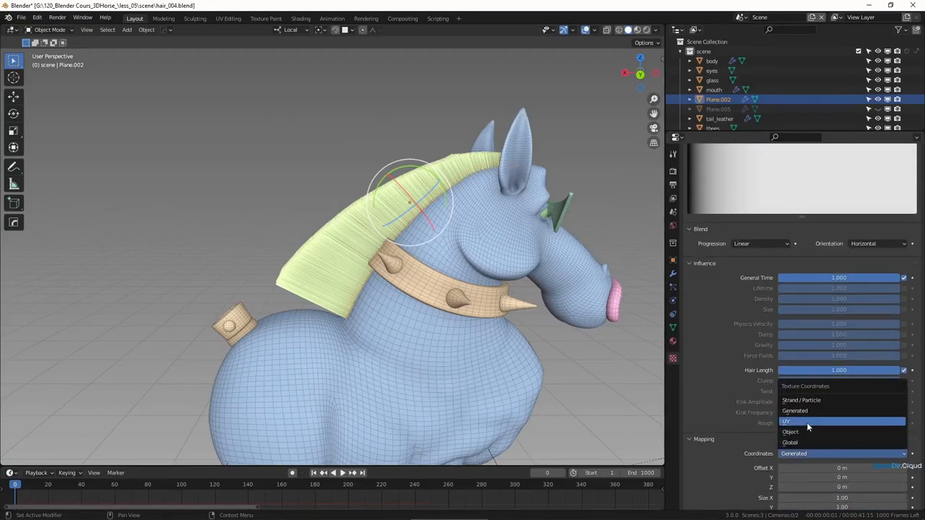
{"action": "left_click", "coordinate": [787, 422]}
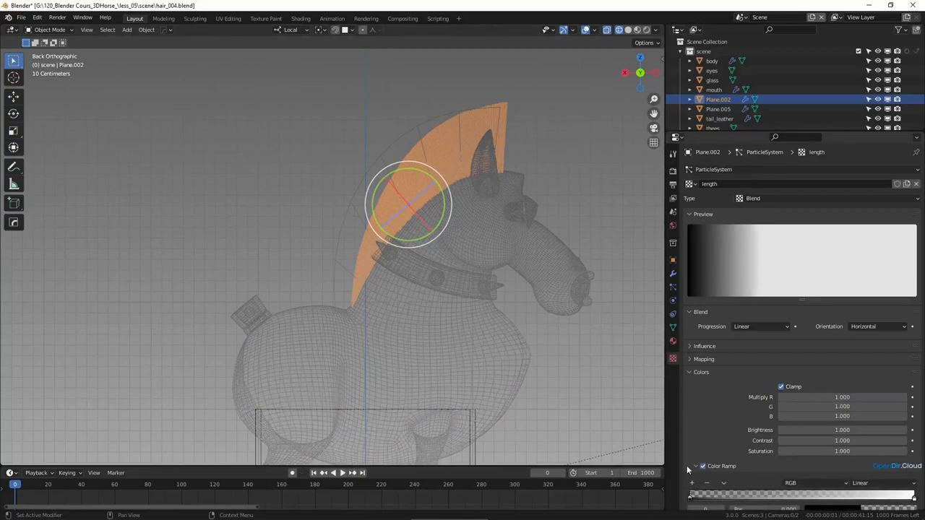
Step: Enable the length texture's Color Ramp, shift the black stop, and choose a smoother interpolation
{"action": "left_click", "coordinate": [861, 483]}
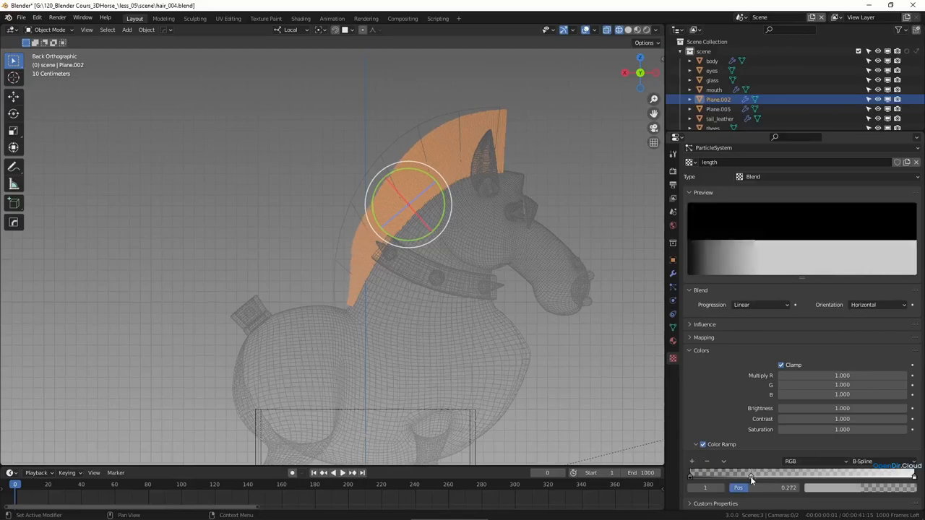
{"action": "left_click_drag", "start_coordinate": [752, 474], "coordinate": [743, 474]}
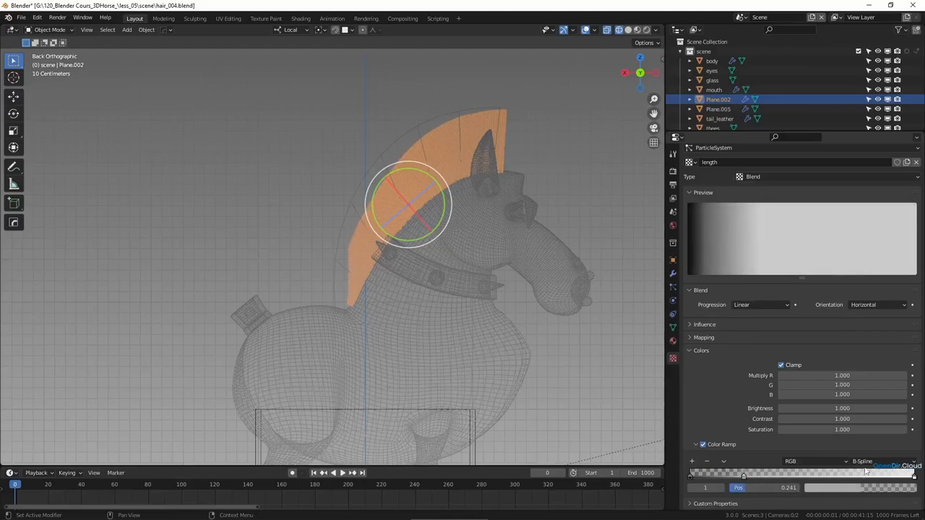
{"action": "left_click", "coordinate": [861, 461]}
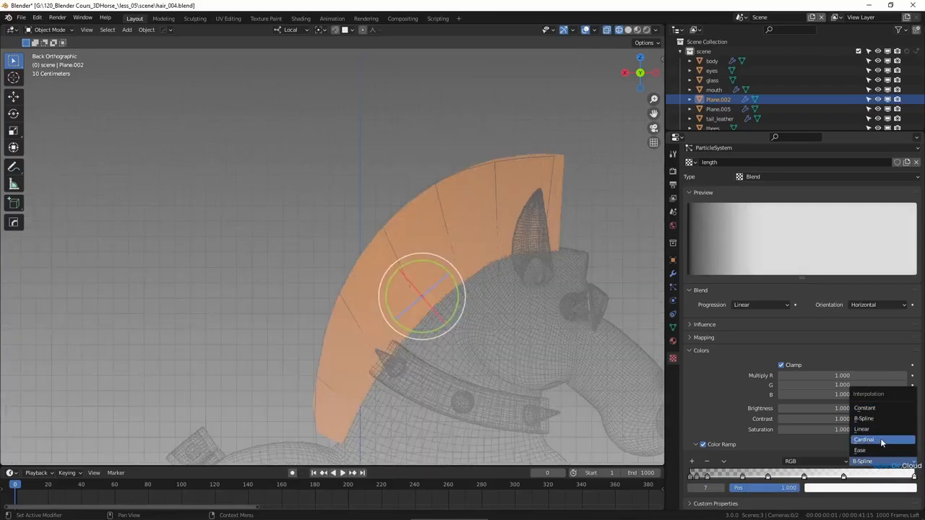
{"action": "left_click", "coordinate": [865, 439]}
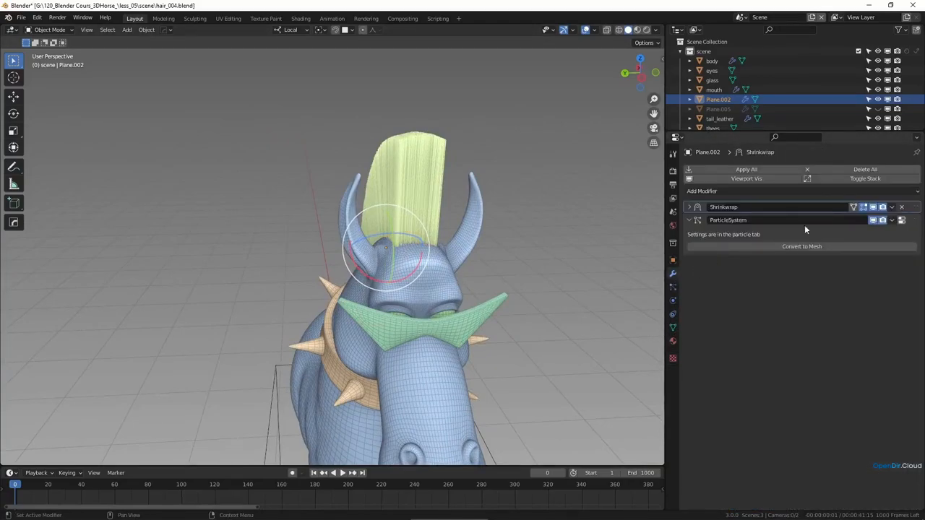
Step: Apply the Shrinkwrap modifier permanently and show the plane's hair particle settings
{"action": "left_click", "coordinate": [892, 208]}
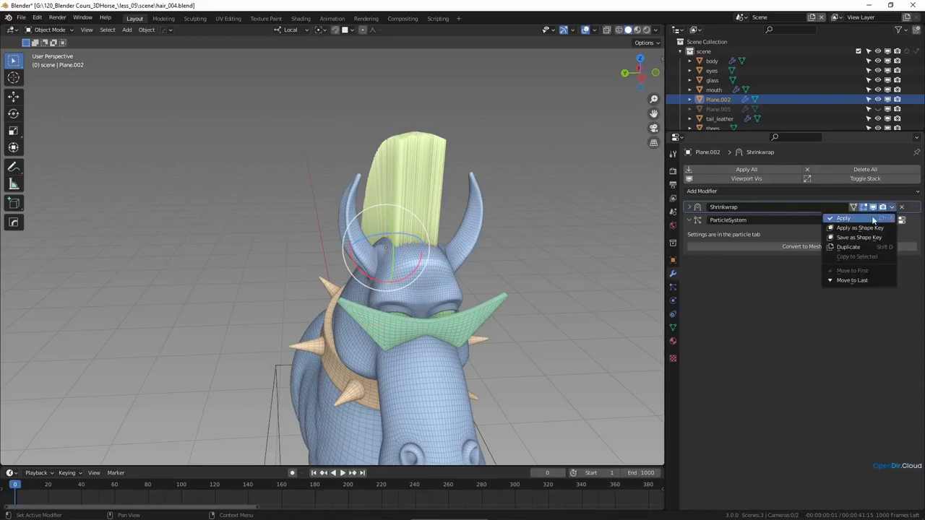
{"action": "left_click", "coordinate": [843, 217]}
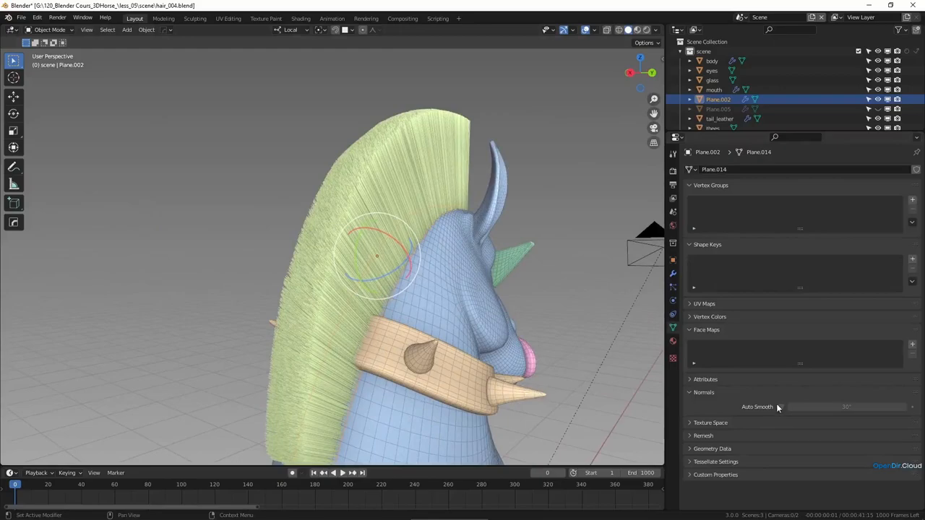
{"action": "left_click", "coordinate": [780, 408]}
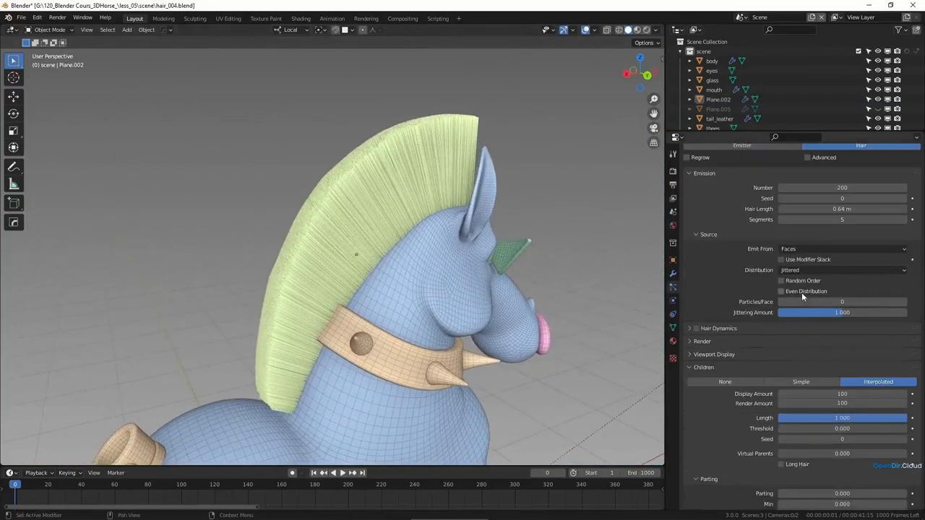
Step: Under Children, roughen the interpolated hairs and set Clumping Clump to about -0.274
{"action": "scroll", "scroll_direction": "down", "scroll_amount": 3}
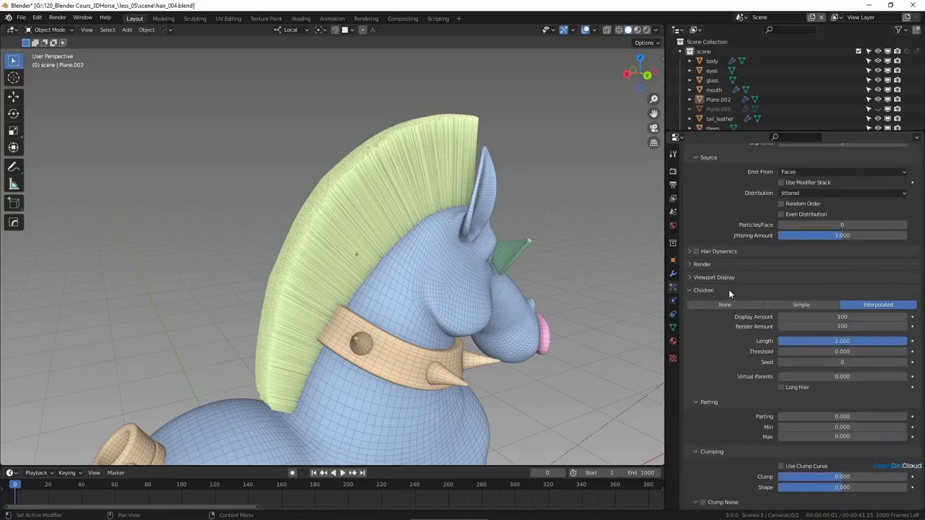
{"action": "scroll", "scroll_direction": "down", "scroll_amount": 3}
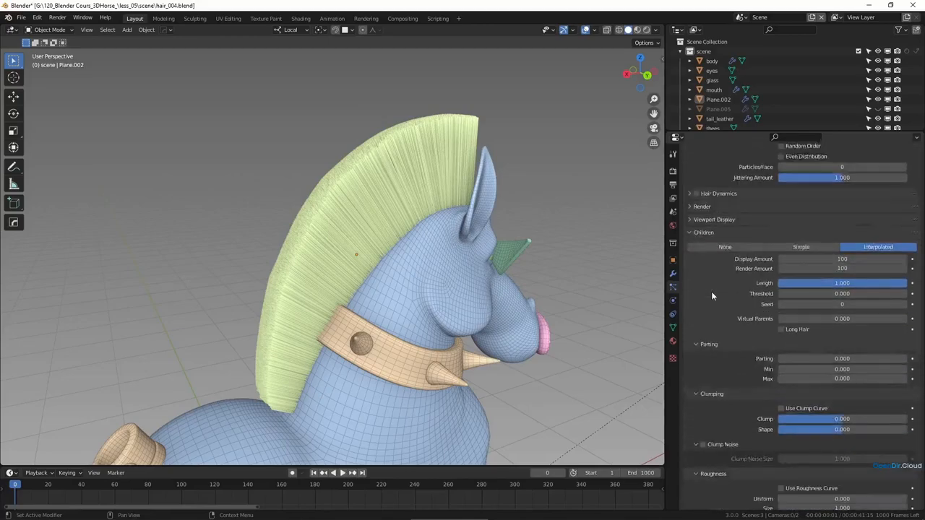
{"action": "scroll", "scroll_direction": "down", "scroll_amount": 3}
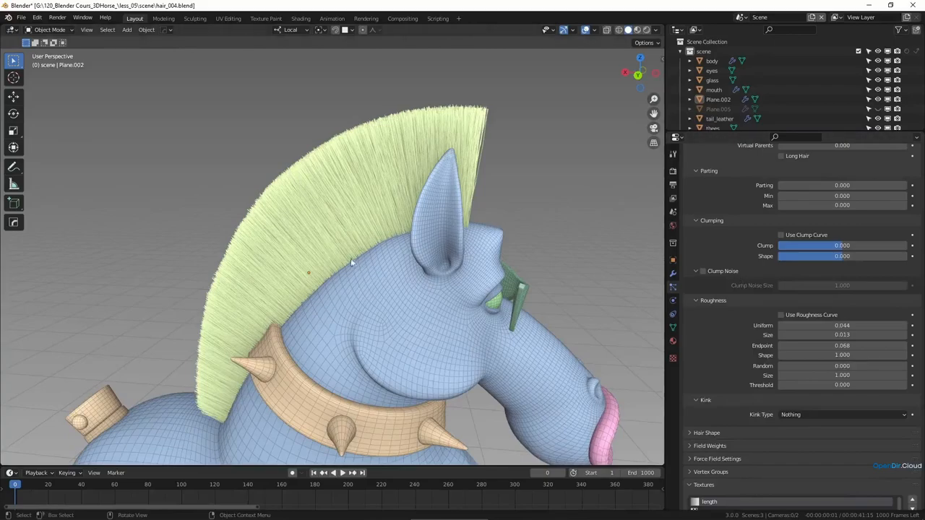
{"action": "mouse_move", "coordinate": [639, 263]}
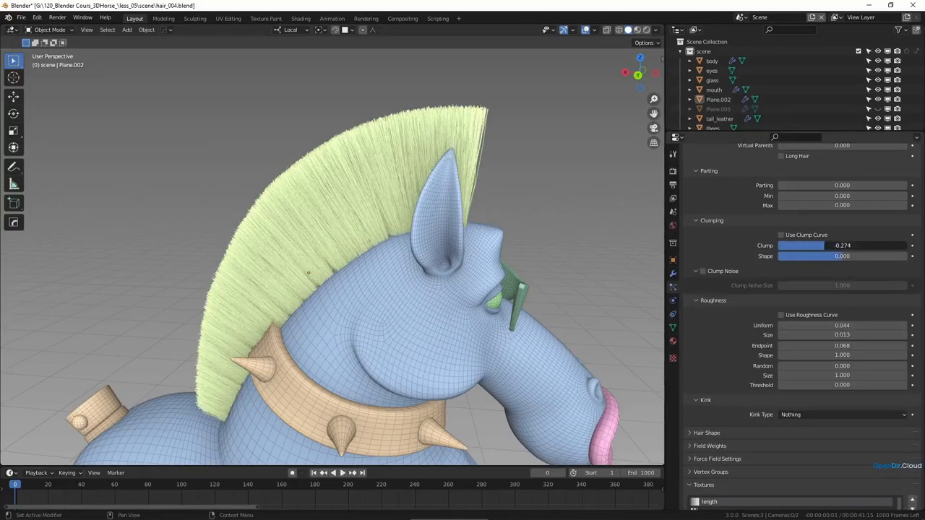
{"action": "left_click_drag", "start_coordinate": [832, 246], "coordinate": [802, 246]}
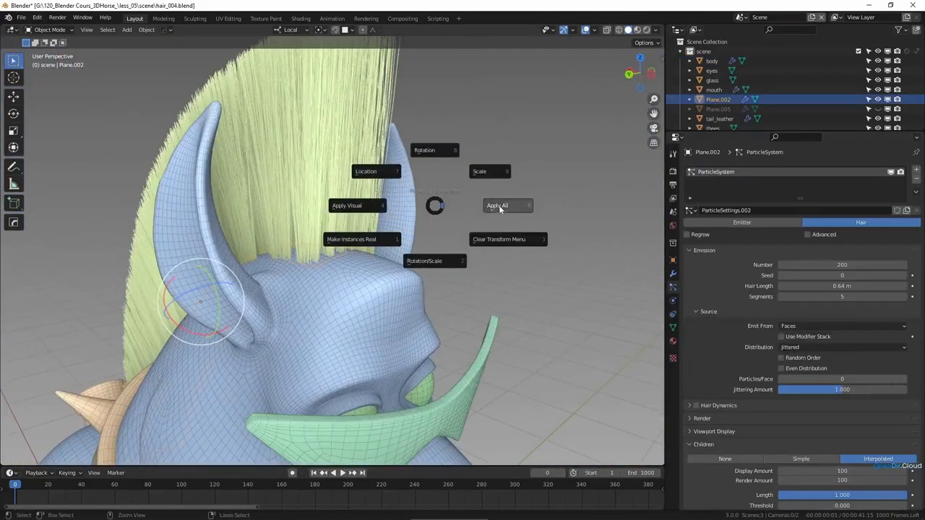
Step: Apply All Transforms to the plane and enter Particle Edit mode for combing
{"action": "left_click", "coordinate": [497, 206]}
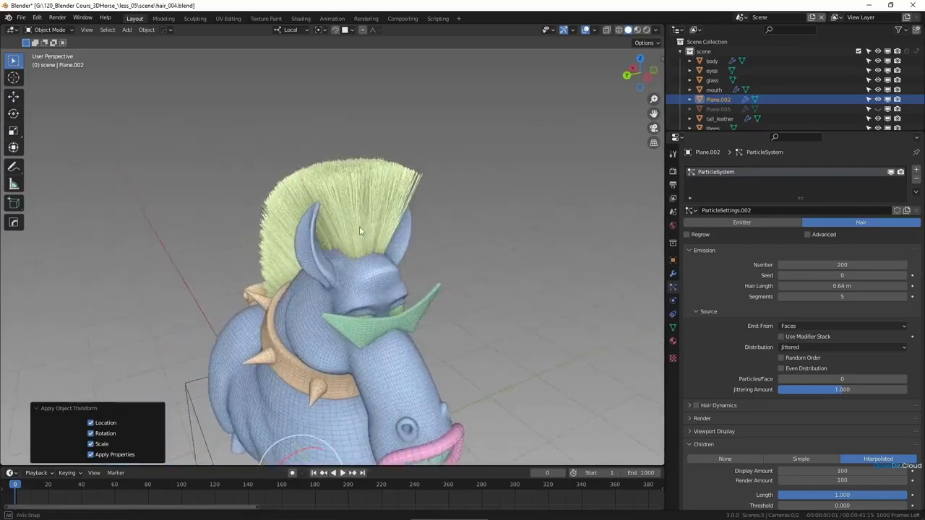
{"action": "key", "text": "Tab"}
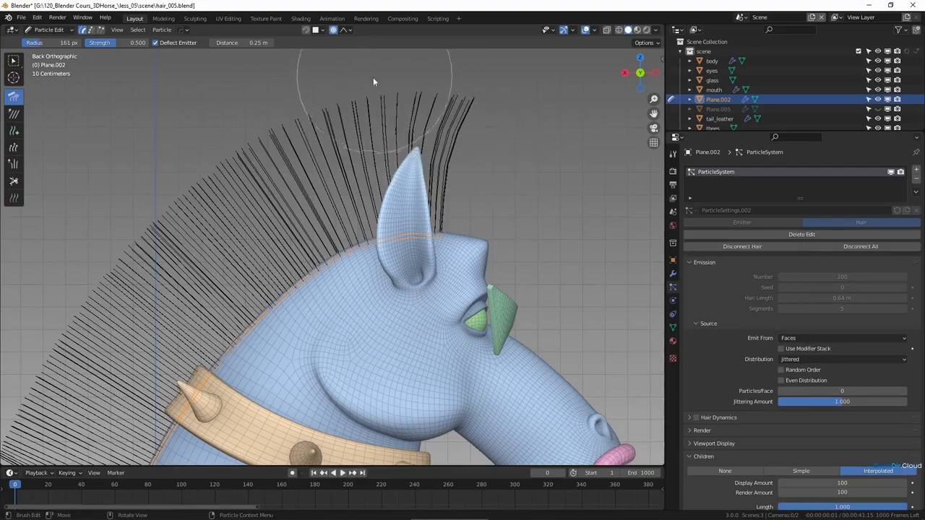
Step: Comb the mohawk strands back along the horse's neck with the Comb brush
{"action": "left_click_drag", "start_coordinate": [373, 81], "coordinate": [457, 86]}
{"action": "type", "text": "hair_grow_shi"}
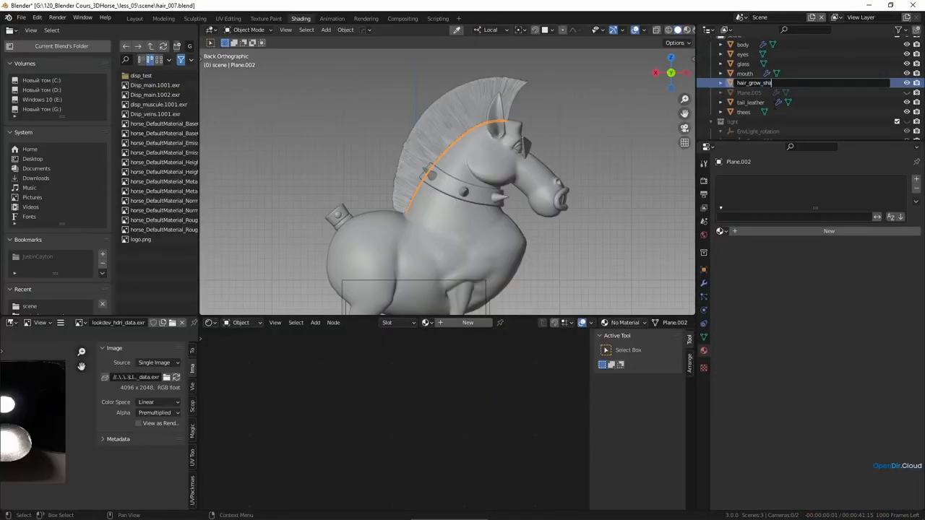
Step: Confirm the name hair_grow_shape, create material hair_A with Principled Hair BSDF surface, and add a second slot
{"action": "key", "text": "Return"}
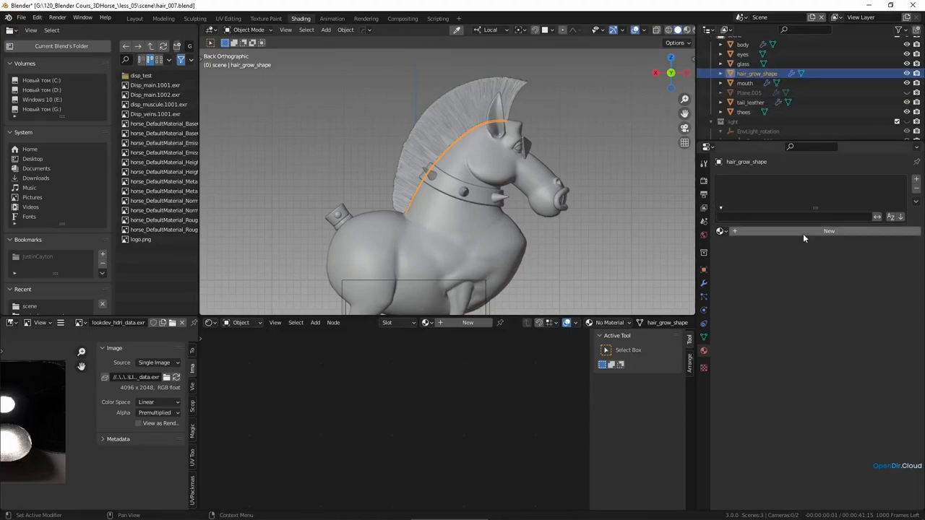
{"action": "left_click", "coordinate": [830, 231]}
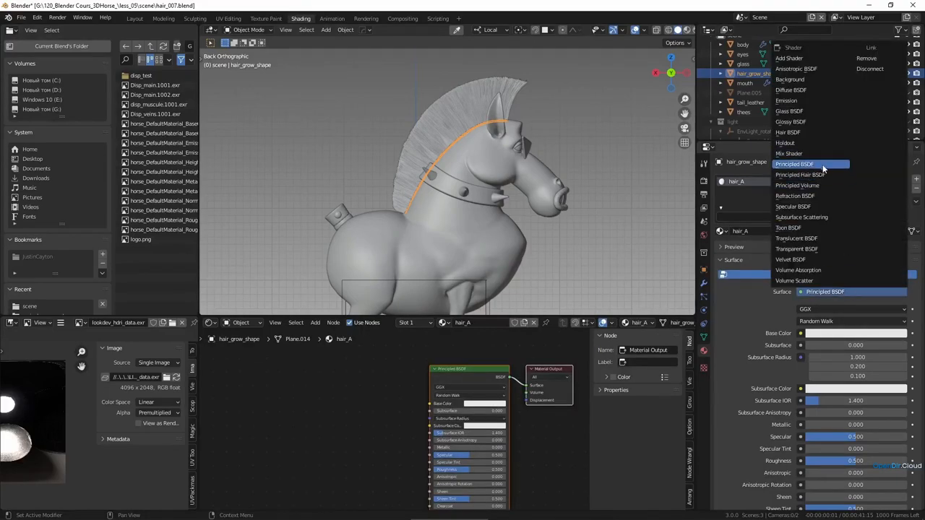
{"action": "mouse_move", "coordinate": [801, 173]}
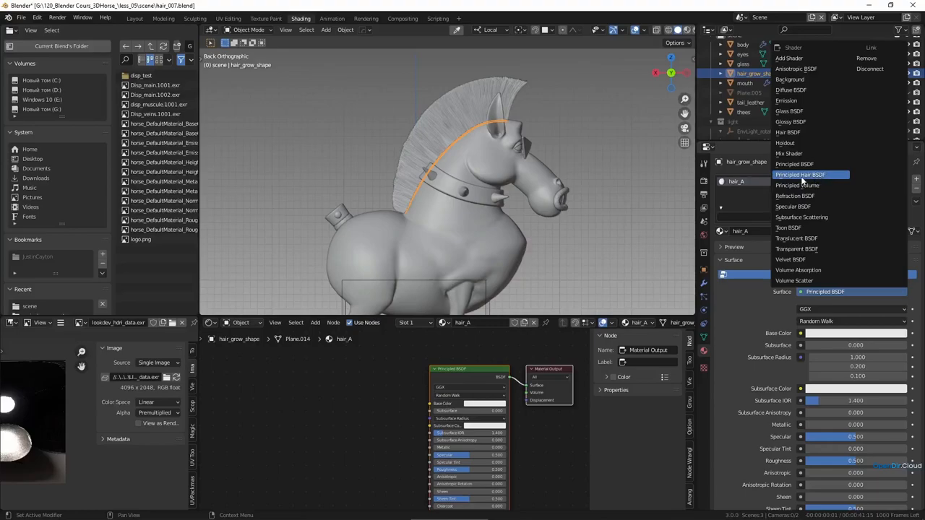
{"action": "left_click", "coordinate": [800, 173]}
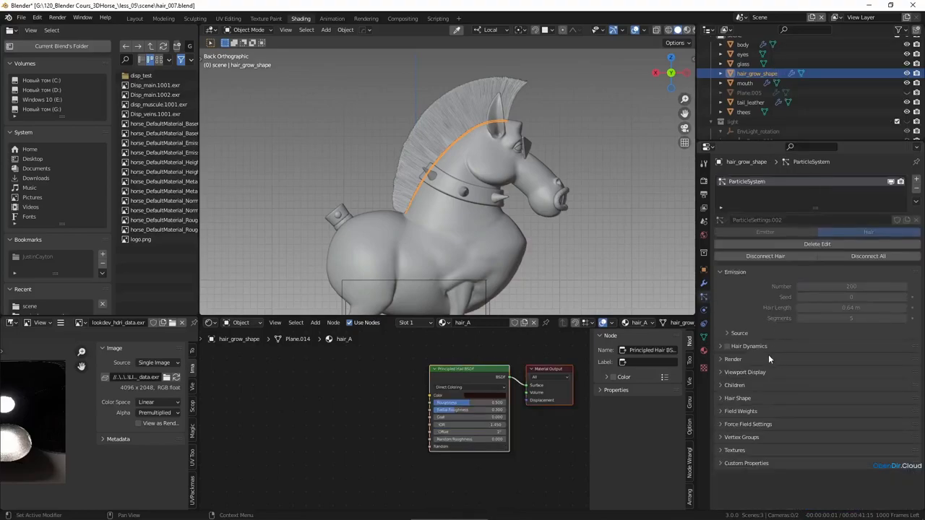
{"action": "left_click", "coordinate": [733, 358]}
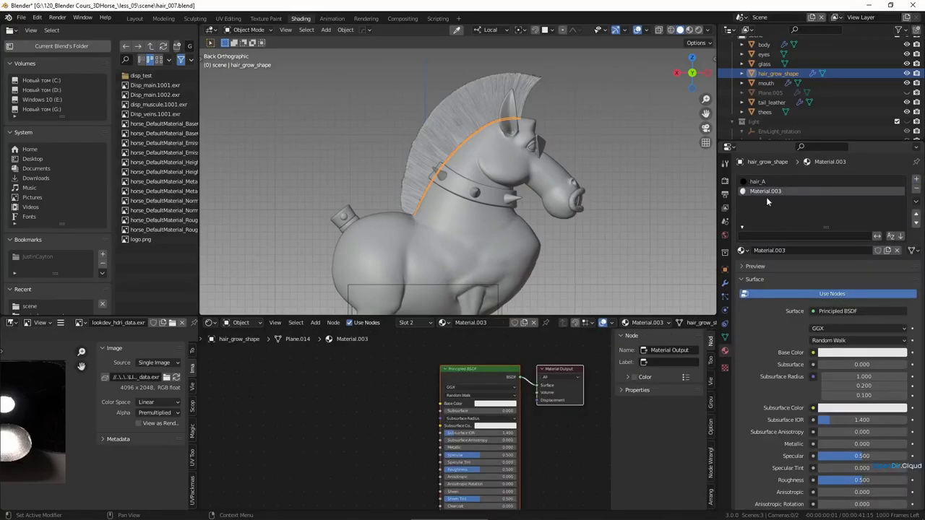
{"action": "mouse_move", "coordinate": [725, 303]}
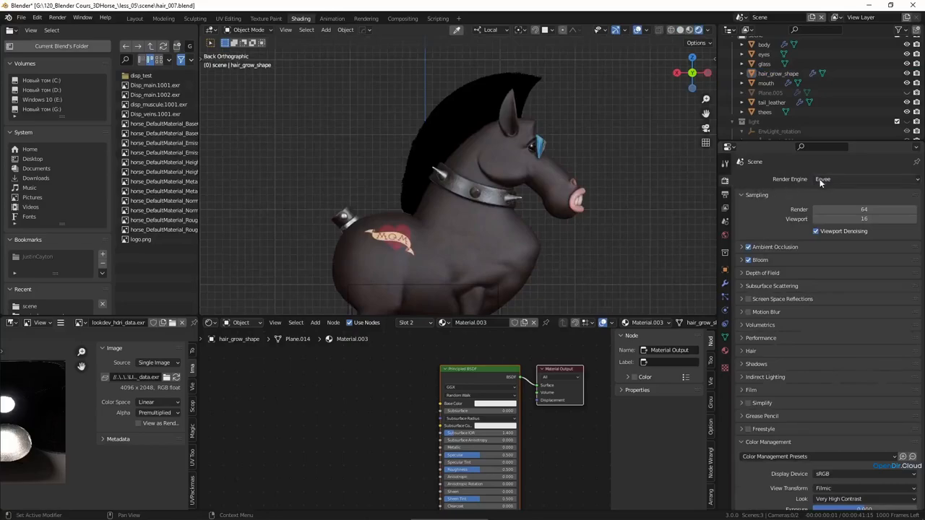
Step: Switch the render engine to Cycles and select the hair shader node
{"action": "left_click", "coordinate": [823, 180]}
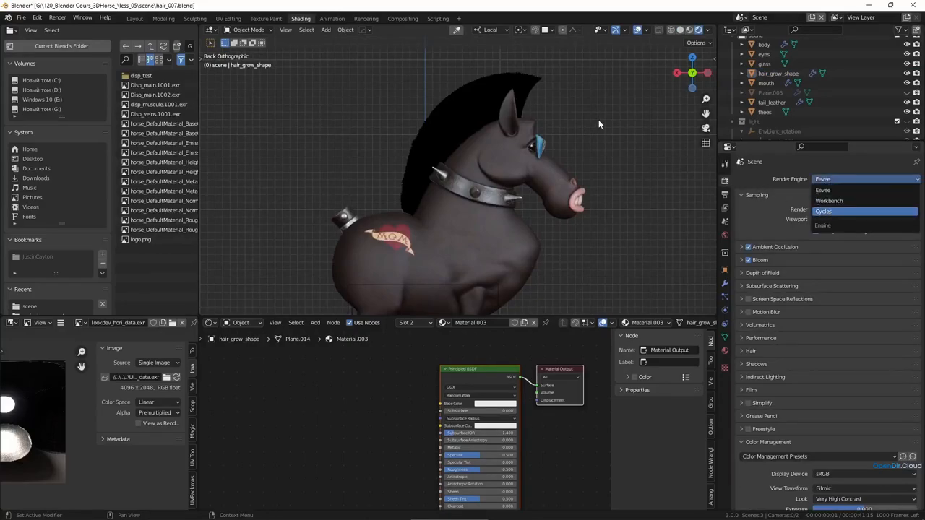
{"action": "left_click", "coordinate": [824, 211]}
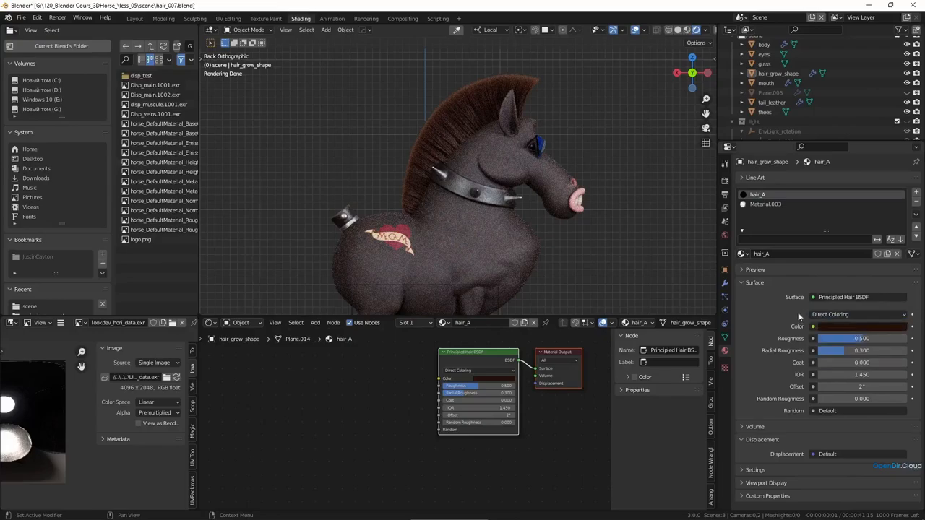
{"action": "mouse_move", "coordinate": [802, 317]}
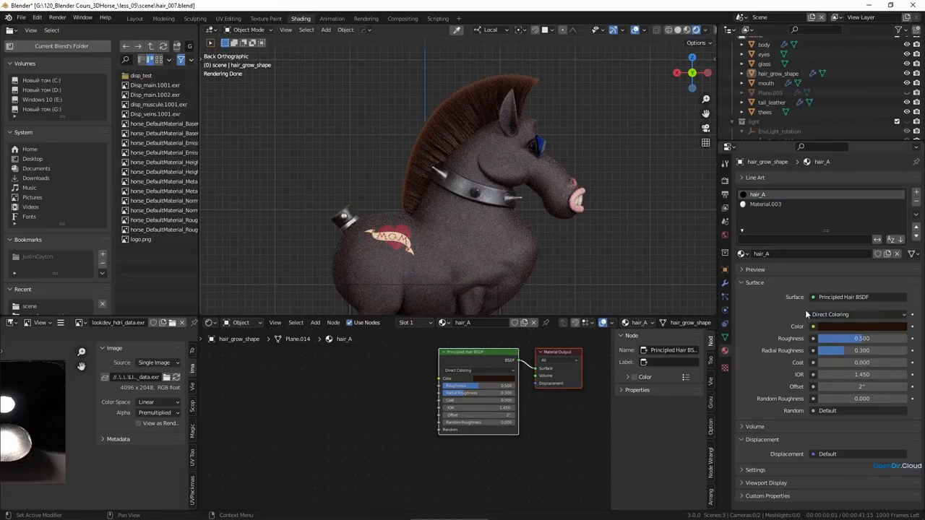
{"action": "left_click", "coordinate": [856, 315]}
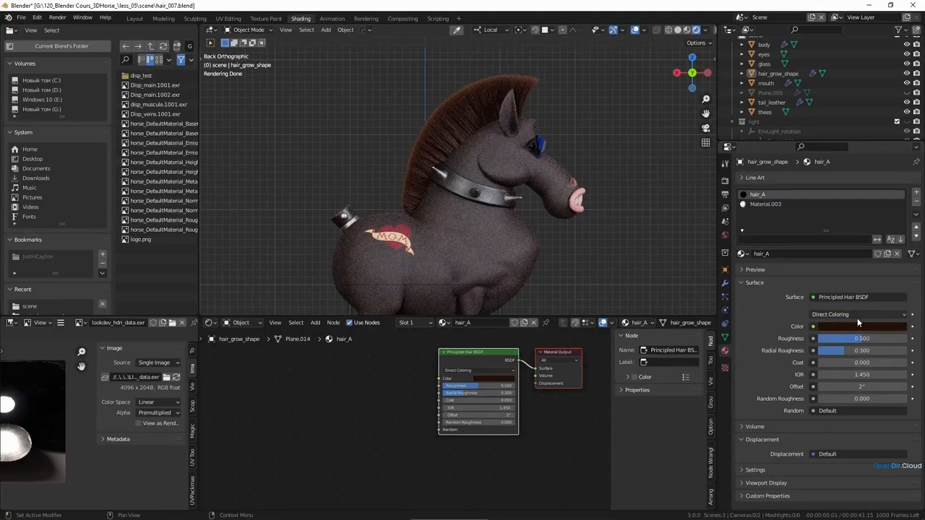
{"action": "mouse_move", "coordinate": [859, 314]}
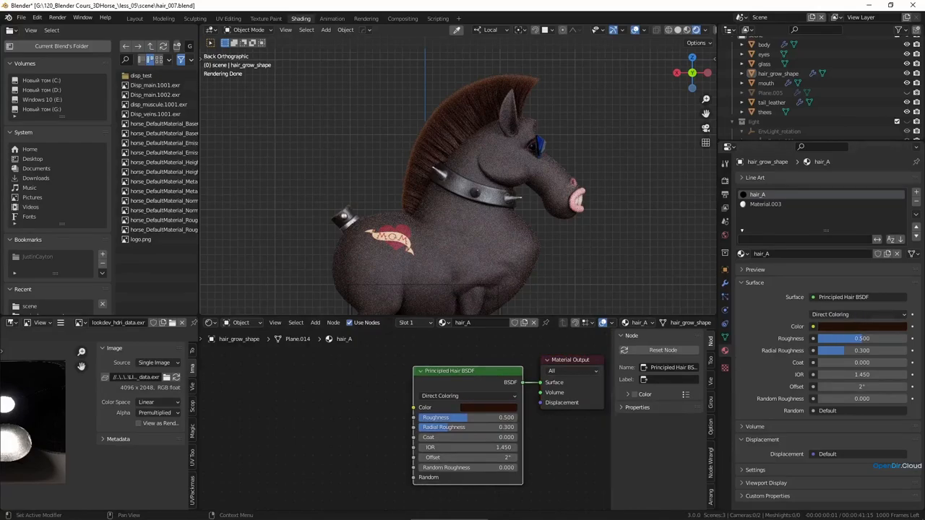
{"action": "left_click", "coordinate": [857, 314]}
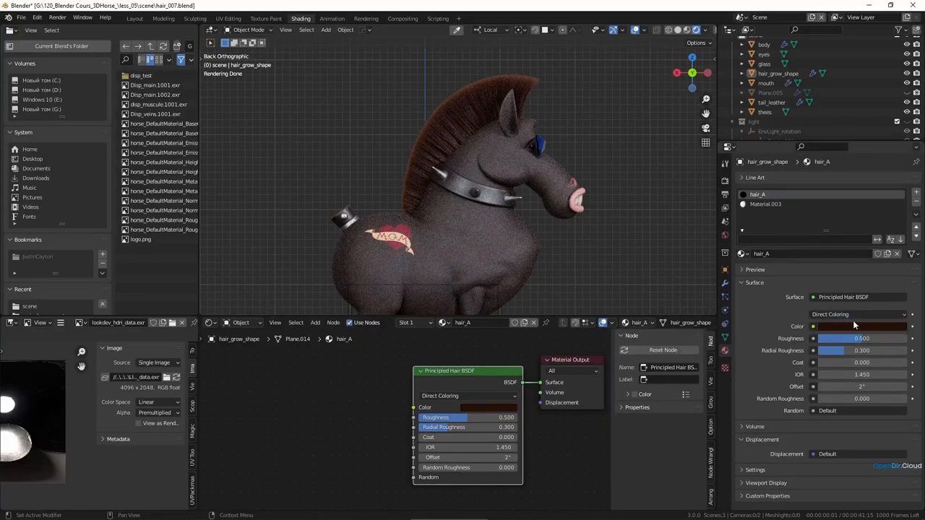
Step: Set Coloring to Direct Coloring and pick a bright pink hair color
{"action": "left_click", "coordinate": [858, 313]}
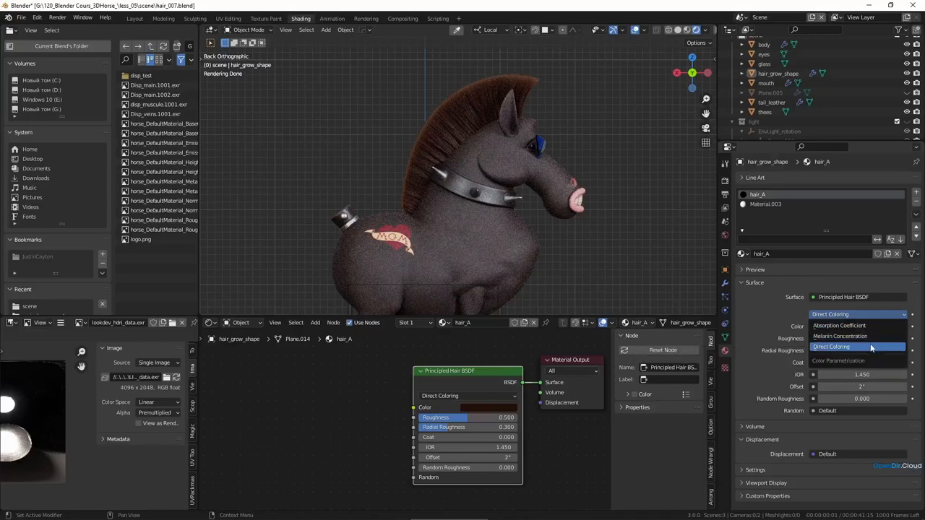
{"action": "mouse_move", "coordinate": [859, 347]}
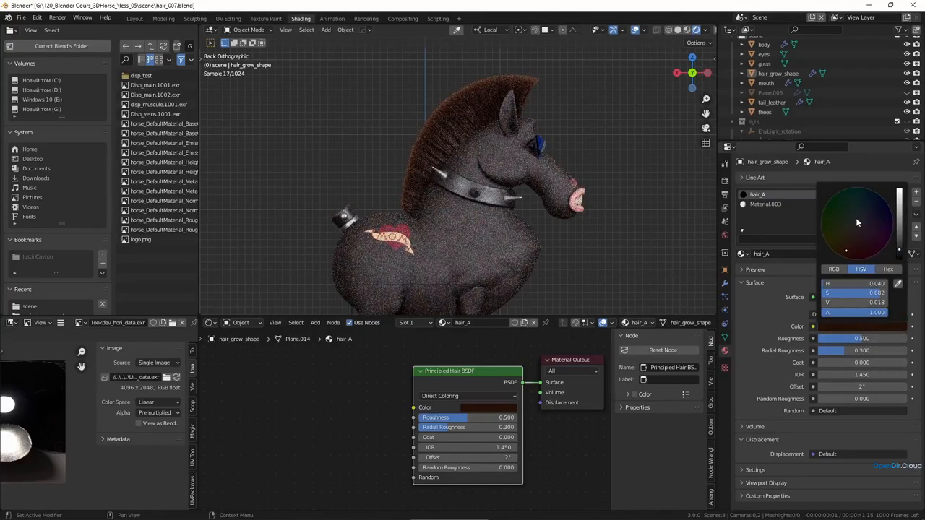
{"action": "left_click", "coordinate": [865, 240]}
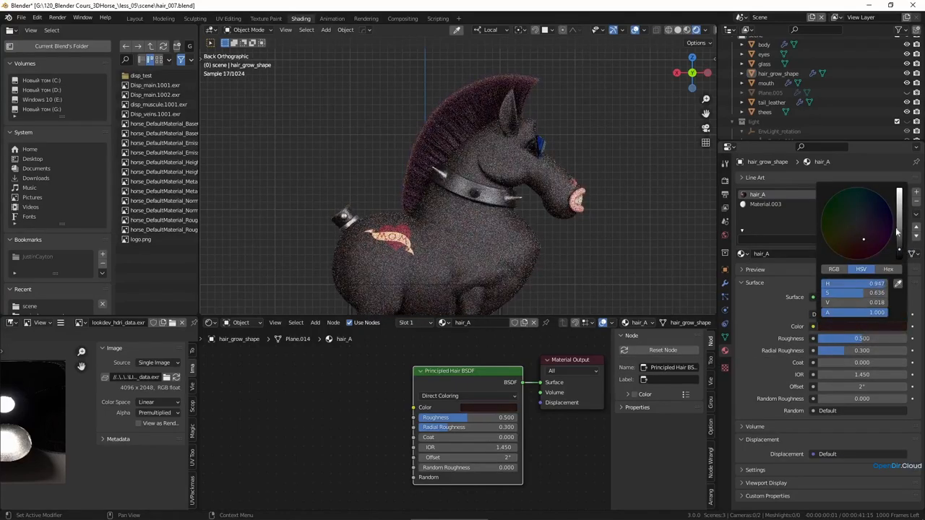
{"action": "left_click", "coordinate": [876, 224]}
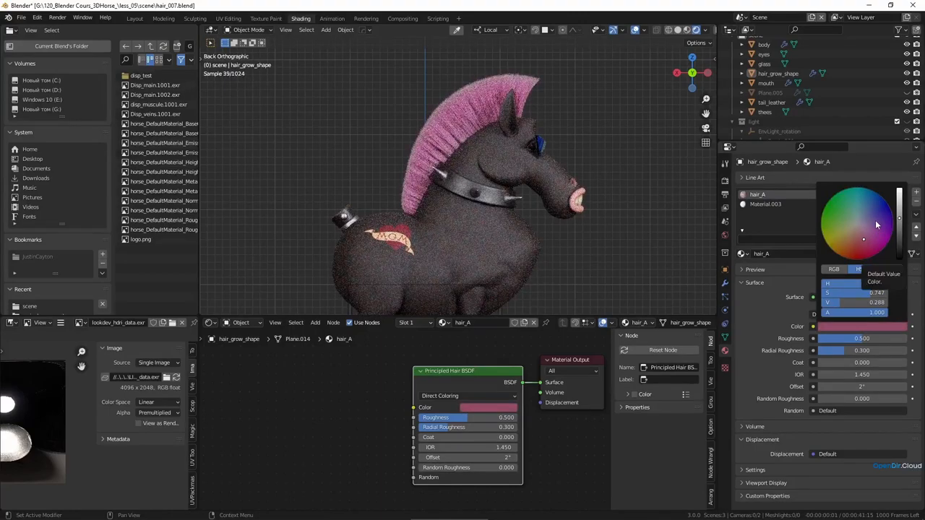
{"action": "left_click", "coordinate": [630, 132]}
{"action": "type", "text": "co"}
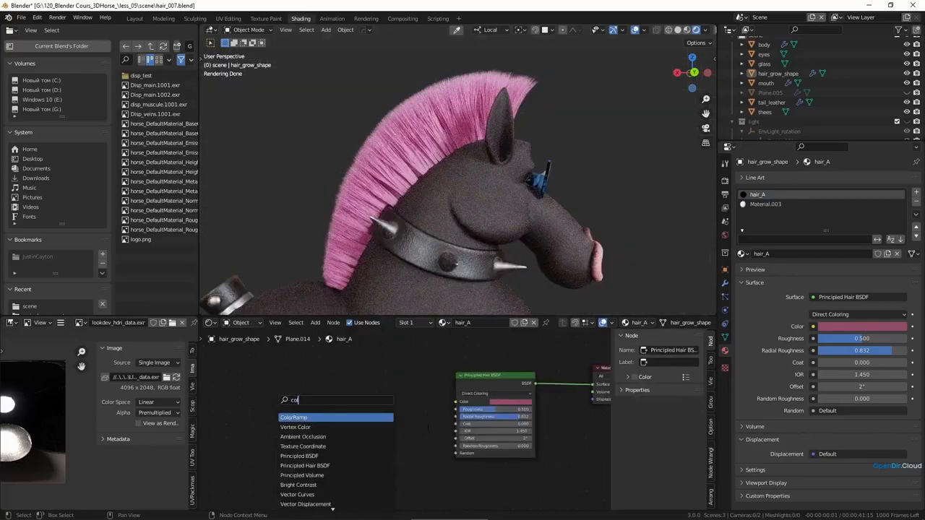
Step: Add a ColorRamp driven by Hair Info Intercept for a purple-to-salmon strand gradient
{"action": "left_click", "coordinate": [293, 416]}
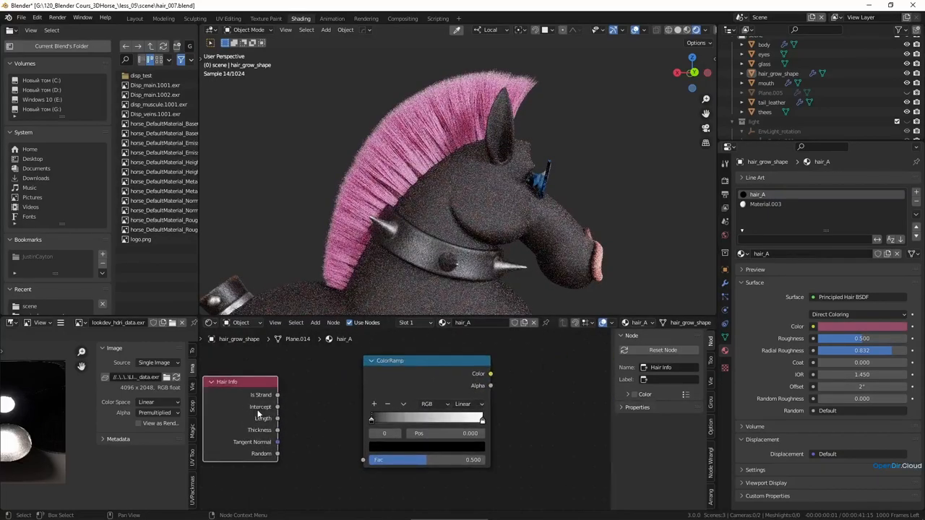
{"action": "left_click_drag", "start_coordinate": [278, 419], "coordinate": [354, 463]}
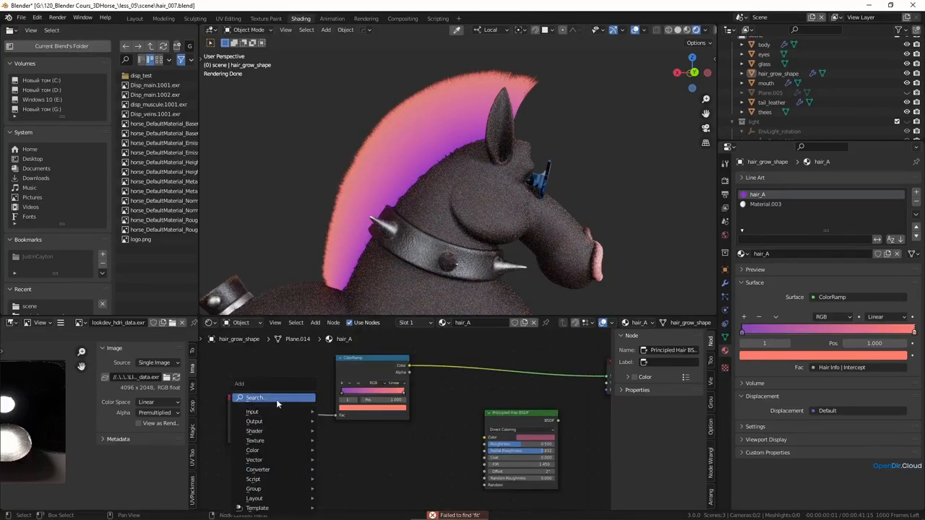
Step: Add a Map Range node from Hair Info Random and a Mix color node
{"action": "type", "text": "ran"}
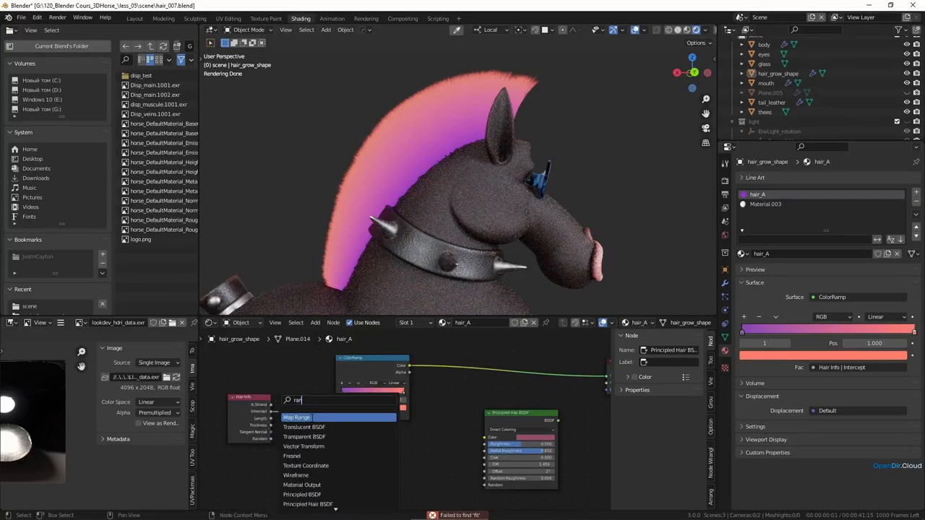
{"action": "left_click", "coordinate": [297, 417]}
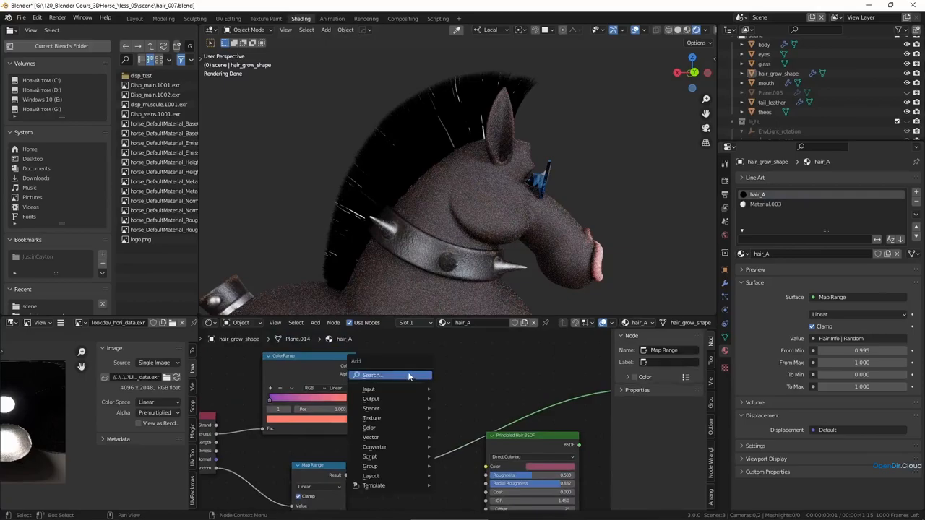
{"action": "type", "text": "mix"}
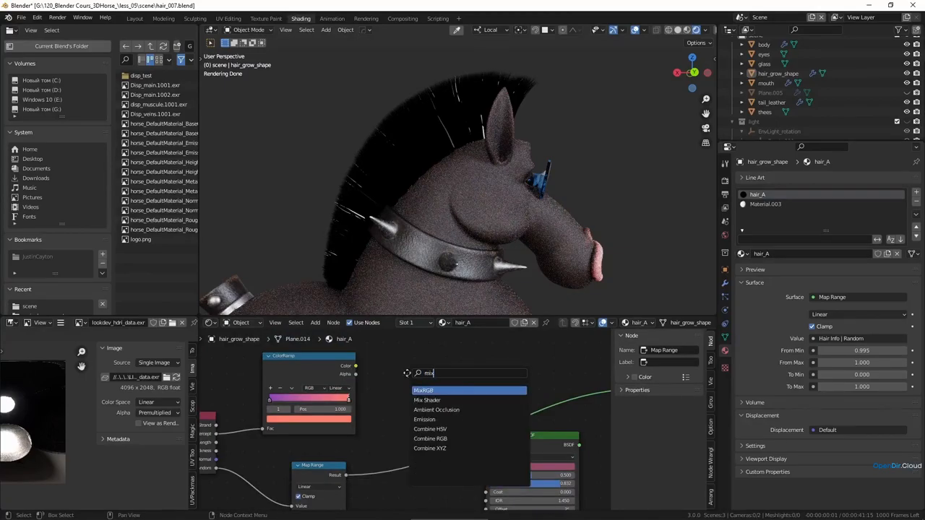
{"action": "left_click", "coordinate": [423, 391]}
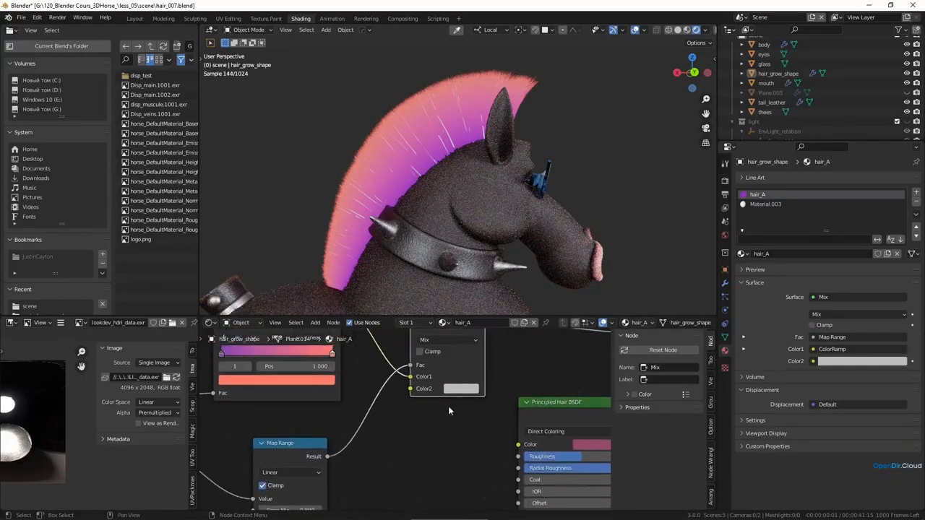
Step: Set the Mix Color2 to white and its blend mode to Add over the gradient
{"action": "left_click", "coordinate": [461, 389]}
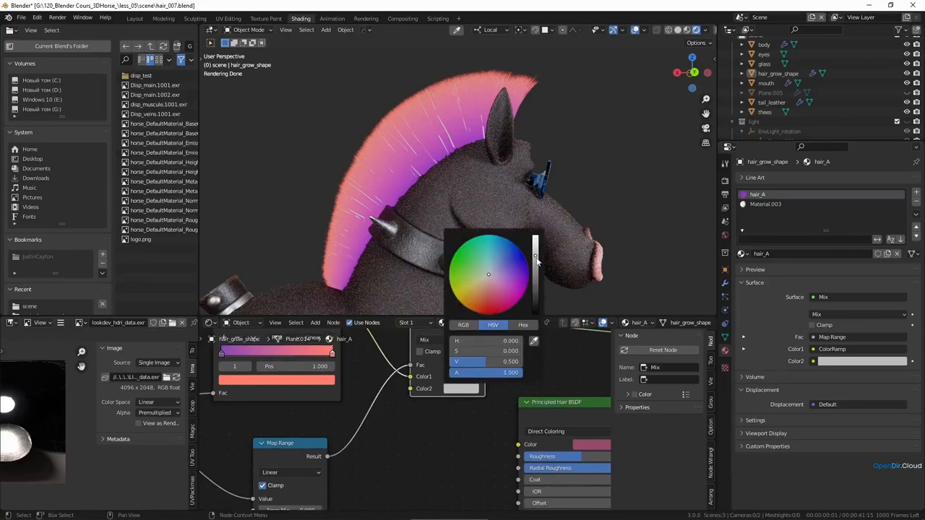
{"action": "left_click", "coordinate": [447, 340]}
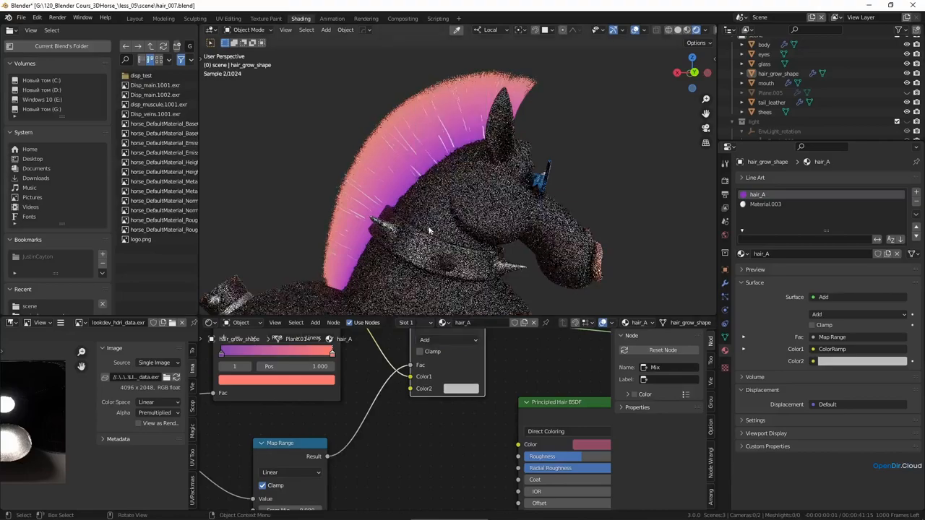
{"action": "left_click", "coordinate": [460, 389]}
{"action": "type", "text": "ma"}
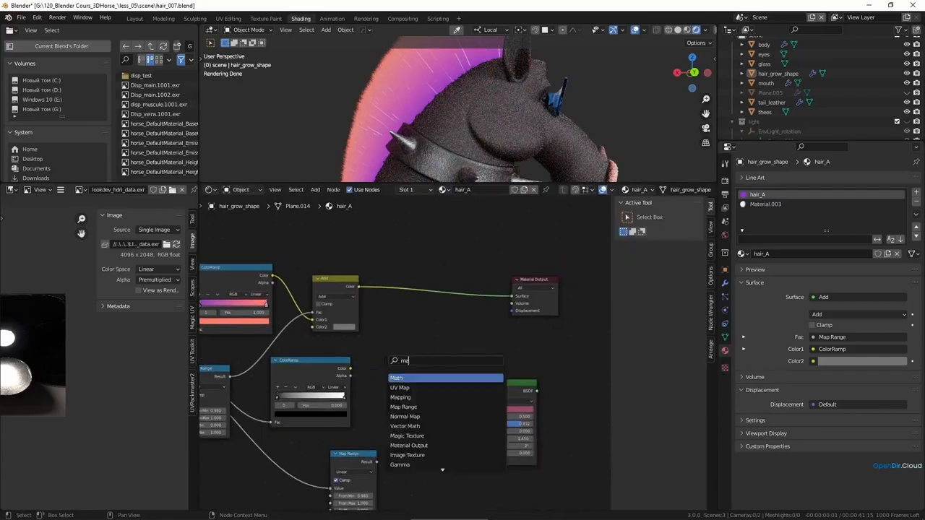
Step: Multiply a black-white ColorRamp with Map Range, adjust its stop, and feed the mask into the Add Fac
{"action": "left_click", "coordinate": [396, 379]}
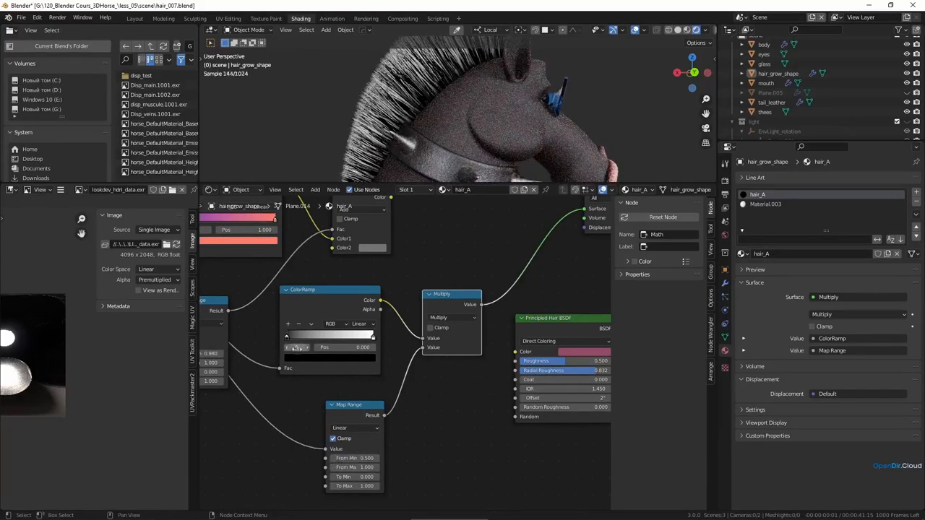
{"action": "left_click_drag", "start_coordinate": [373, 337], "coordinate": [332, 337]}
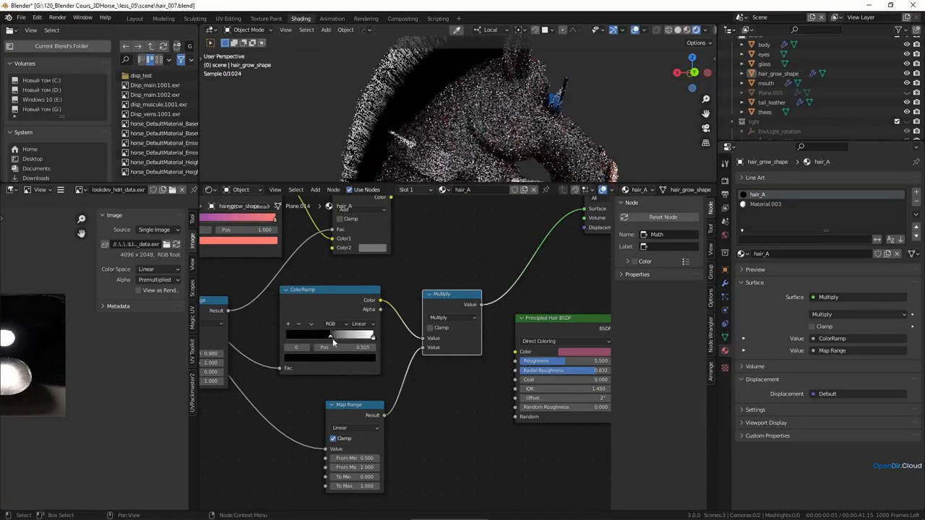
{"action": "left_click_drag", "start_coordinate": [333, 337], "coordinate": [346, 336]}
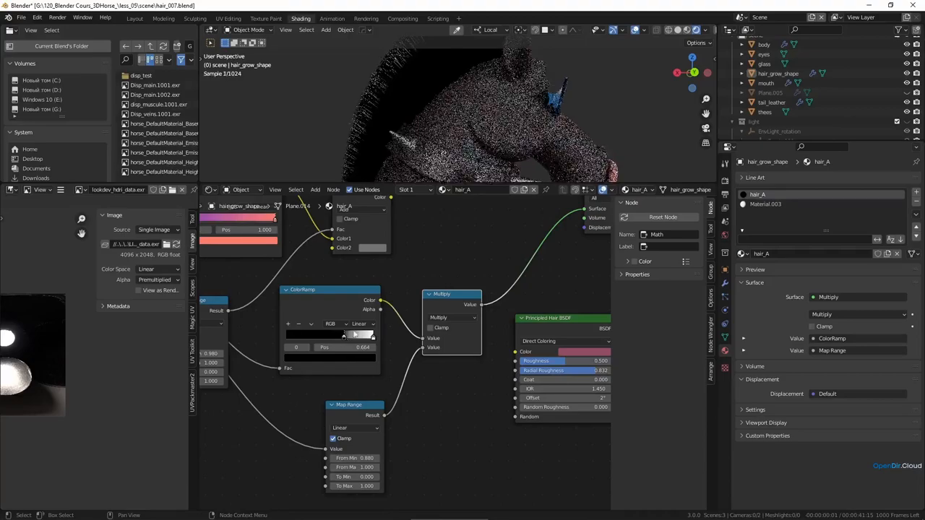
{"action": "left_click", "coordinate": [361, 324]}
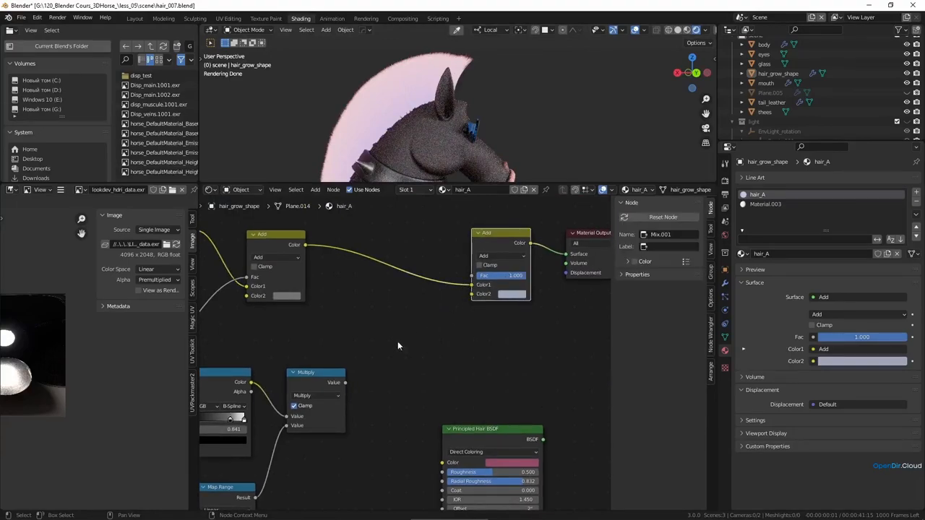
Step: Insert RGB Curves on the mask link, bend the curve, and set the Add Color2 near white
{"action": "left_click_drag", "start_coordinate": [336, 382], "coordinate": [474, 281]}
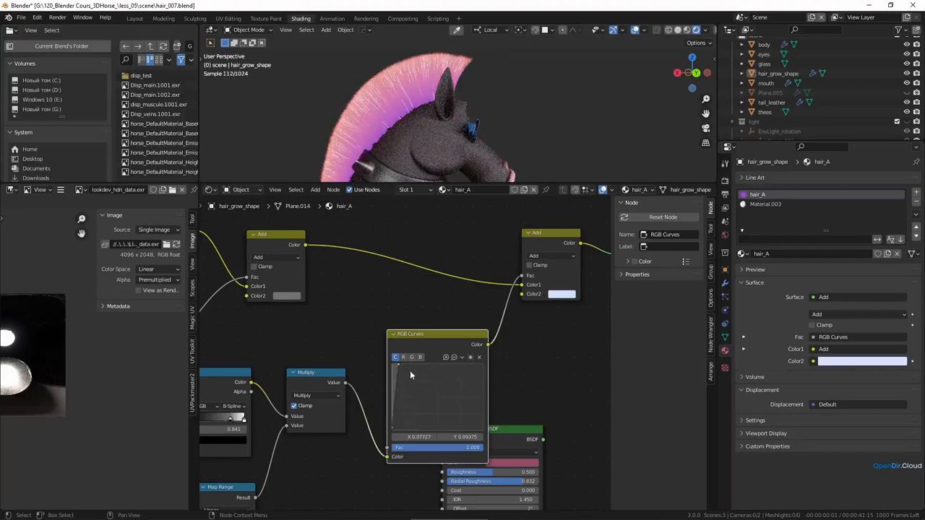
{"action": "left_click", "coordinate": [561, 295]}
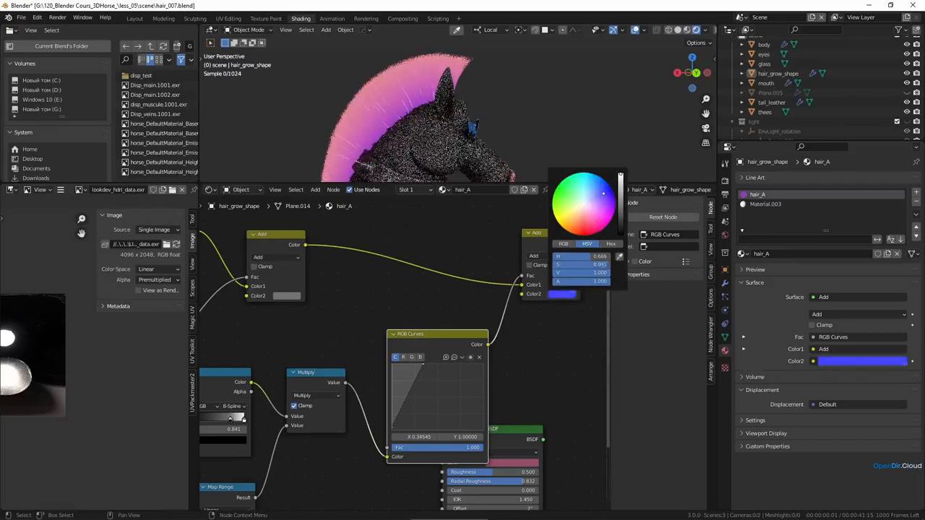
{"action": "left_click", "coordinate": [595, 202]}
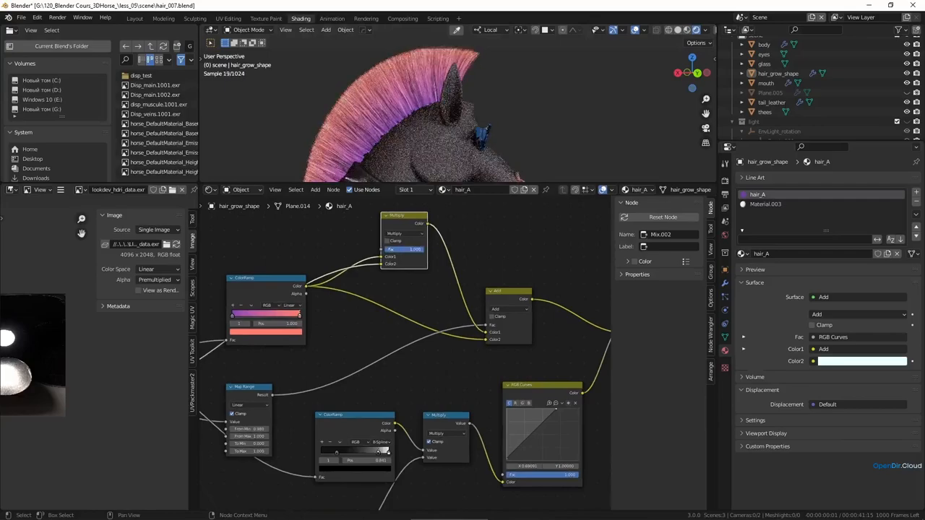
{"action": "left_click", "coordinate": [403, 249]}
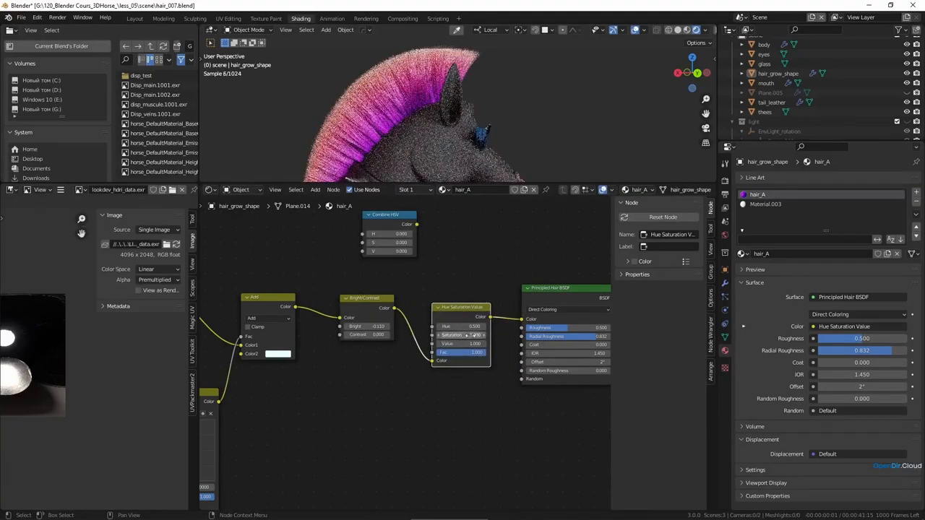
Step: Raise the saturation of the mohawk color feeding the Principled Hair BSDF
{"action": "left_click", "coordinate": [462, 335]}
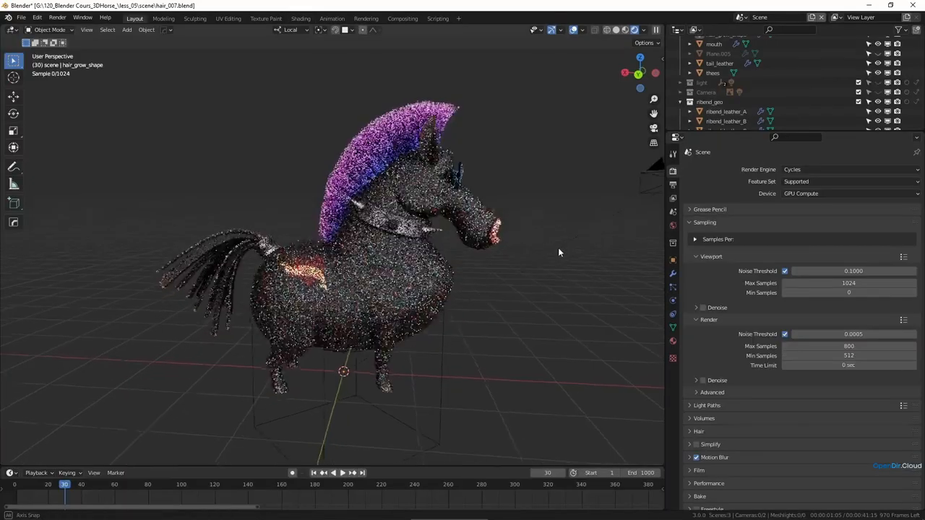
{"action": "left_click_drag", "start_coordinate": [558, 252], "coordinate": [540, 233]}
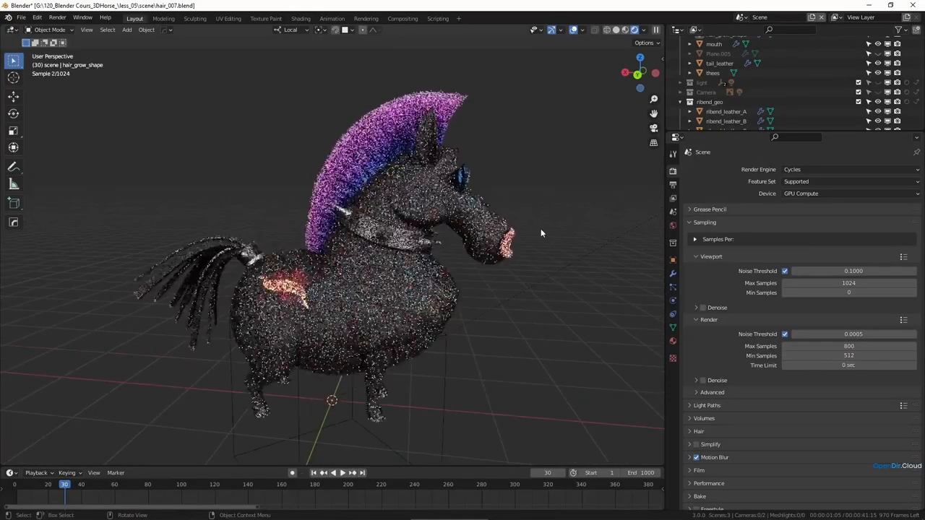